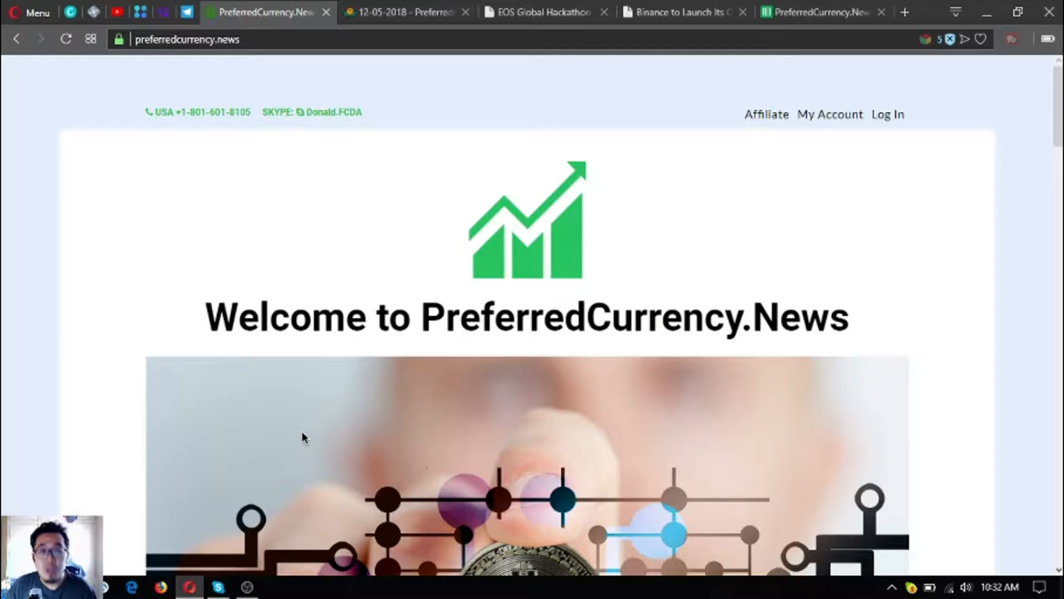
# - Scroll the homepage past the subscription payment options and prices to Contact Us
pyautogui.scroll(-3)
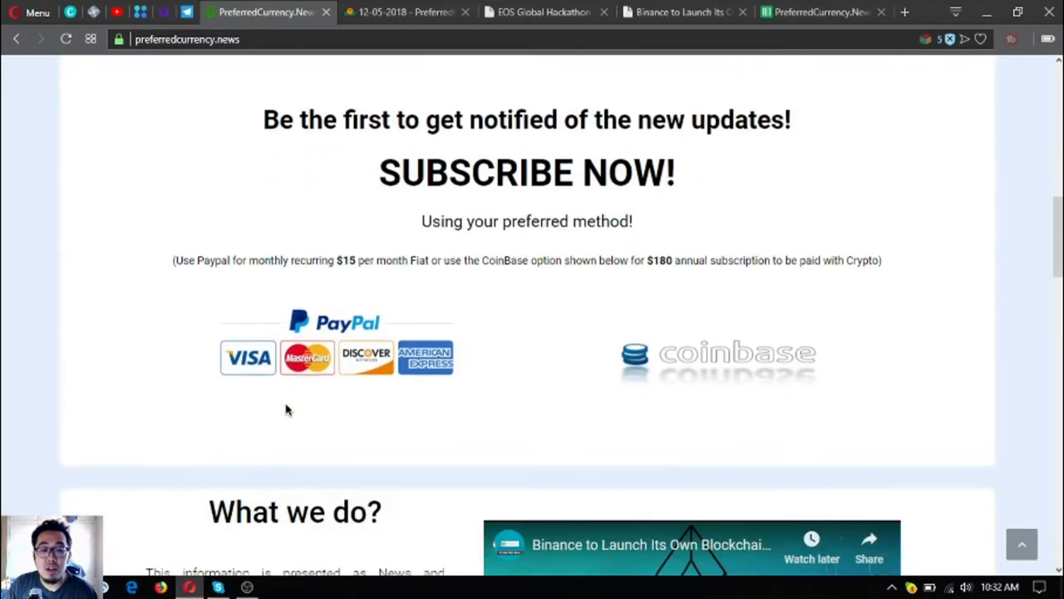
pyautogui.scroll(-3)
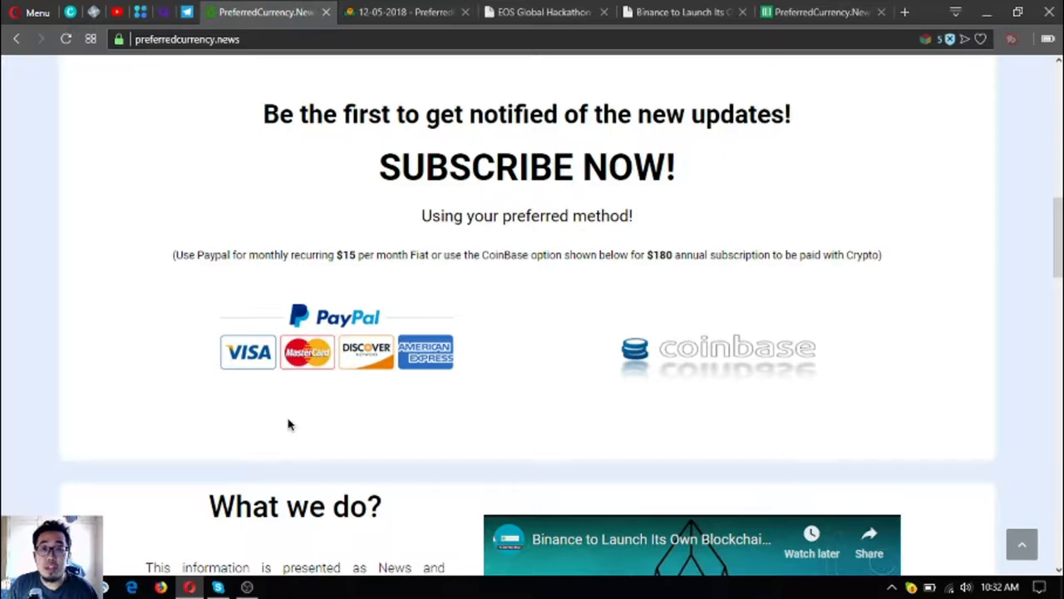
pyautogui.moveTo(586, 349)
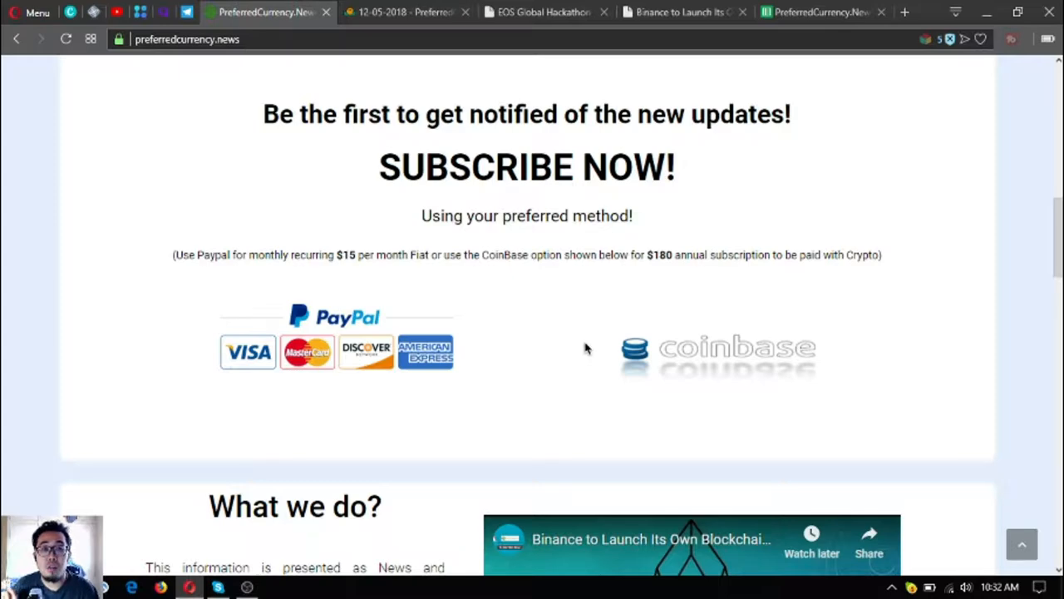
pyautogui.moveTo(678, 360)
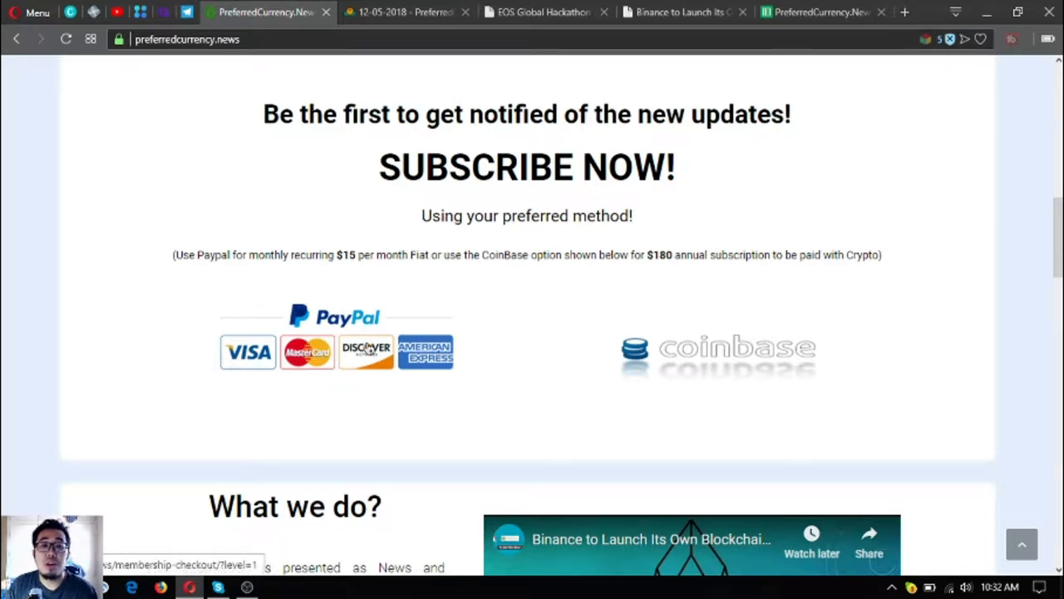
pyautogui.moveTo(331, 339)
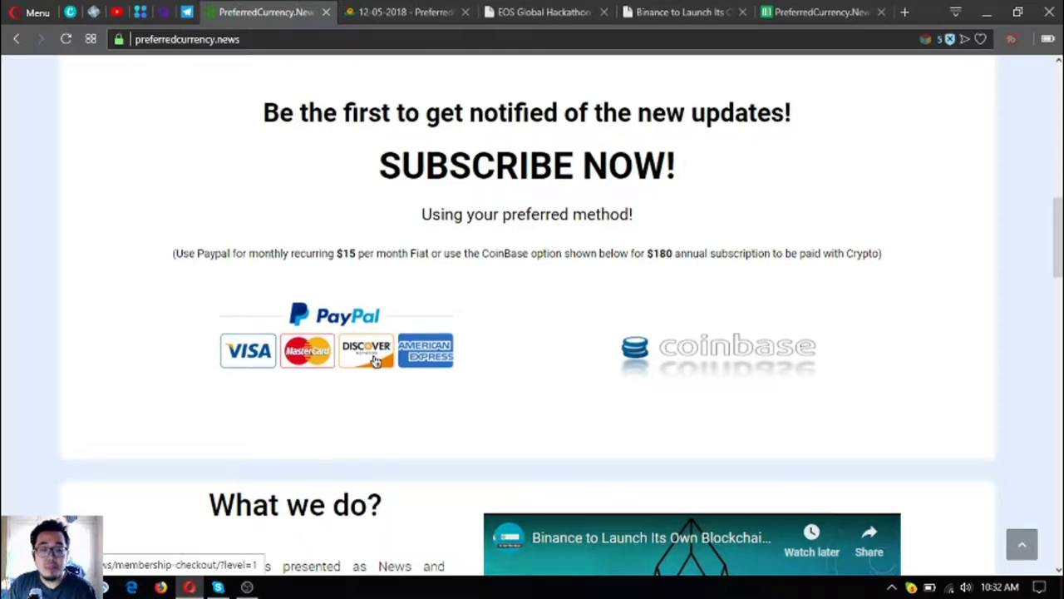
pyautogui.scroll(-3)
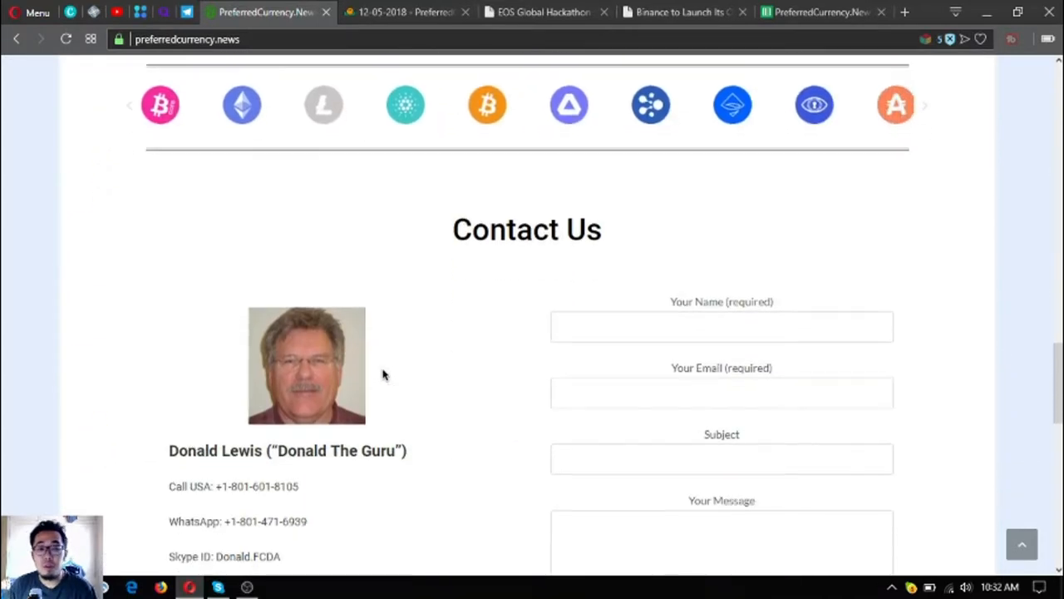
pyautogui.scroll(-3)
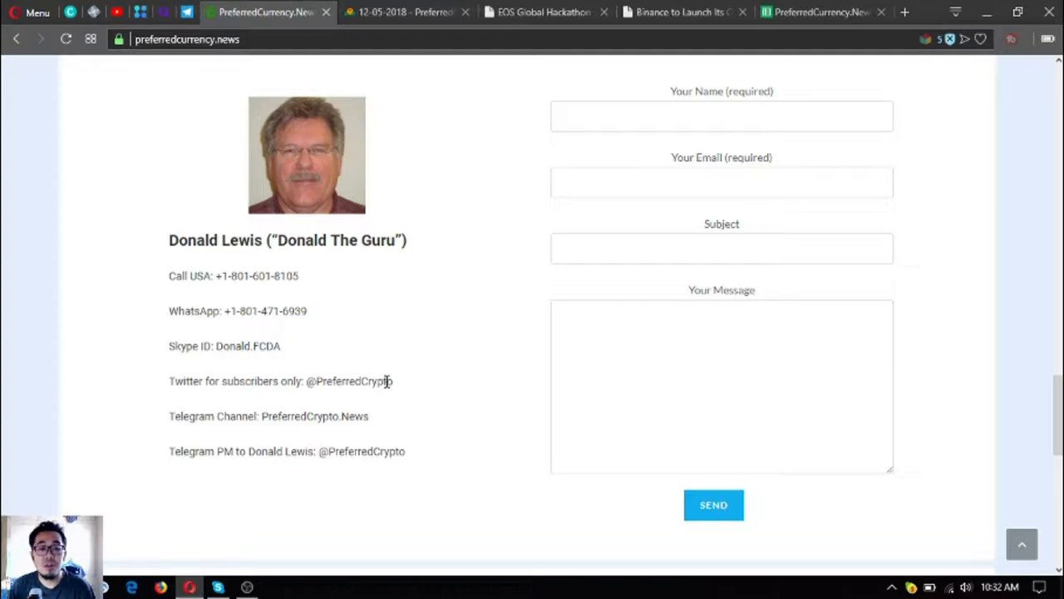
pyautogui.scroll(-3)
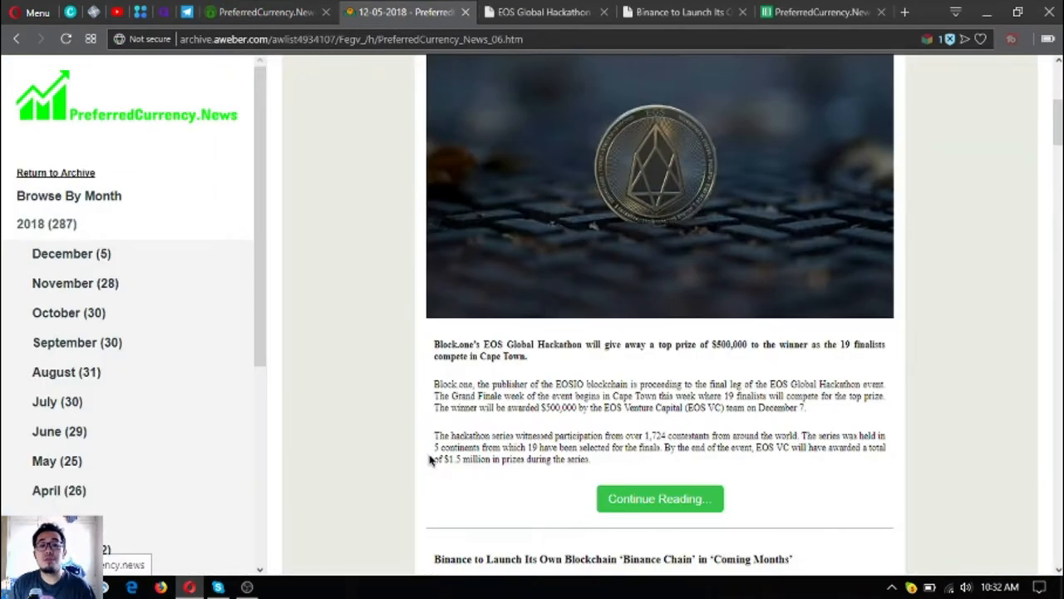
# - Read down the issue through the EOS hackathon story, Donald's Research List and token lists
pyautogui.scroll(-3)
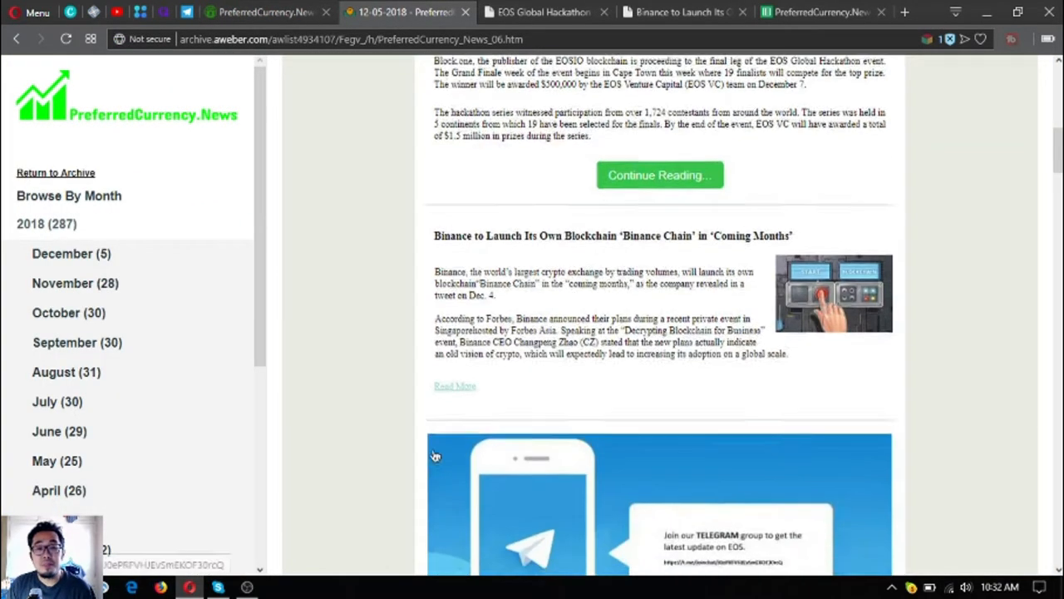
pyautogui.scroll(-3)
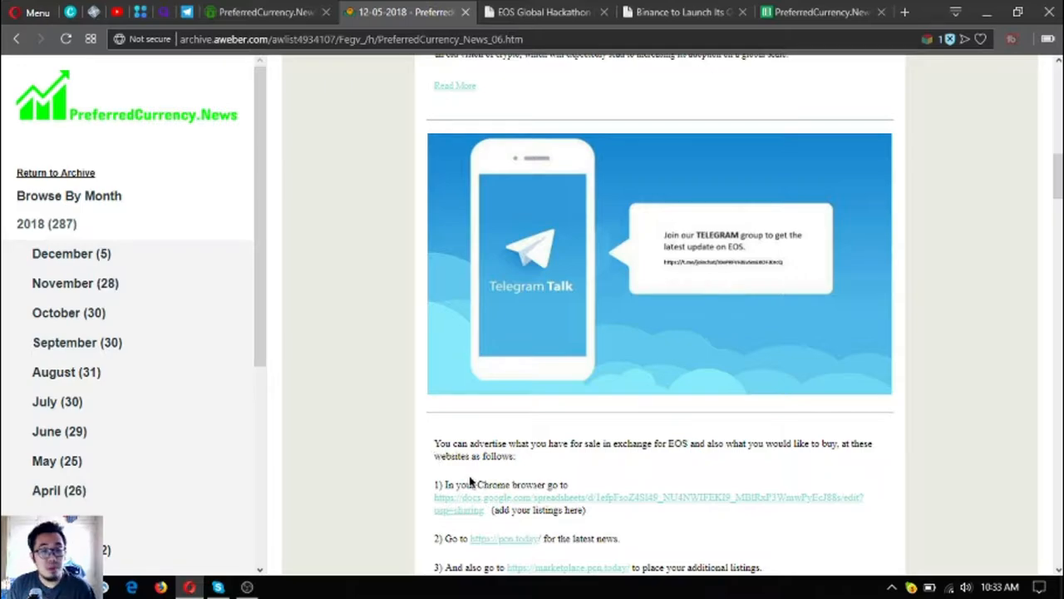
pyautogui.scroll(-3)
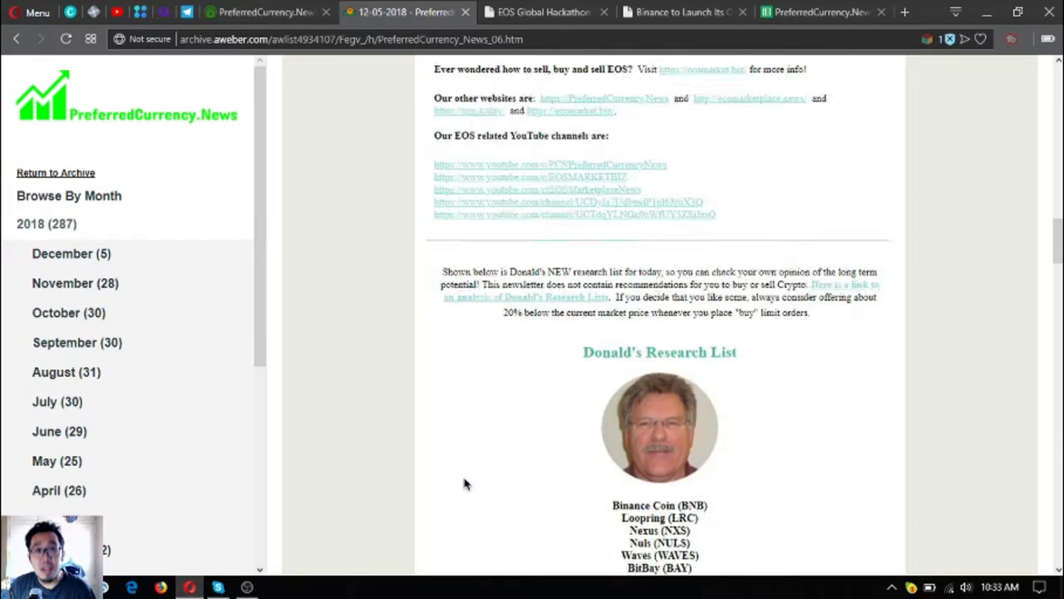
pyautogui.scroll(-3)
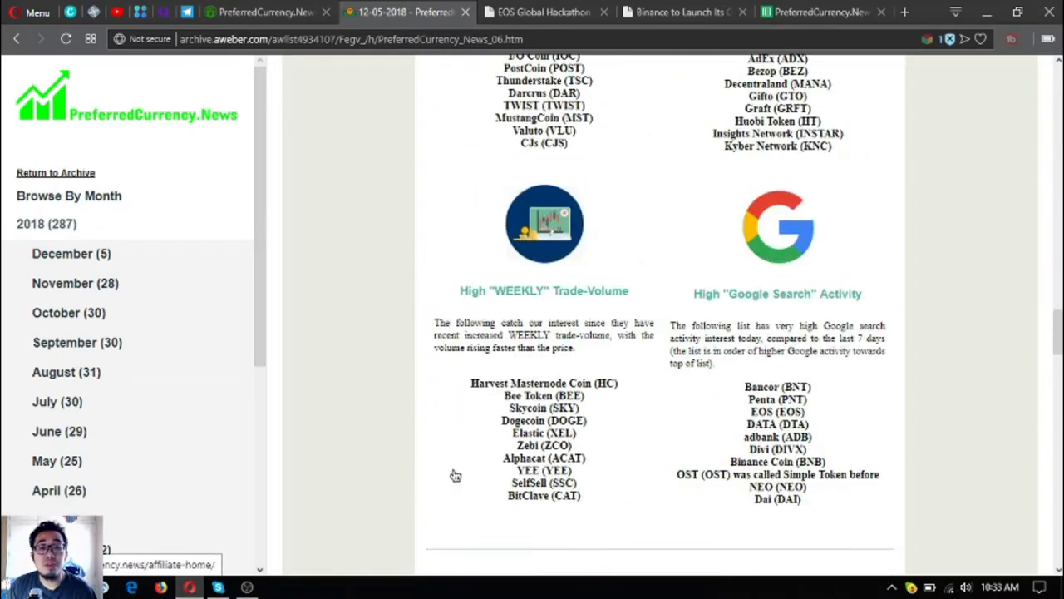
pyautogui.scroll(-3)
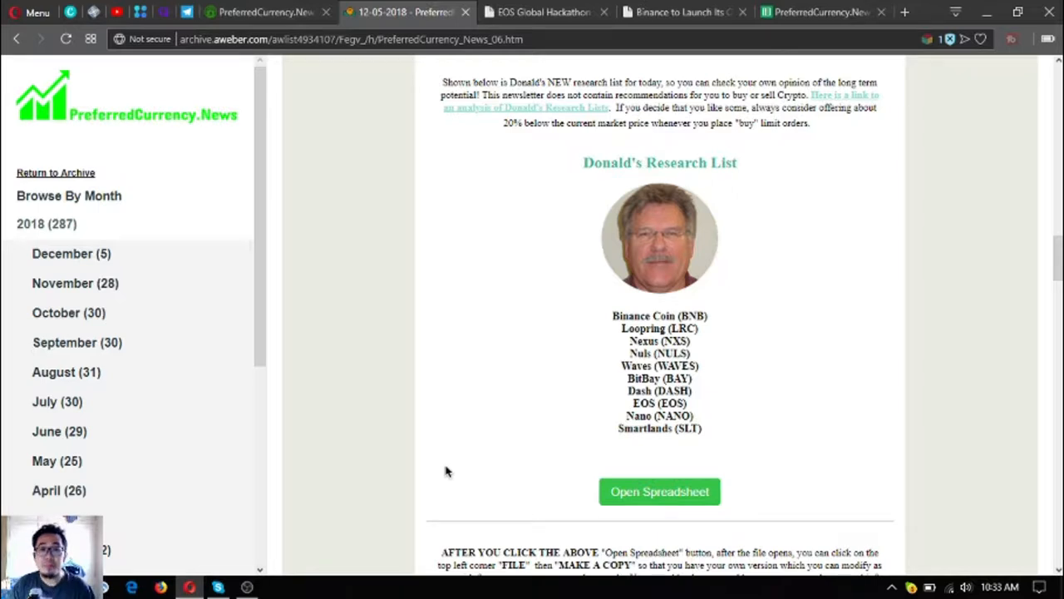
pyautogui.moveTo(555, 407)
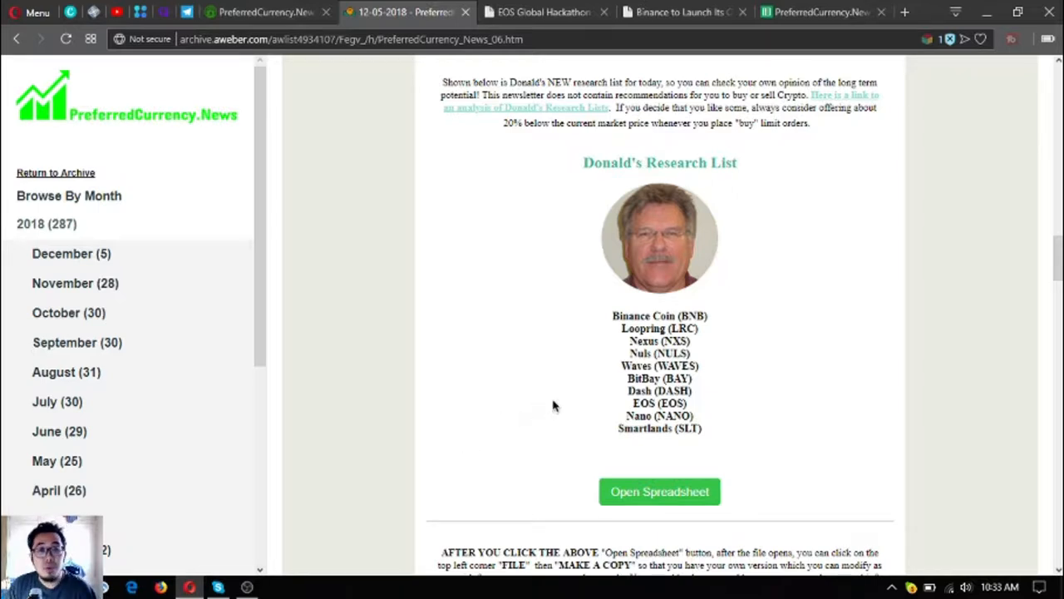
pyautogui.moveTo(513, 401)
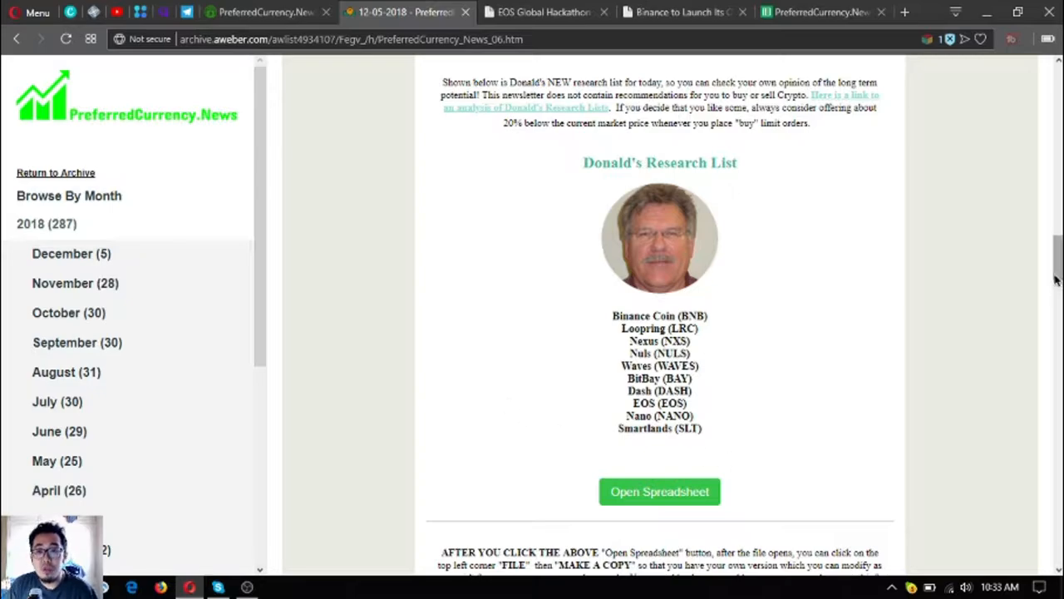
# - Scroll back up, then down to the EOS hackathon article summary
pyautogui.scroll(3)
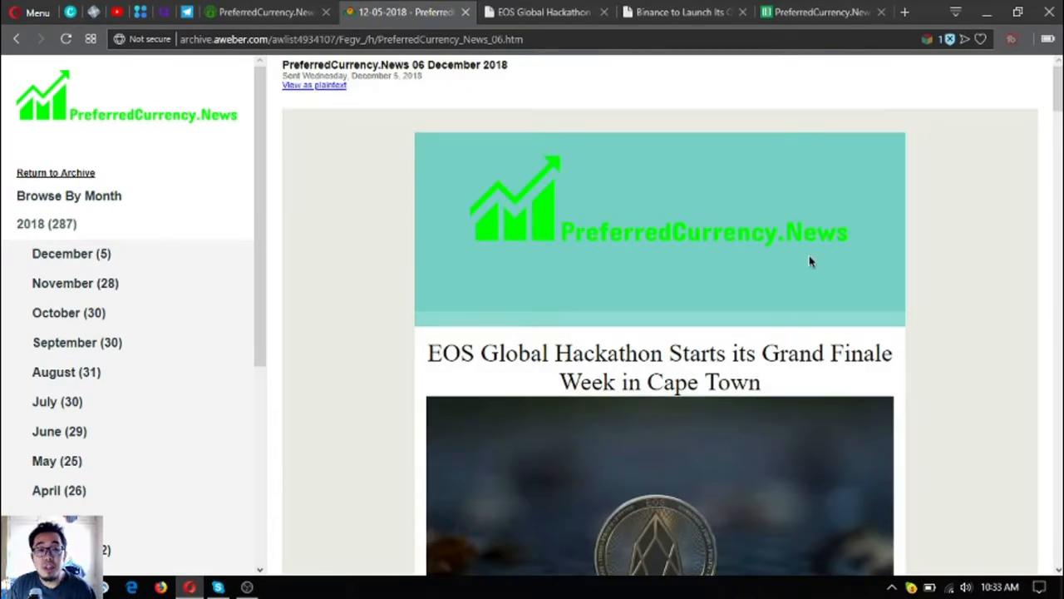
pyautogui.scroll(-3)
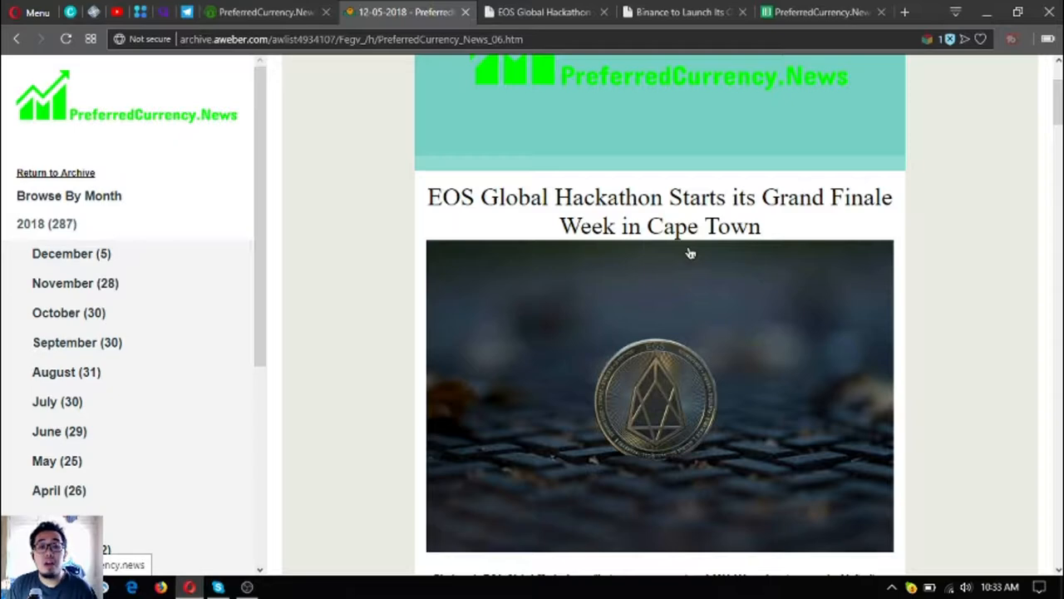
pyautogui.scroll(-3)
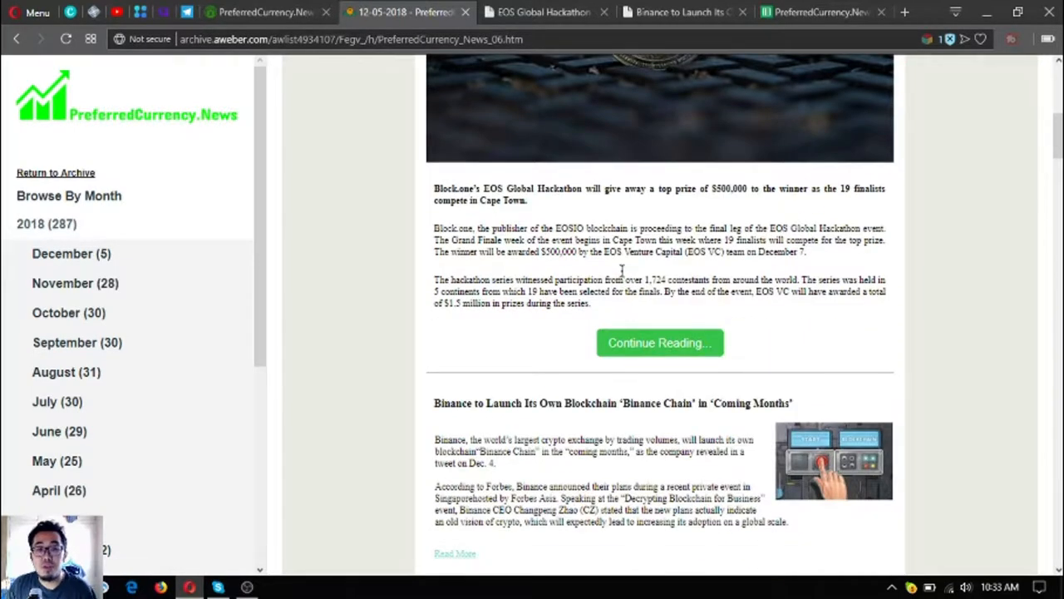
pyautogui.moveTo(544, 12)
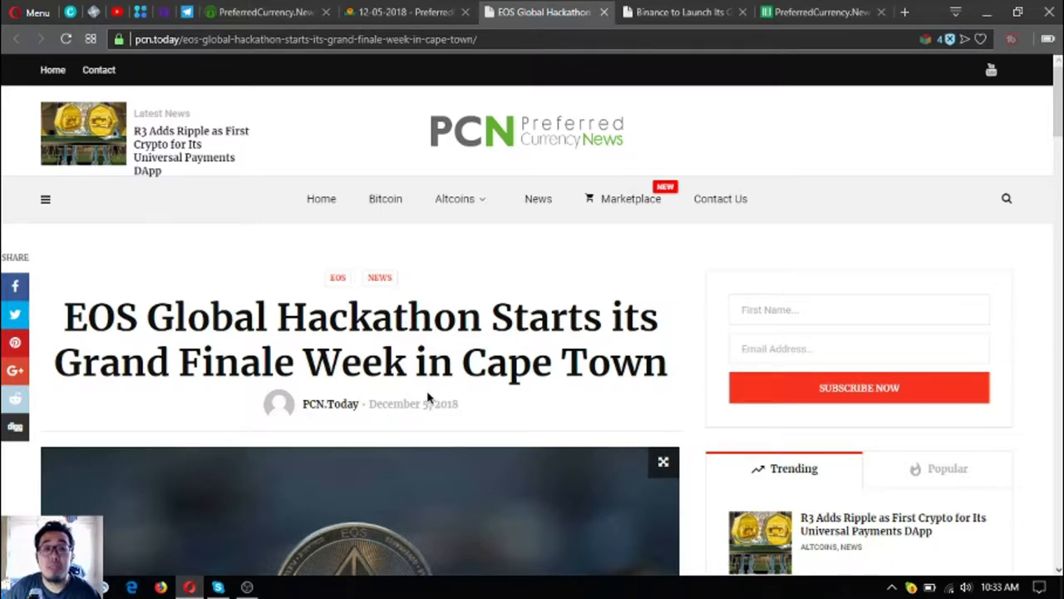
# - Read the start of the EOS Global Hackathon article and dismiss the Next Up suggestion
pyautogui.scroll(-3)
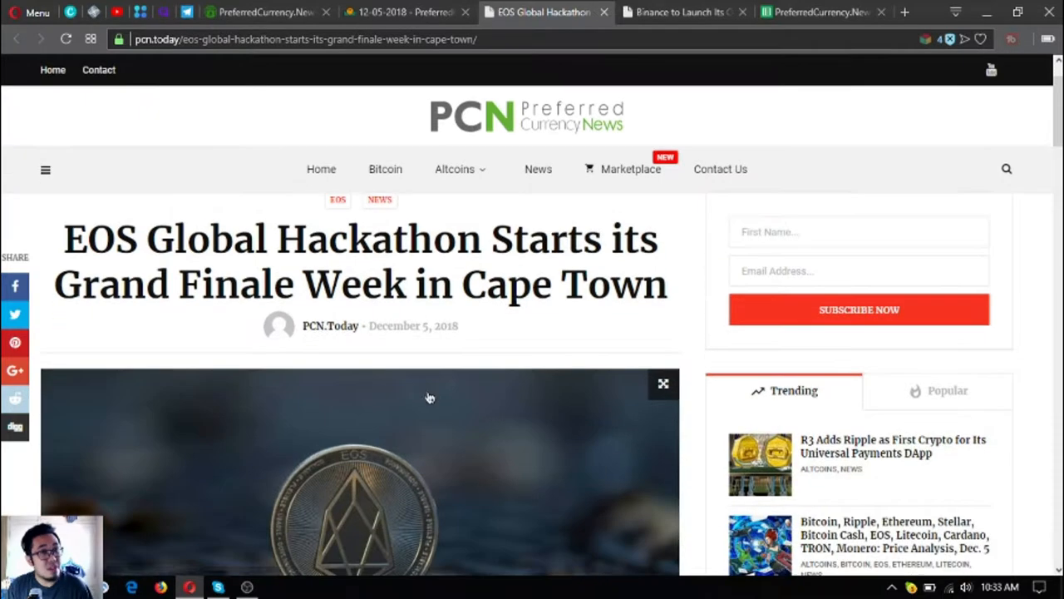
pyautogui.scroll(-3)
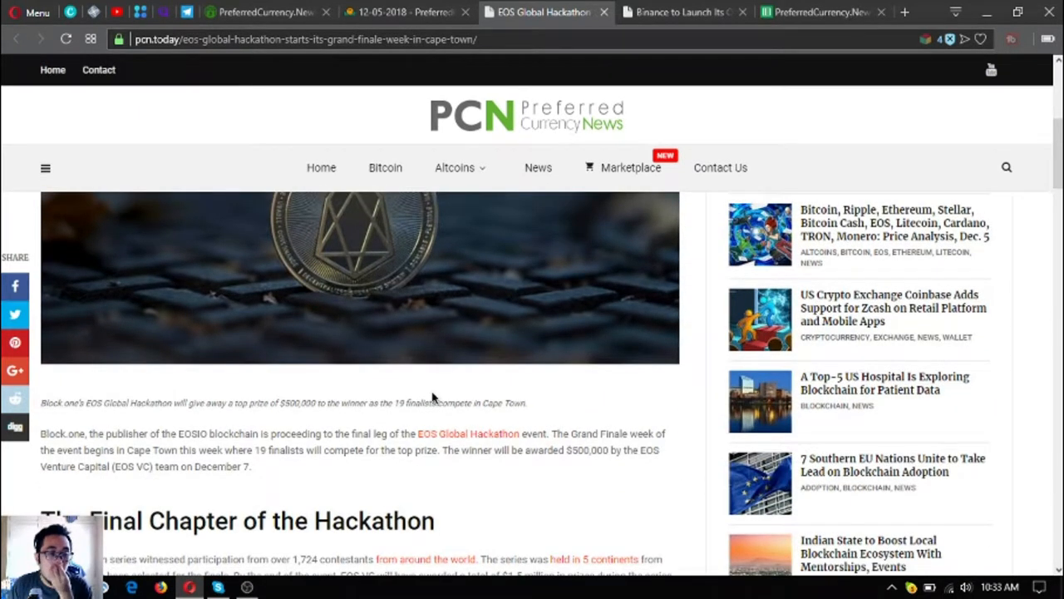
pyautogui.scroll(-3)
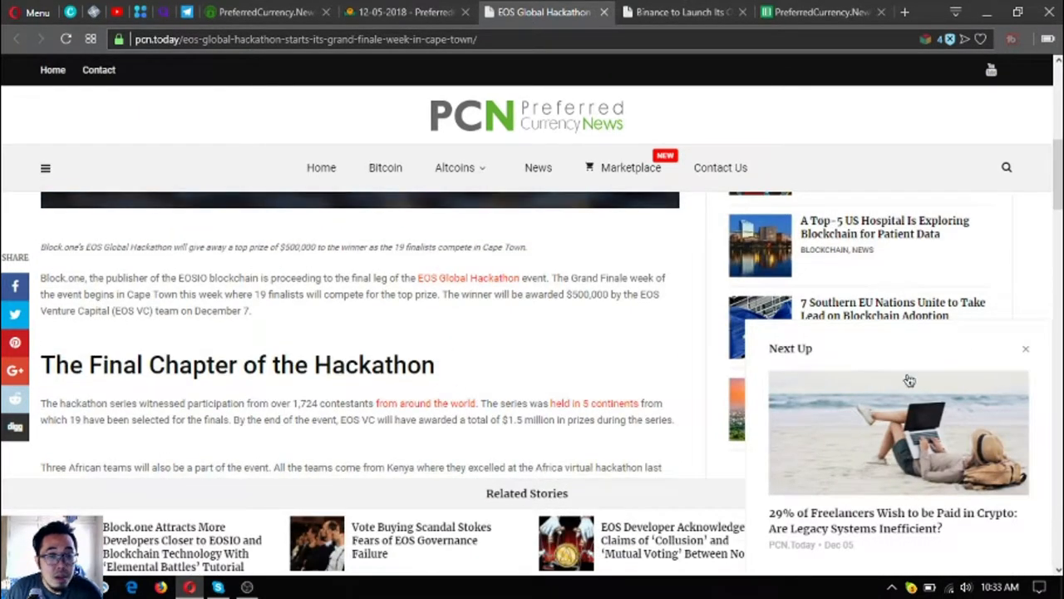
pyautogui.click(1025, 348)
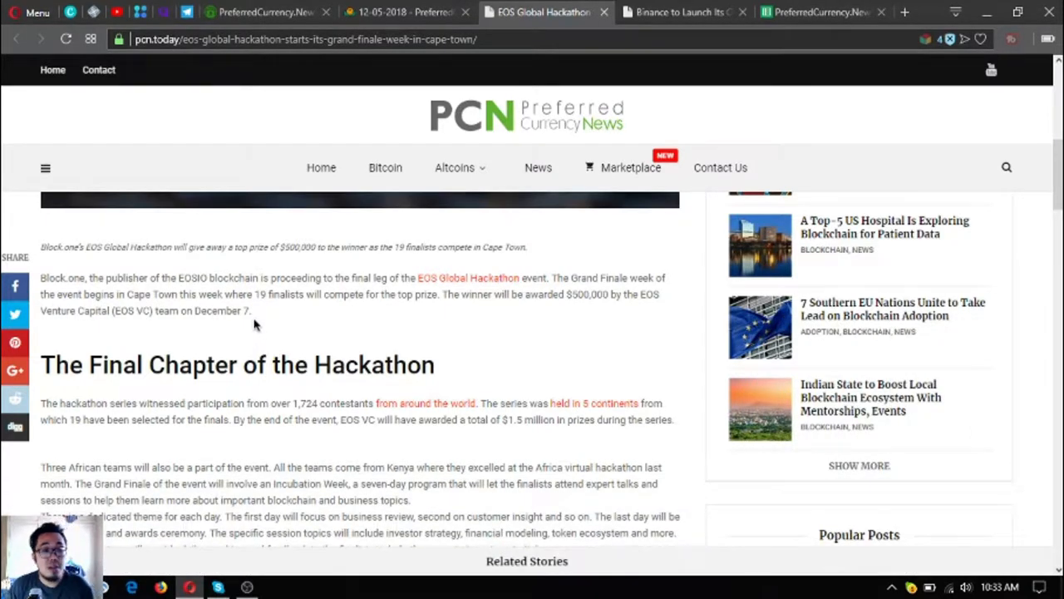
pyautogui.moveTo(268, 337)
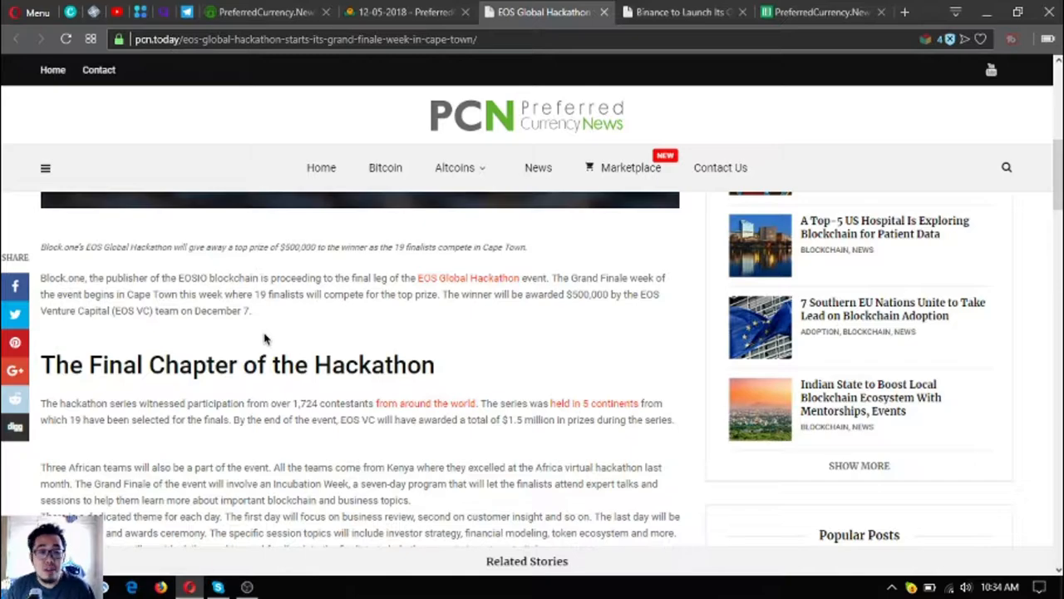
# - Open the linked full hackathon article in a new tab and read on to the judges and tags
pyautogui.scroll(-3)
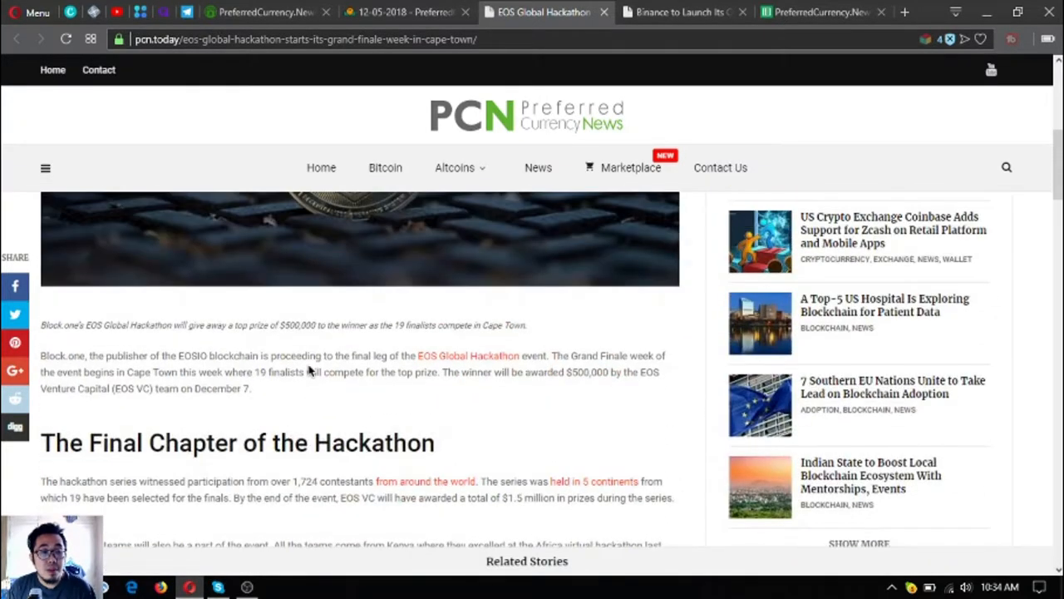
pyautogui.scroll(-3)
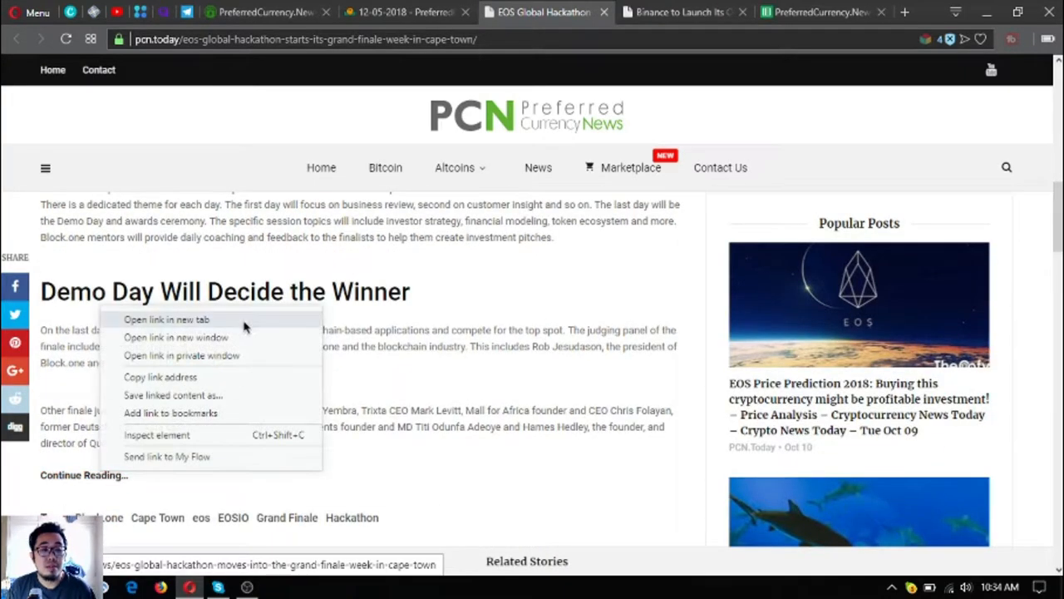
pyautogui.click(167, 320)
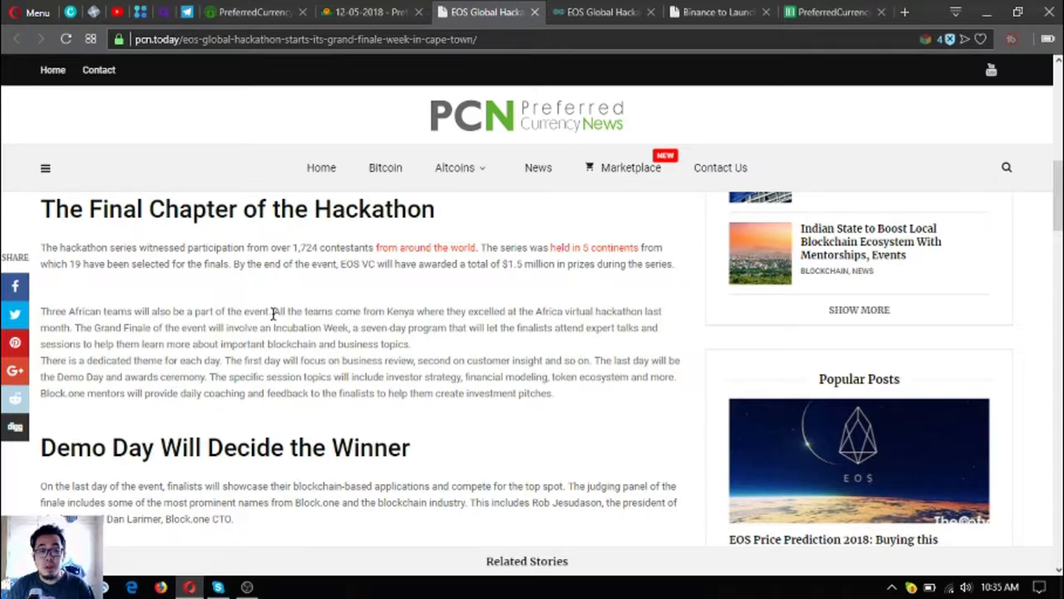
pyautogui.scroll(-3)
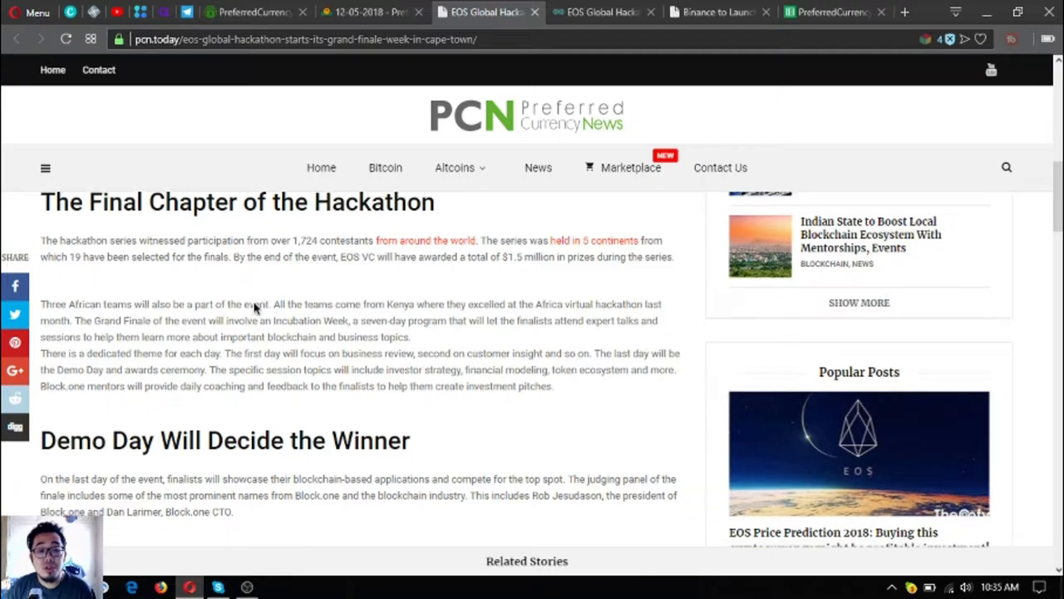
pyautogui.scroll(-3)
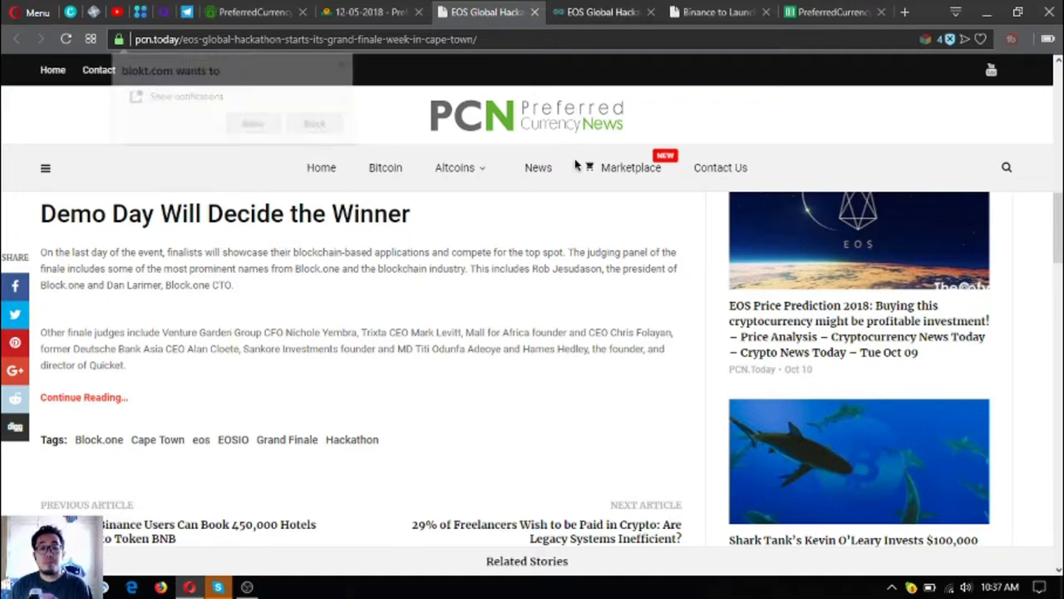
pyautogui.click(604, 12)
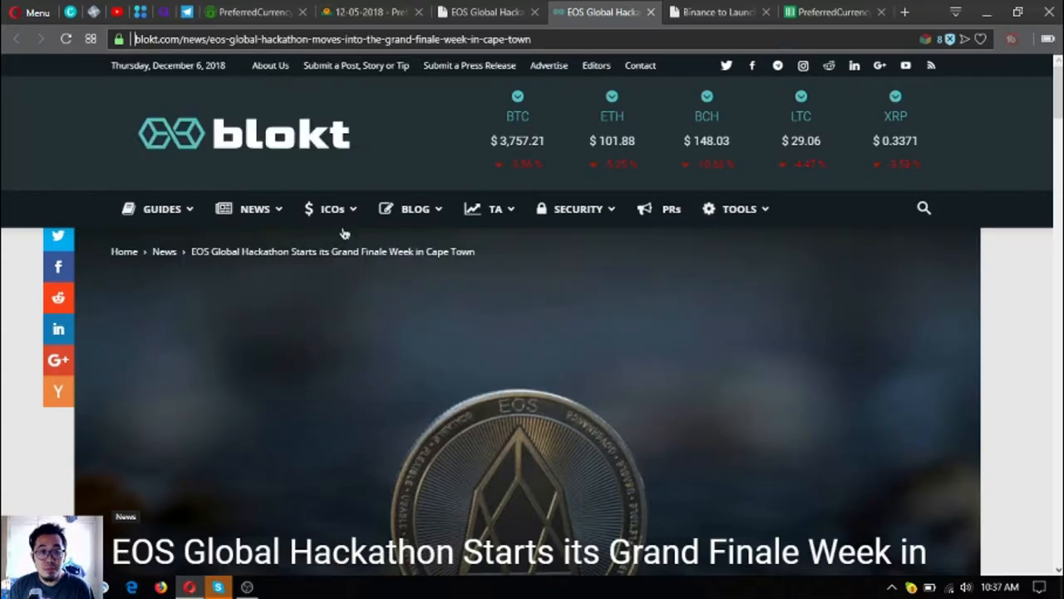
pyautogui.scroll(-3)
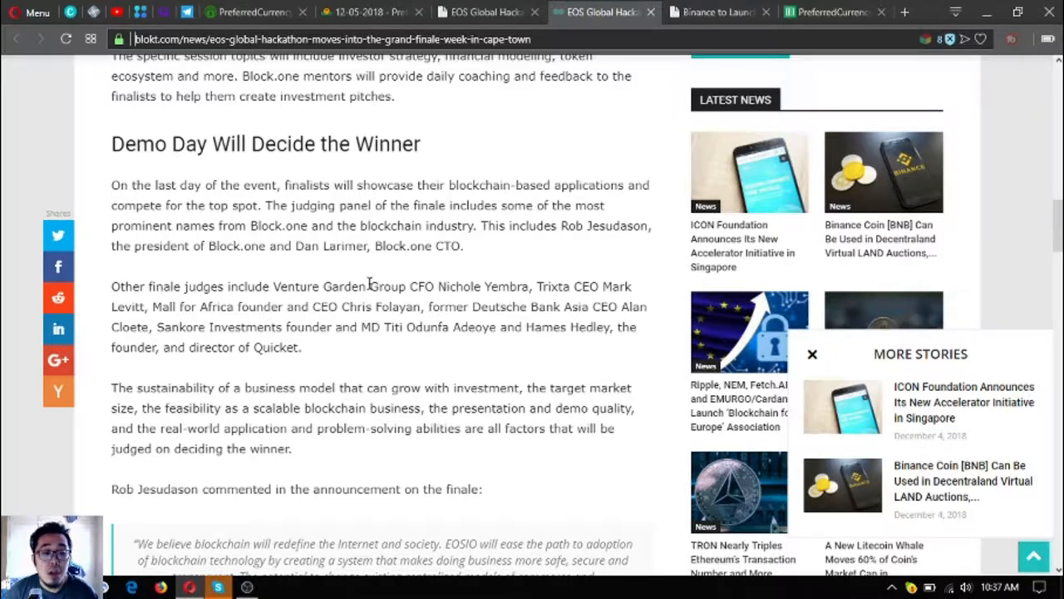
pyautogui.scroll(-3)
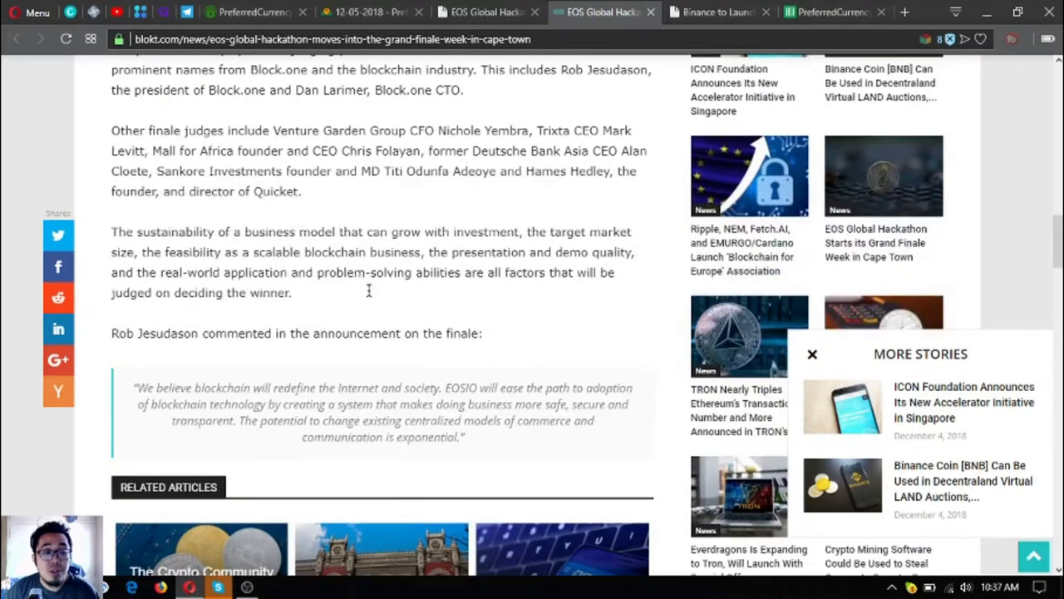
pyautogui.scroll(-3)
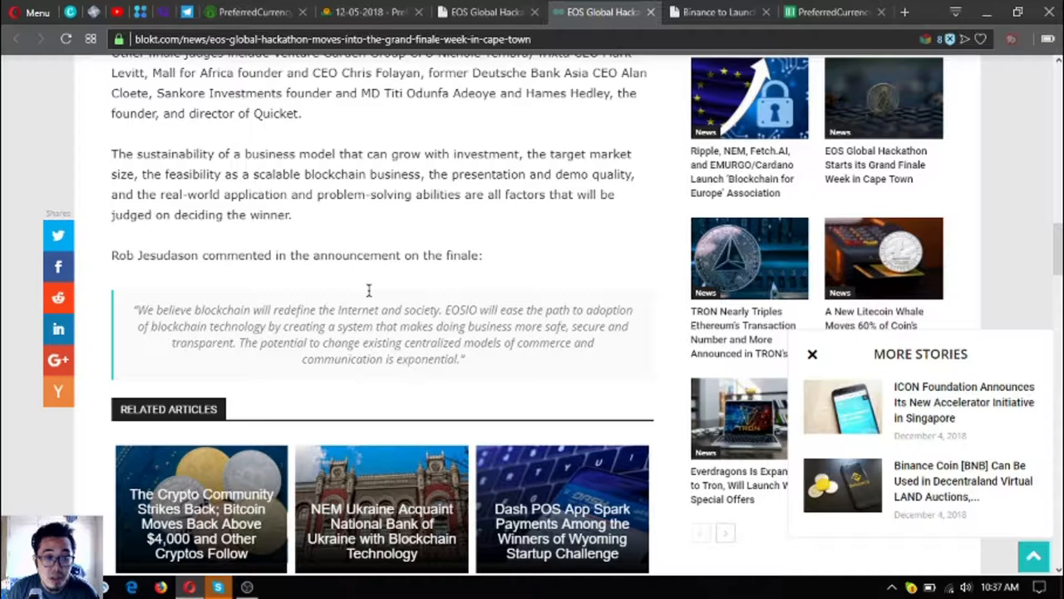
pyautogui.moveTo(324, 308)
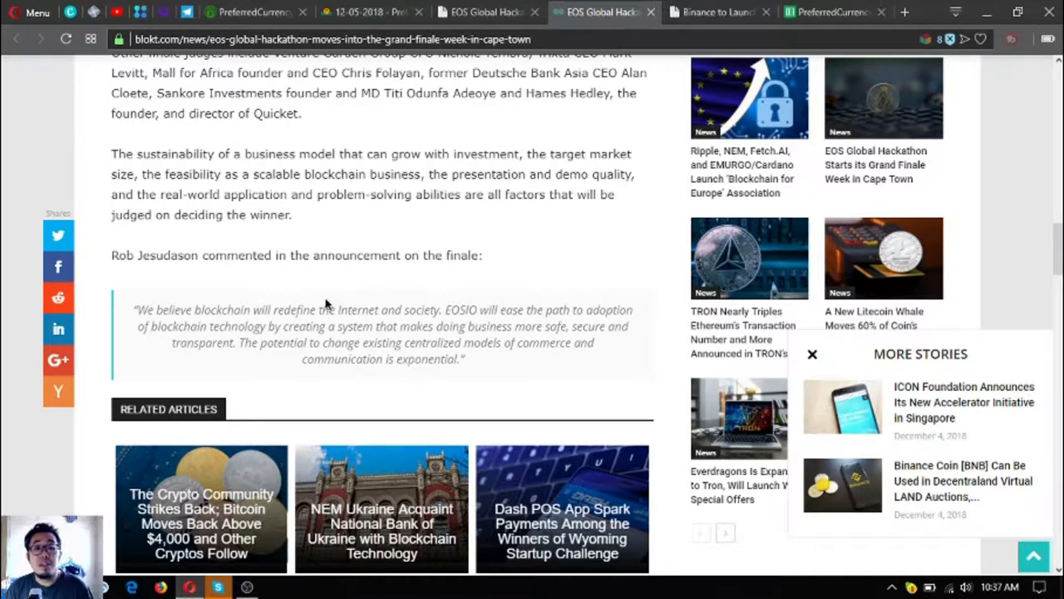
pyautogui.scroll(-3)
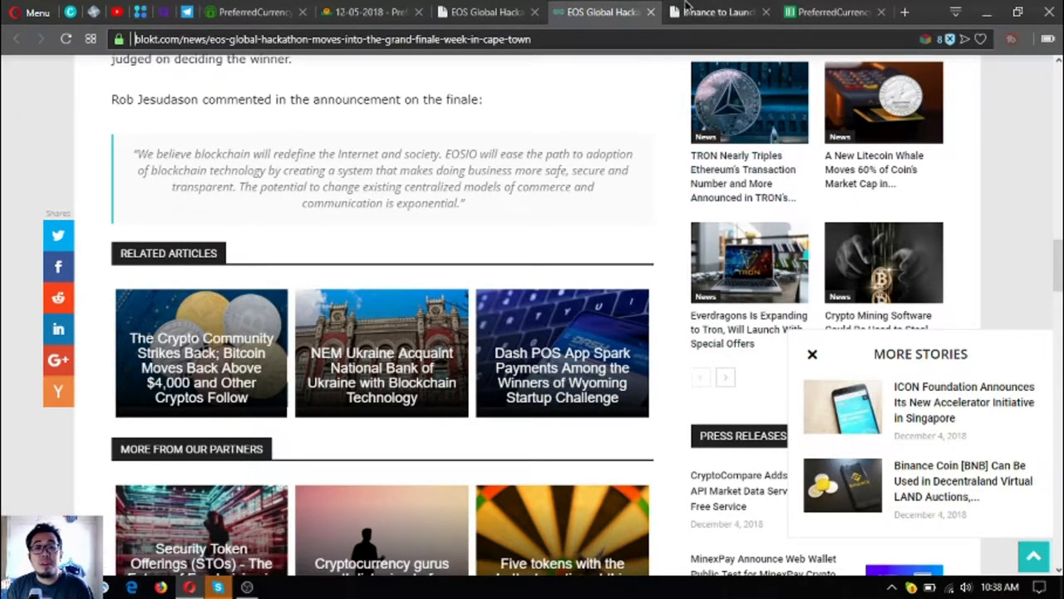
pyautogui.click(358, 11)
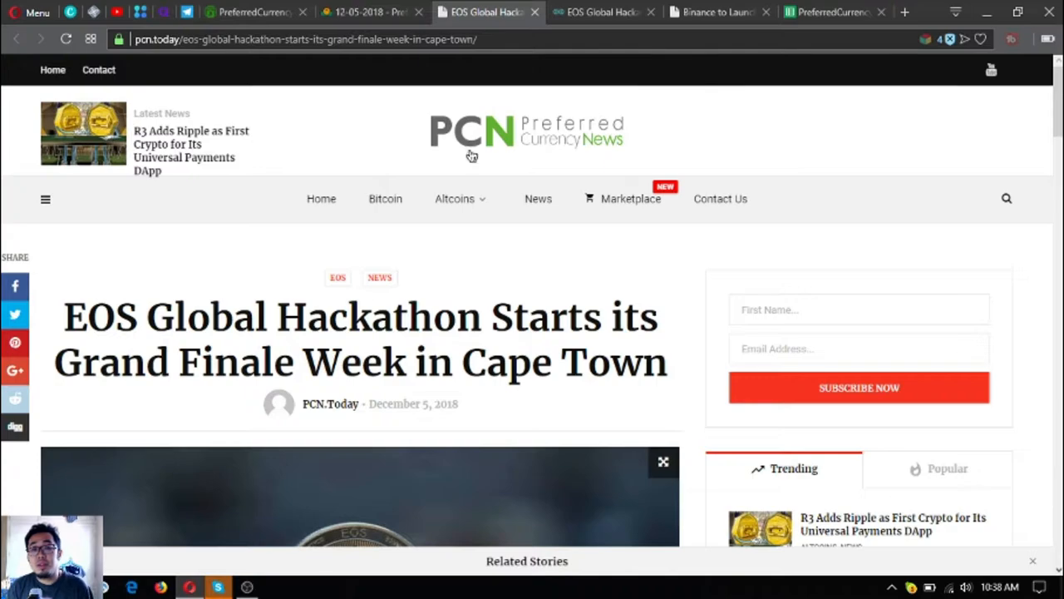
pyautogui.scroll(-3)
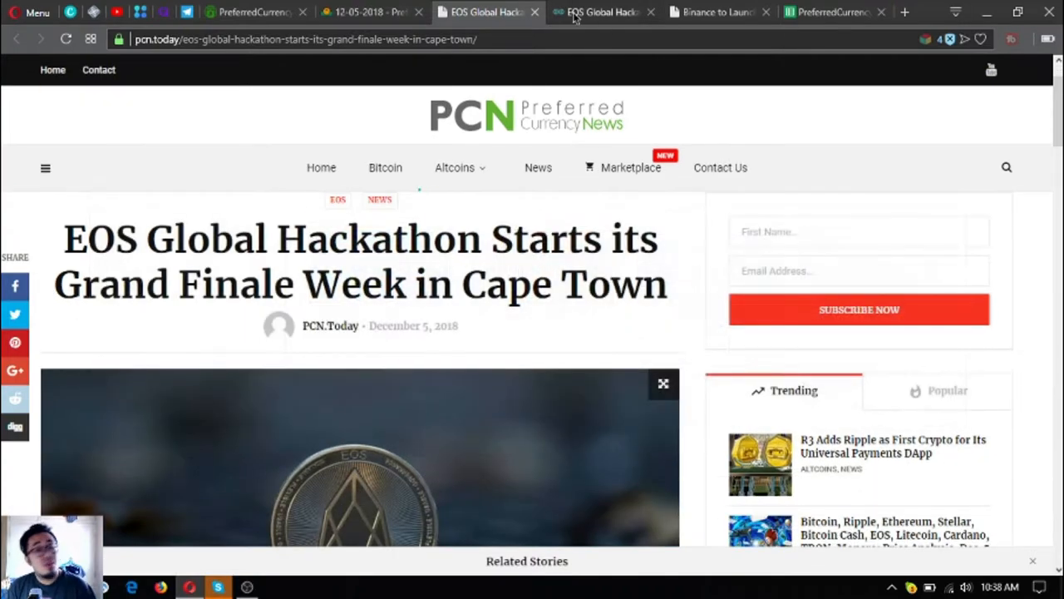
# - Read the Binance Chain launch article to its tags and Continue Reading link
pyautogui.click(715, 12)
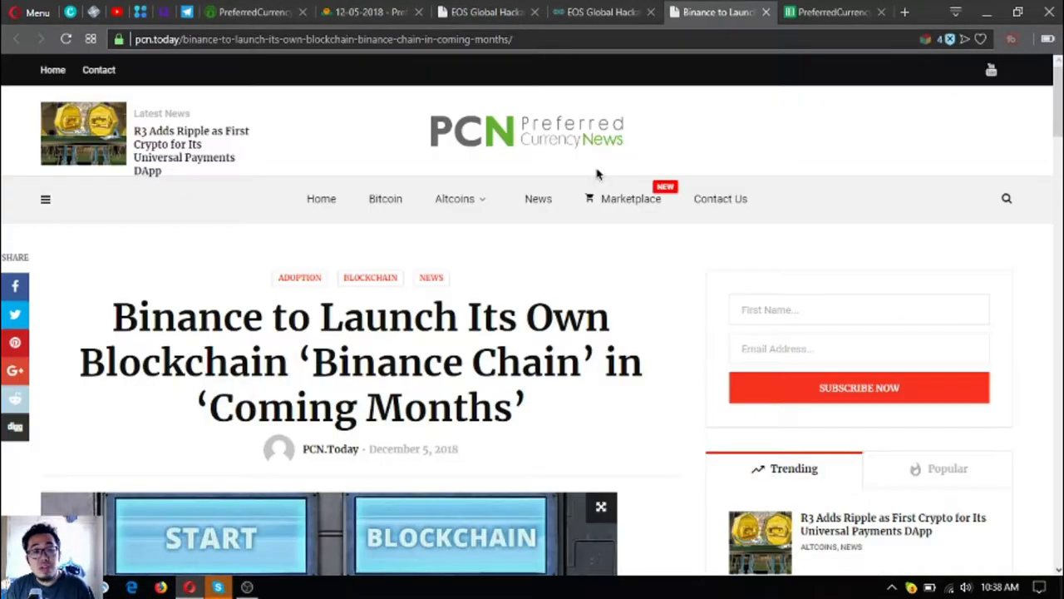
pyautogui.moveTo(497, 422)
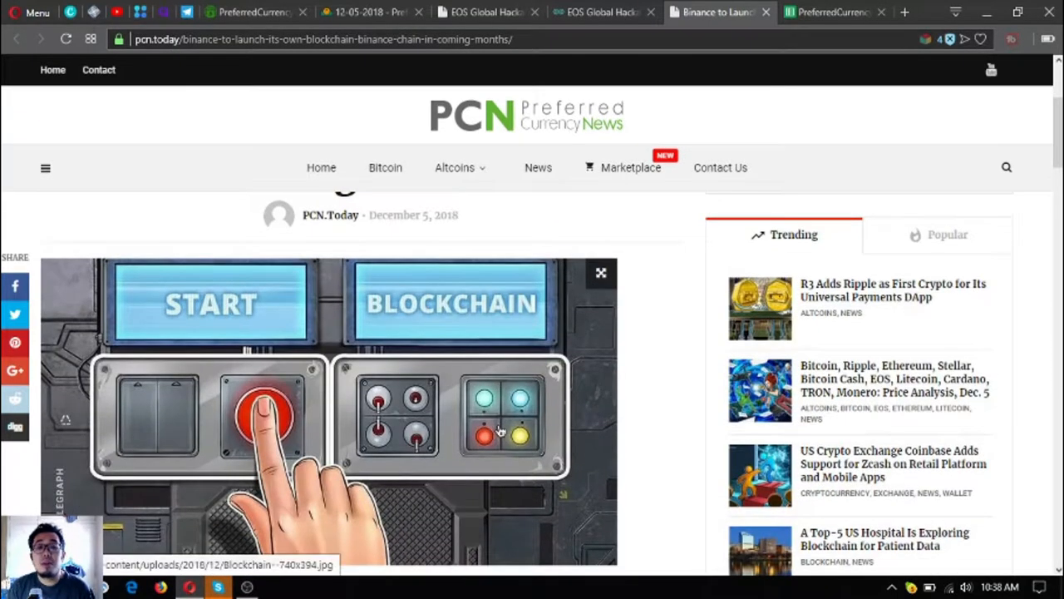
pyautogui.scroll(-3)
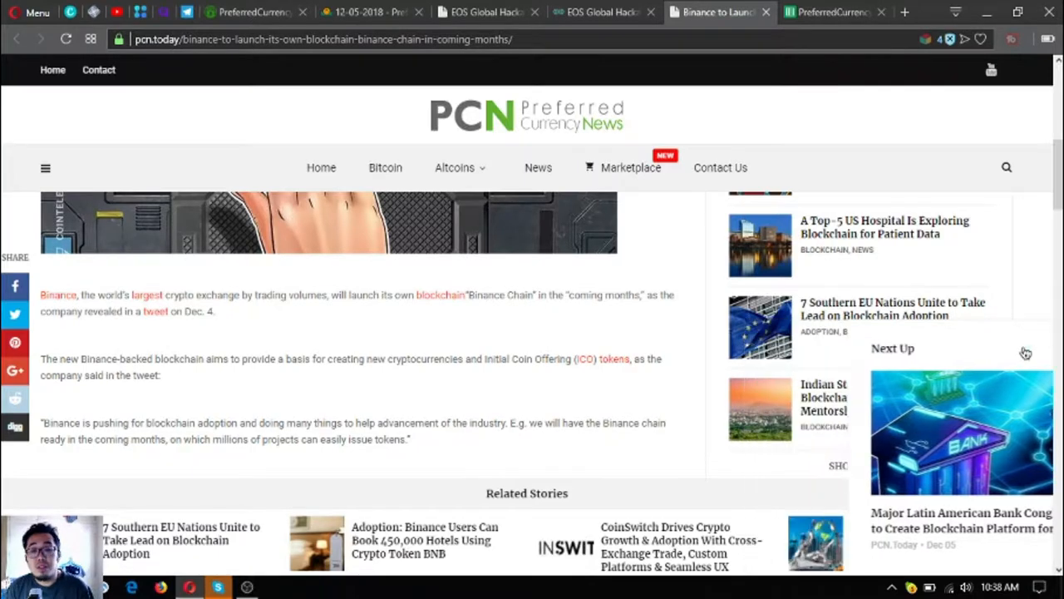
pyautogui.scroll(-3)
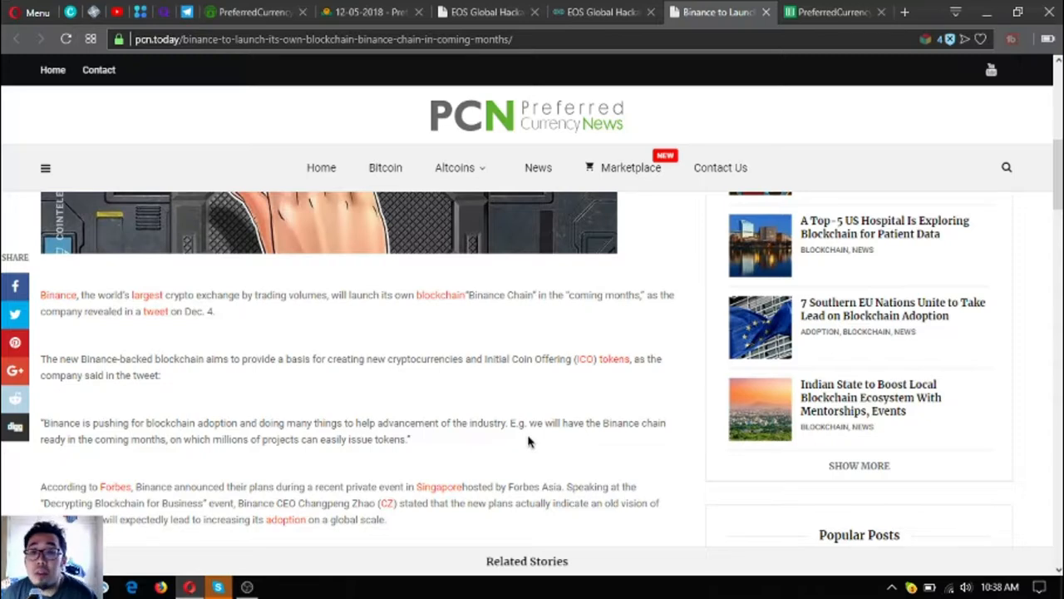
pyautogui.scroll(-3)
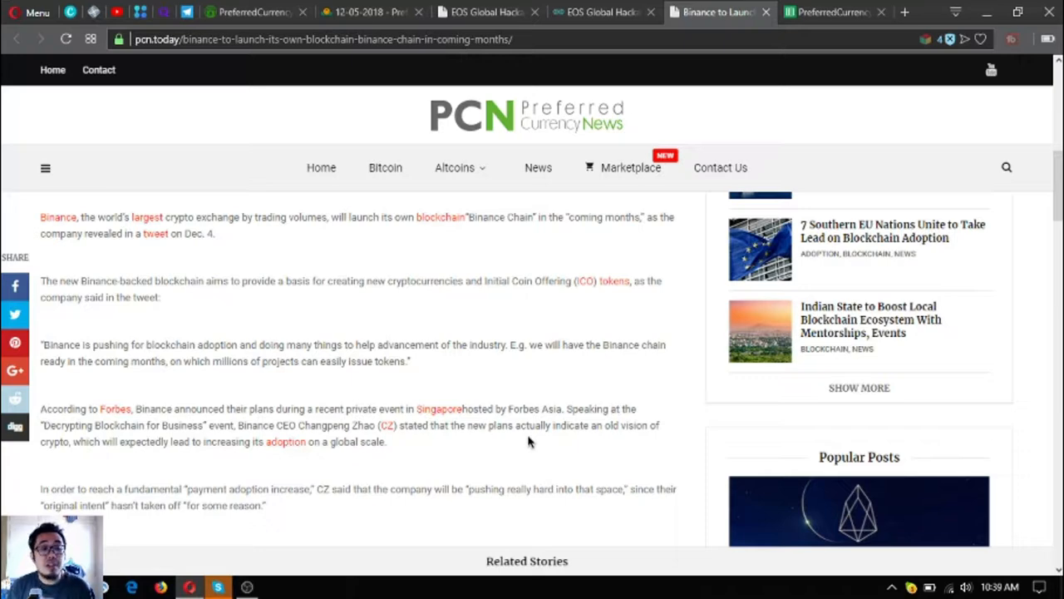
pyautogui.scroll(-3)
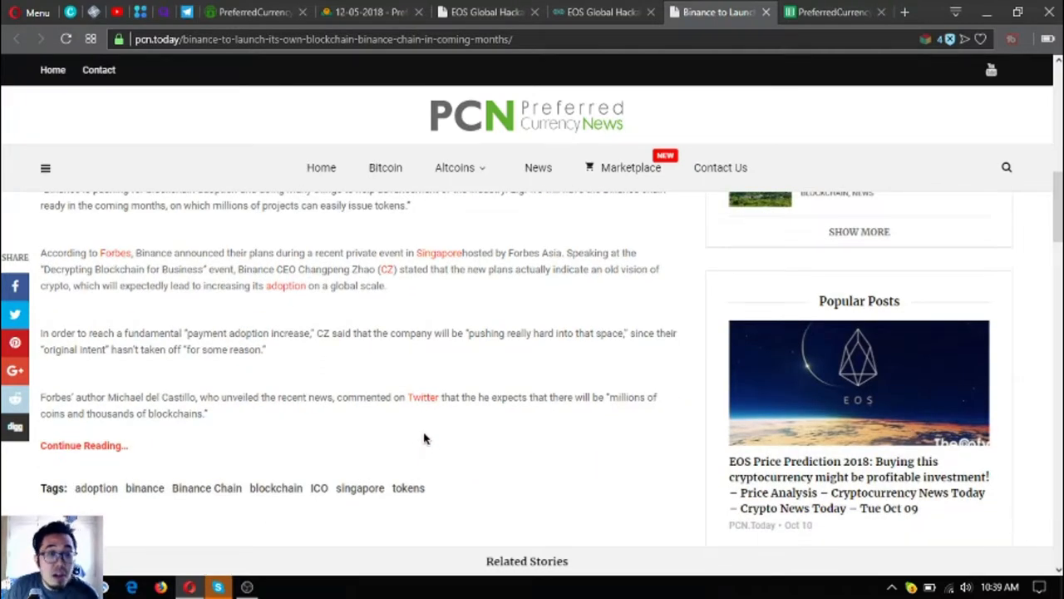
pyautogui.scroll(-3)
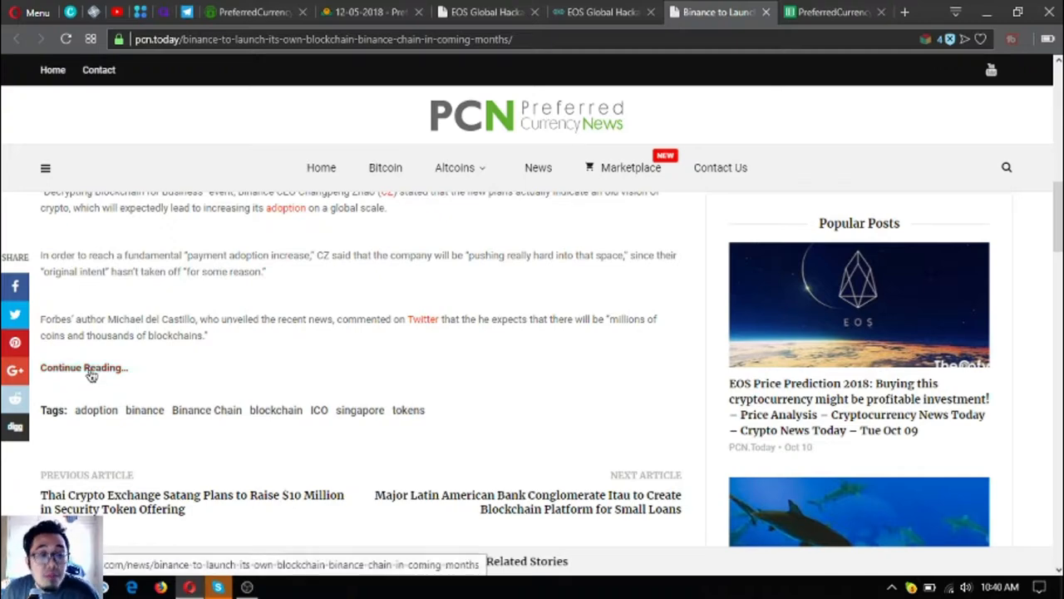
# - Open the Continue Reading link's original story in a new tab
pyautogui.rightClick(82, 366)
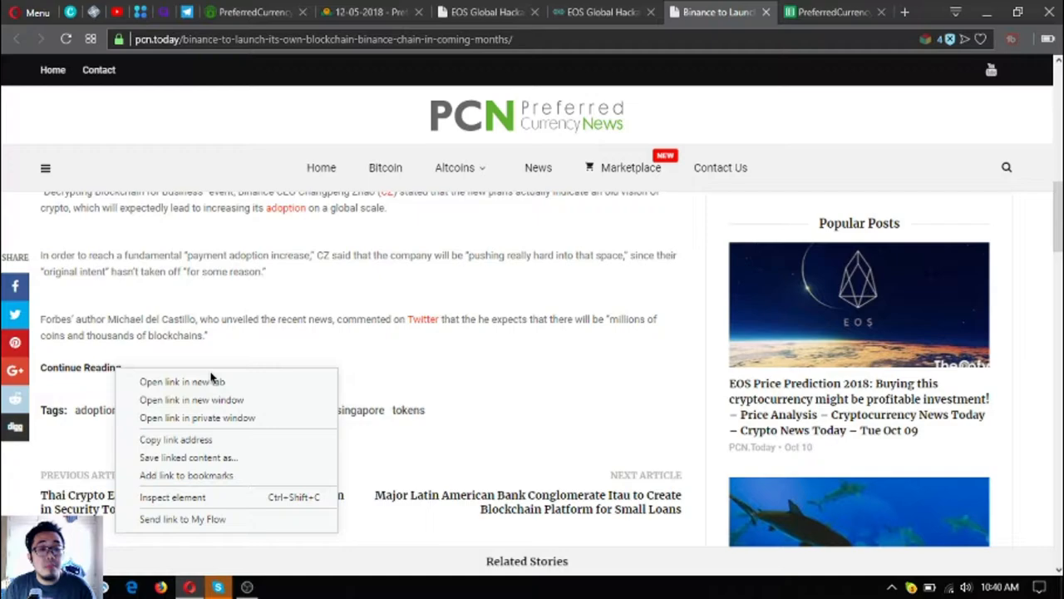
pyautogui.click(181, 381)
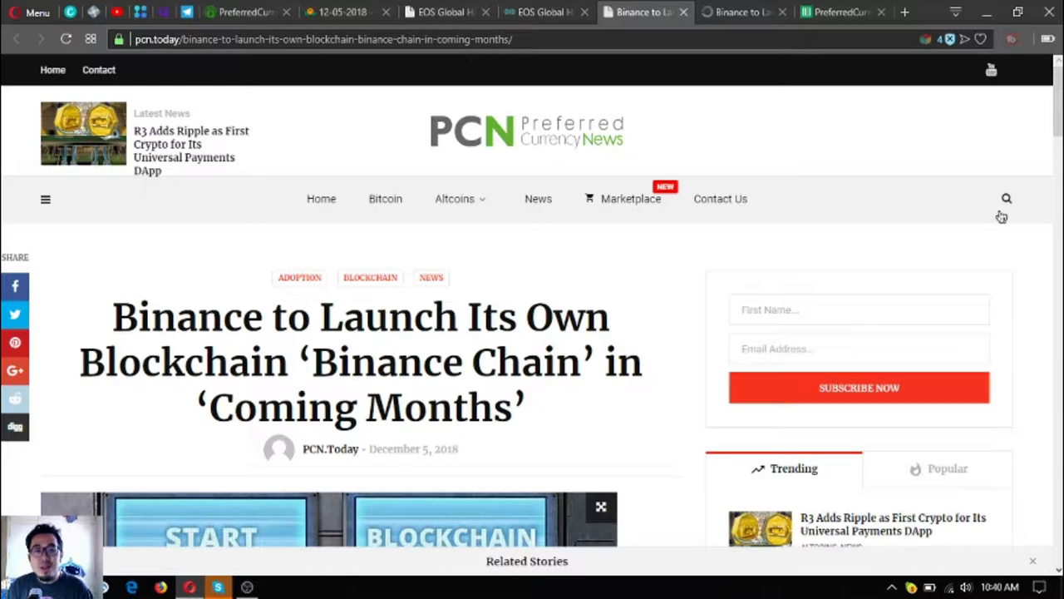
pyautogui.moveTo(886, 82)
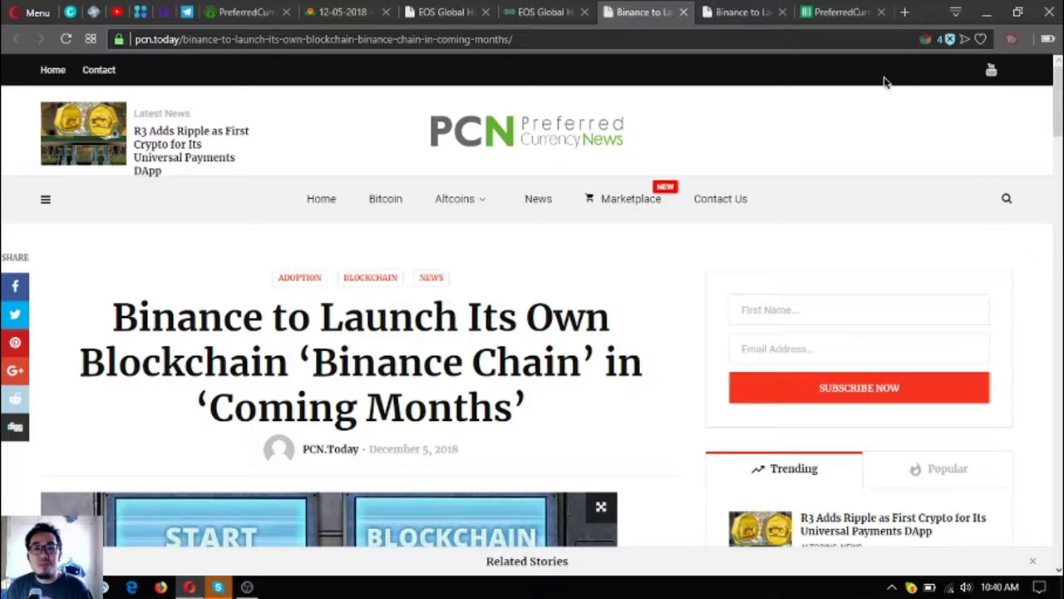
pyautogui.moveTo(603, 112)
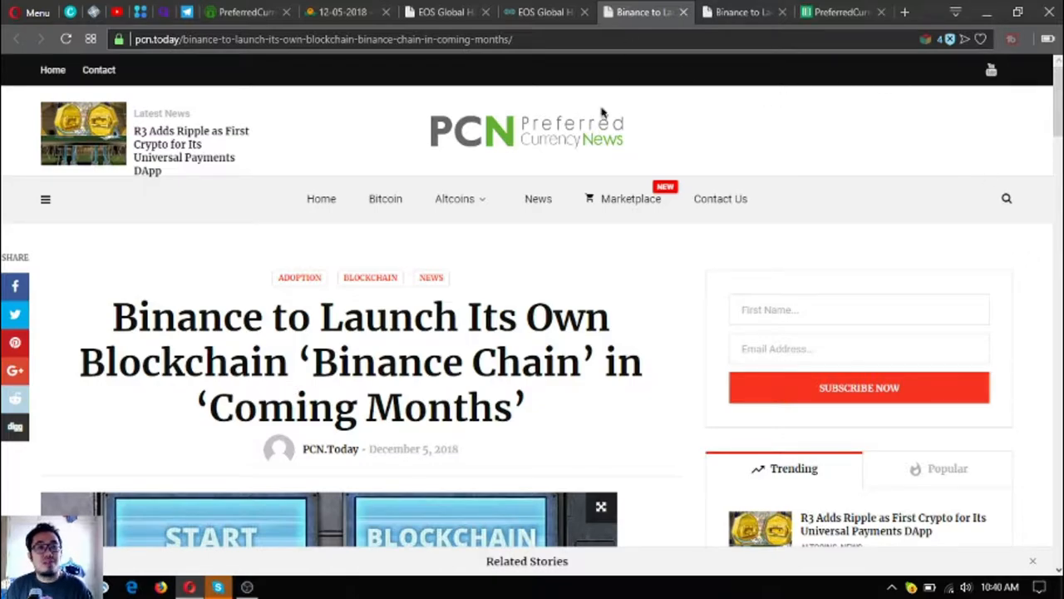
pyautogui.scroll(-3)
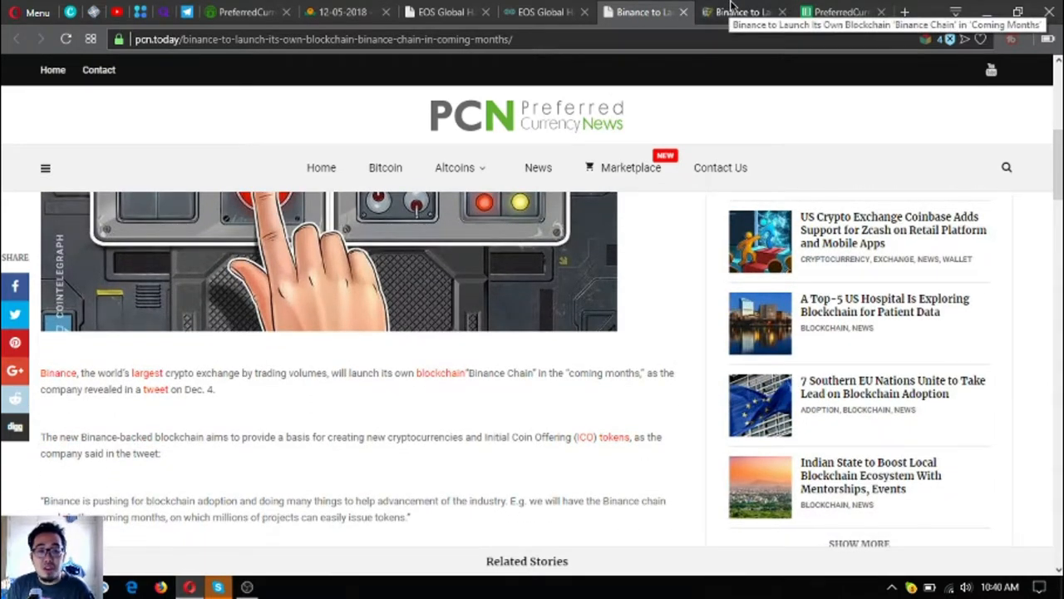
# - Read the Cointelegraph Binance Chain article to its end, then return to the newsletter issue
pyautogui.click(743, 12)
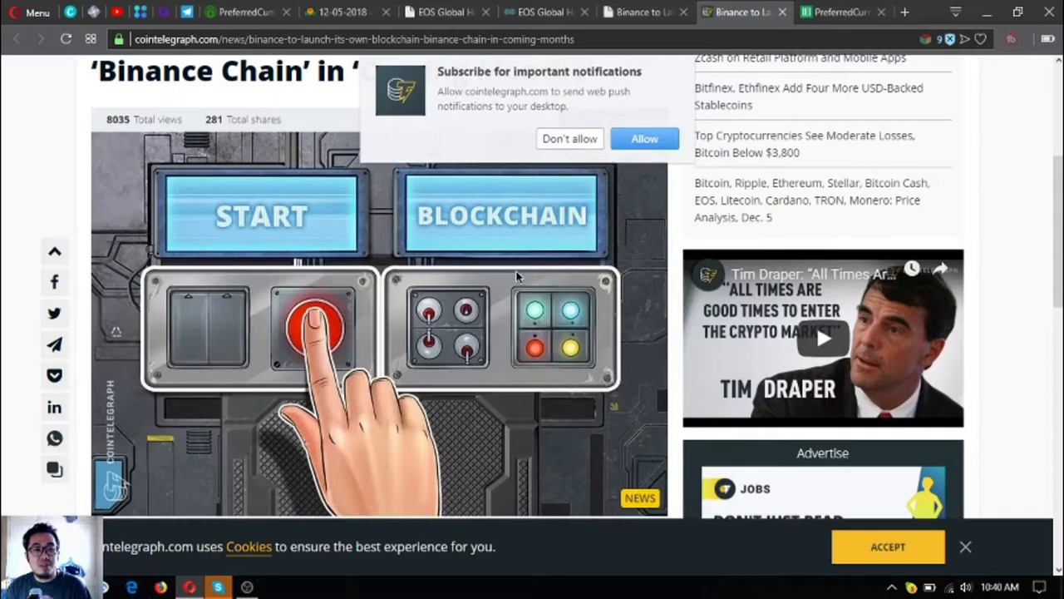
pyautogui.scroll(-3)
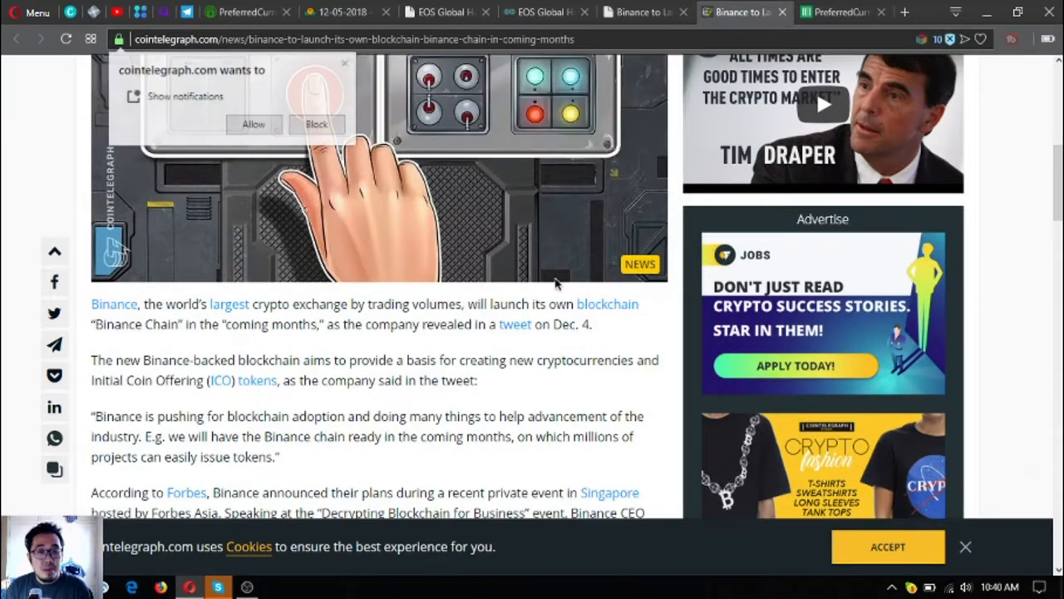
pyautogui.scroll(-3)
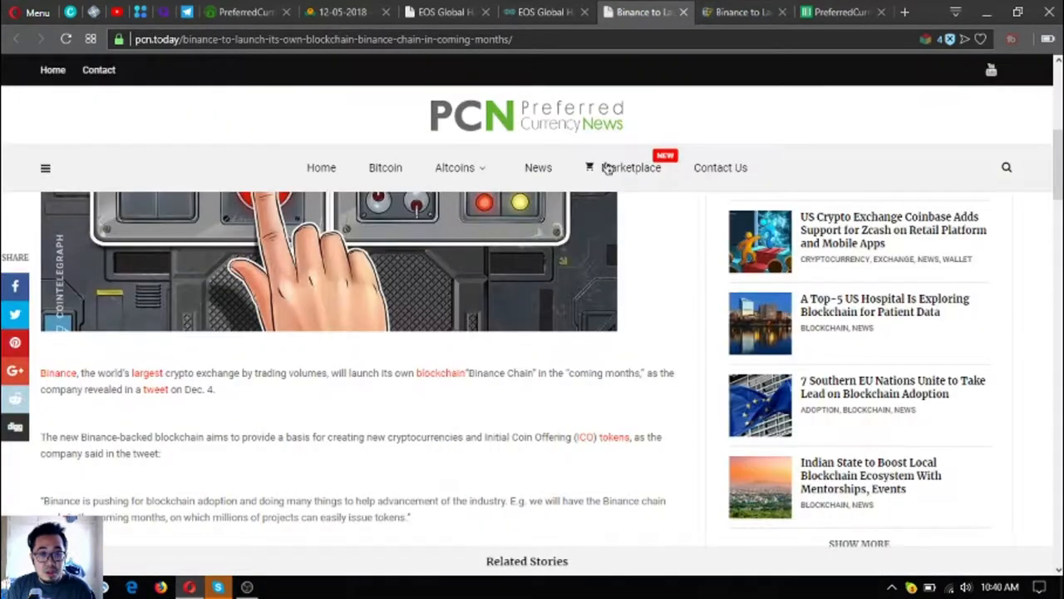
pyautogui.scroll(-3)
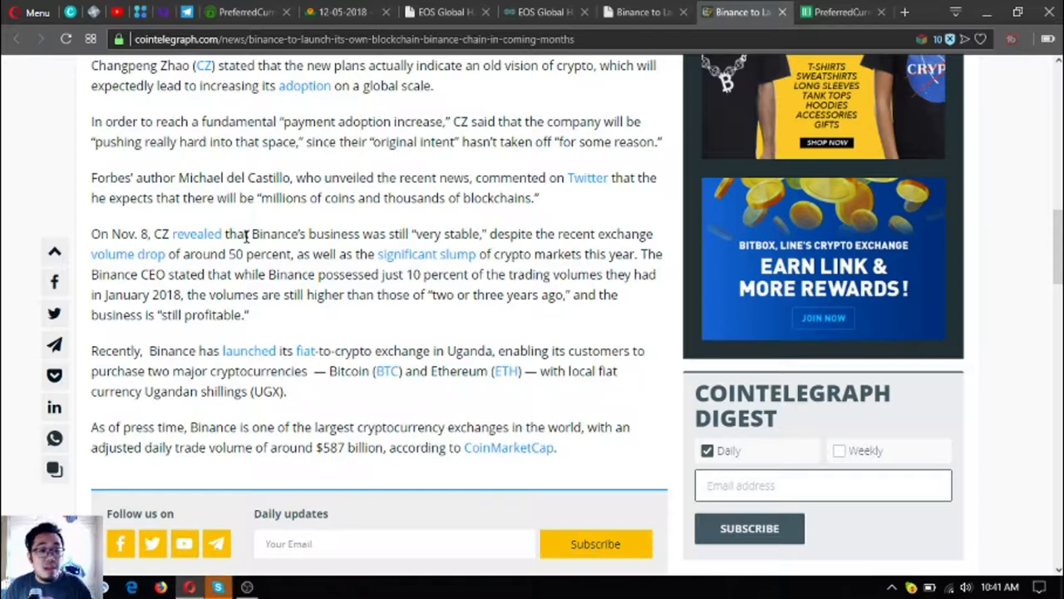
pyautogui.scroll(-3)
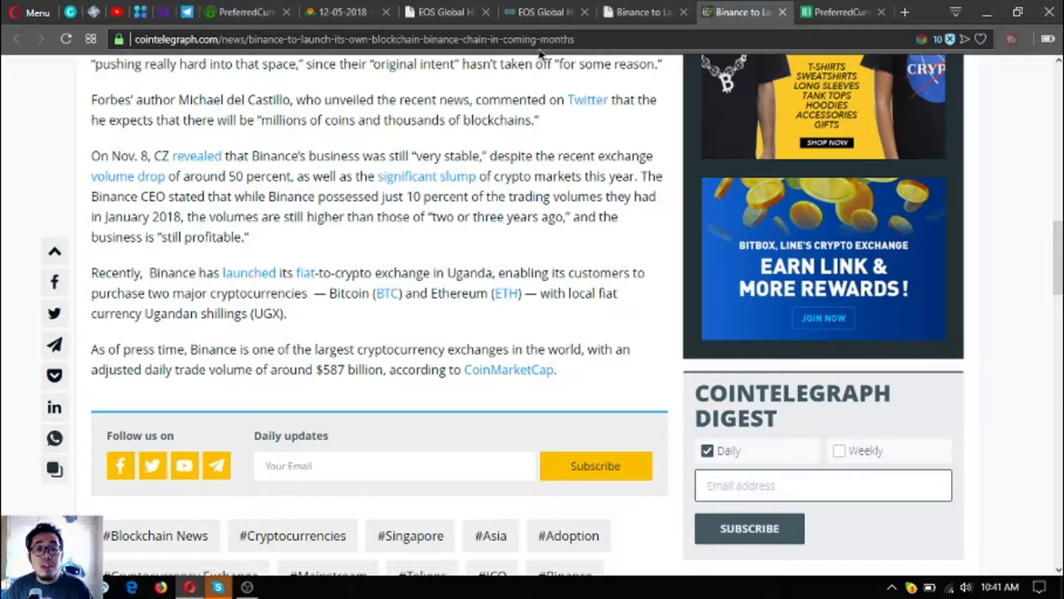
pyautogui.click(544, 12)
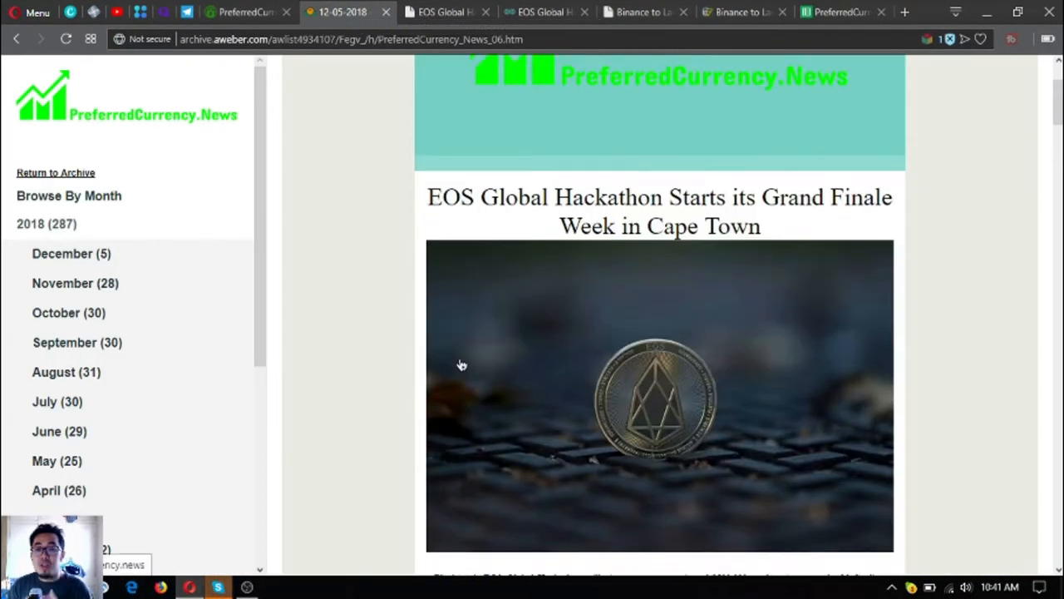
# - Scroll the newsletter past the Binance Chain summary to the Telegram Talk banner
pyautogui.scroll(-3)
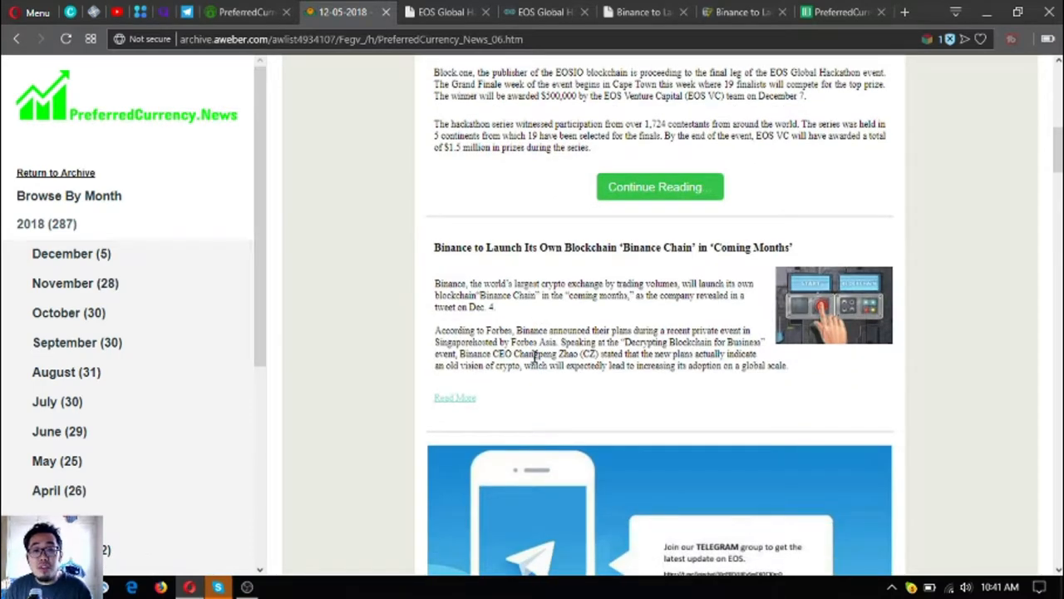
pyautogui.scroll(-3)
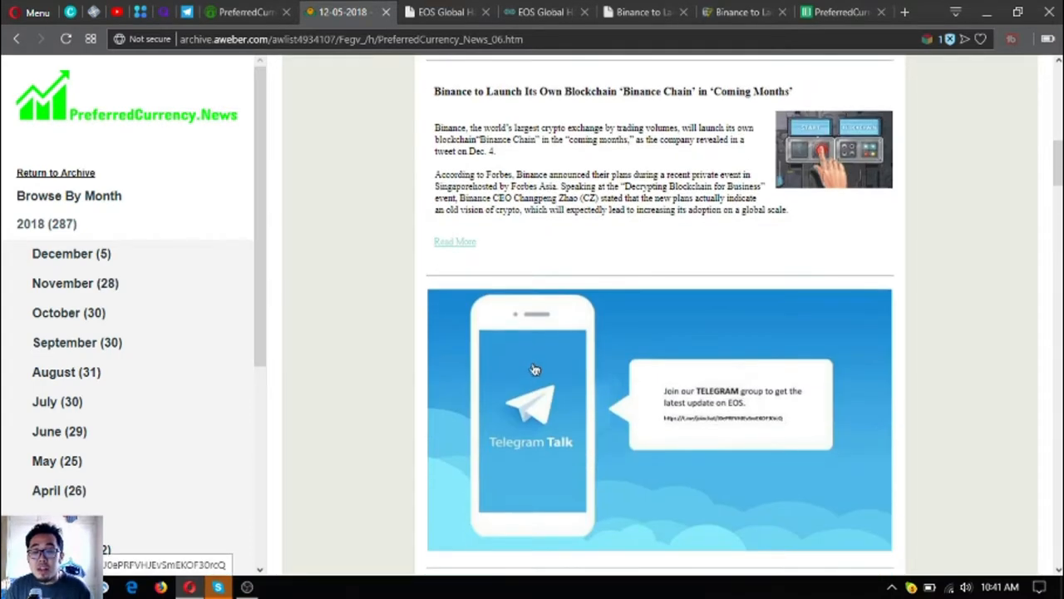
pyautogui.scroll(-3)
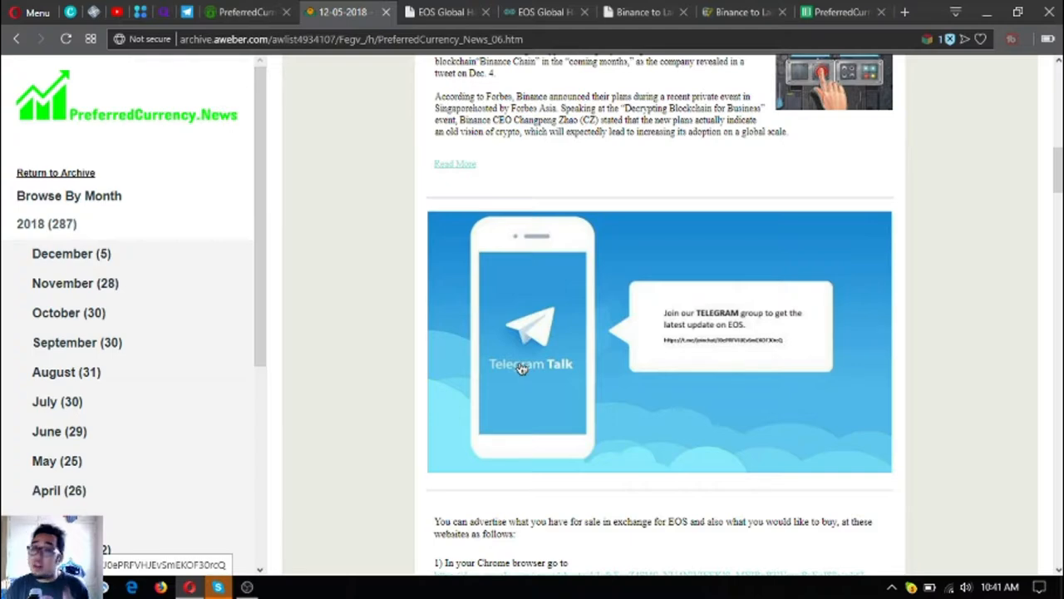
pyautogui.moveTo(597, 332)
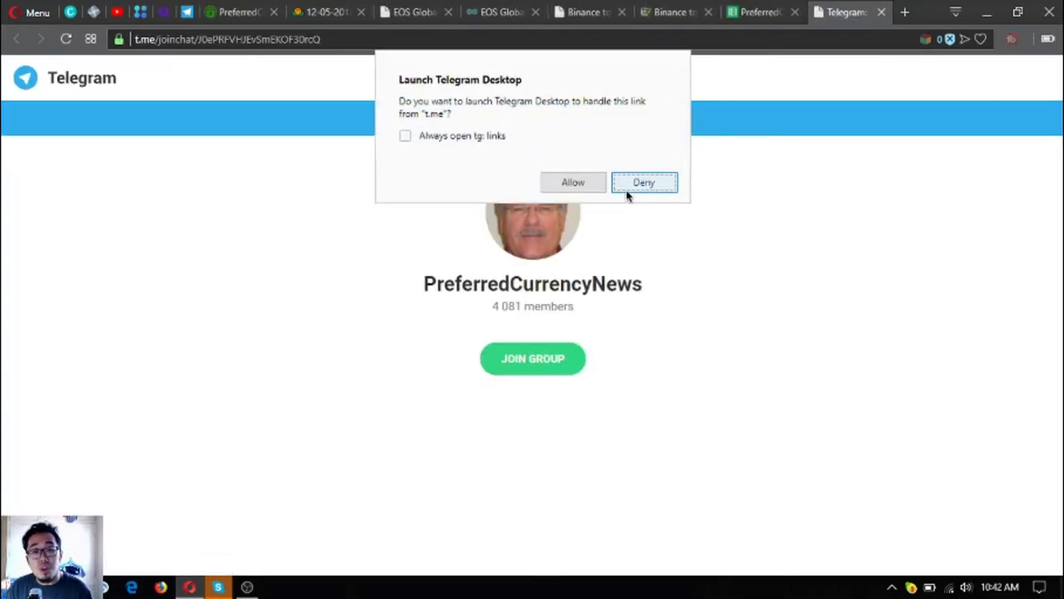
# - Deny the Launch Telegram Desktop prompt
pyautogui.click(643, 182)
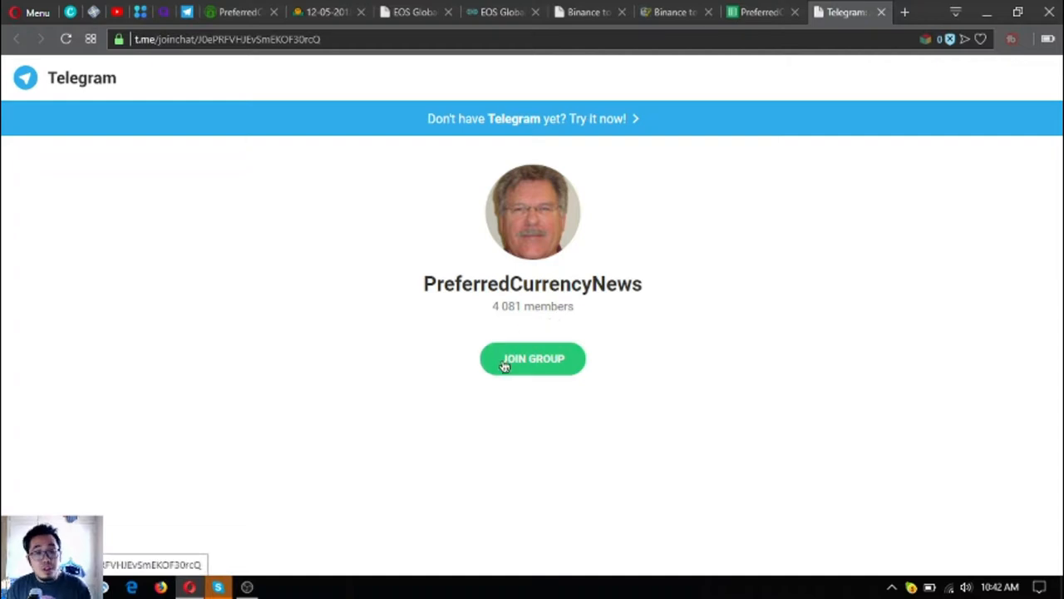
pyautogui.moveTo(456, 9)
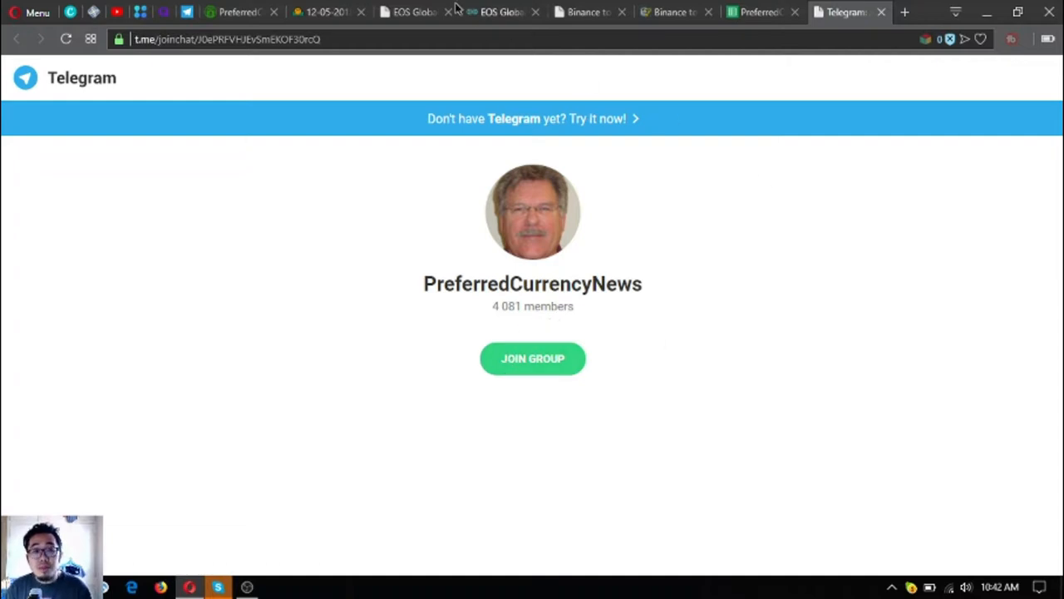
pyautogui.moveTo(609, 267)
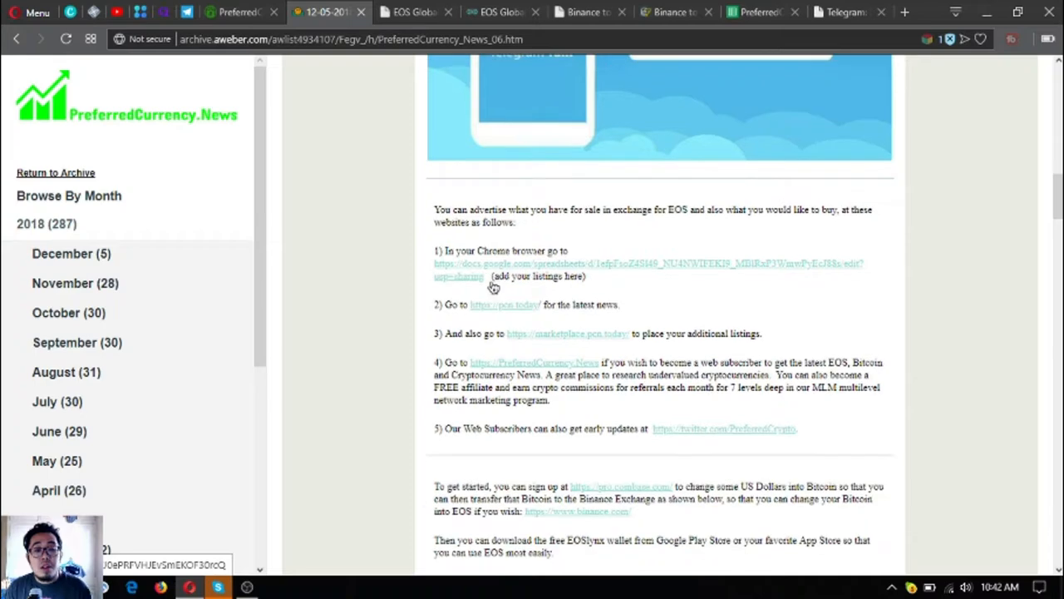
pyautogui.moveTo(636, 283)
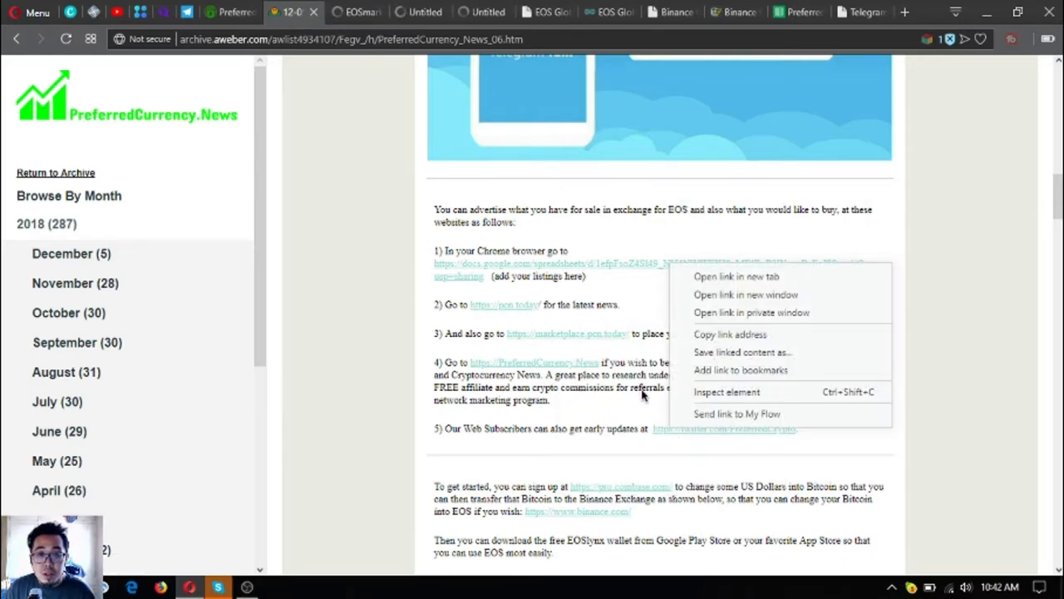
# - Open the page inspector on the newsletter paragraph, then close it
pyautogui.click(726, 392)
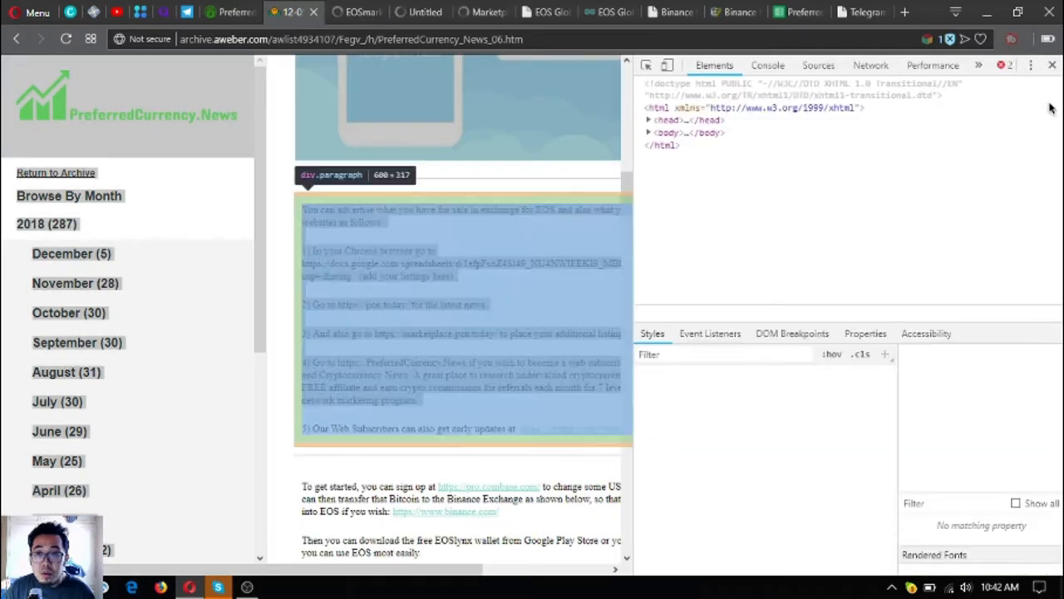
pyautogui.click(1052, 65)
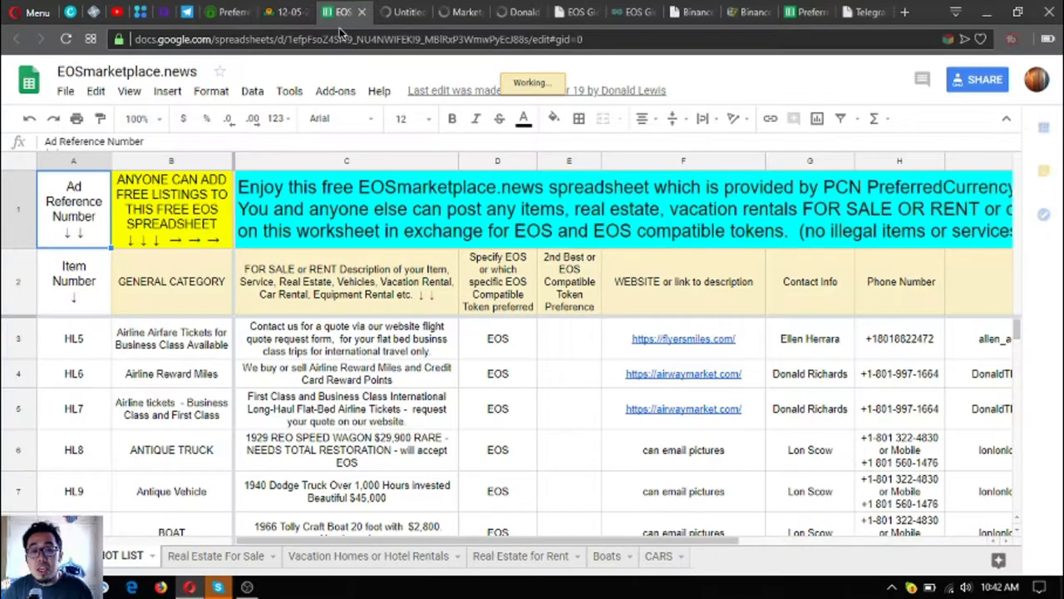
pyautogui.moveTo(800, 364)
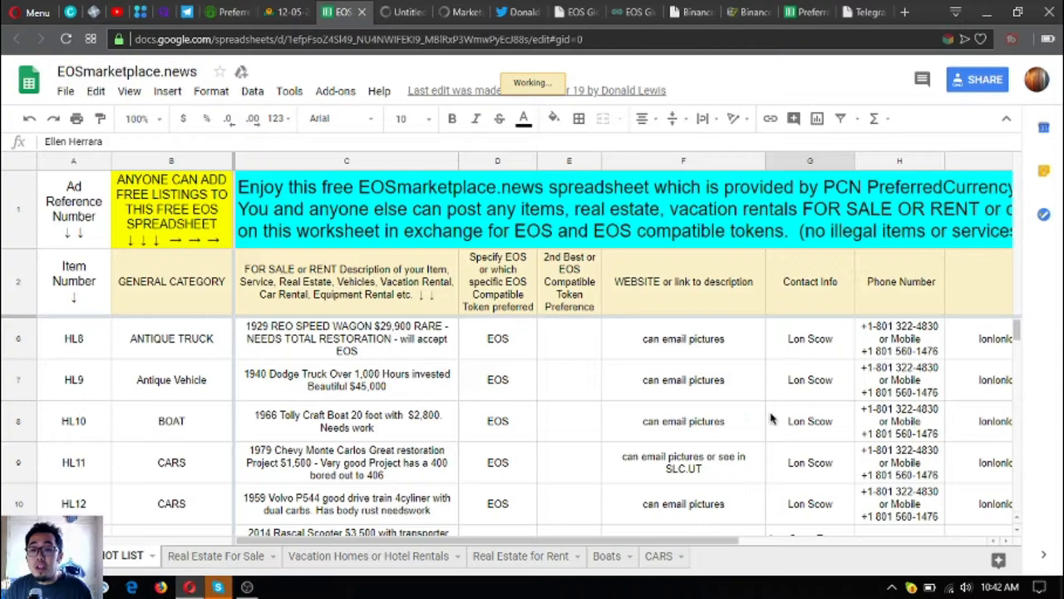
# - Browse the HOT LIST and check the HOUSING listing's contact, phone and HL17 item number
pyautogui.scroll(-3)
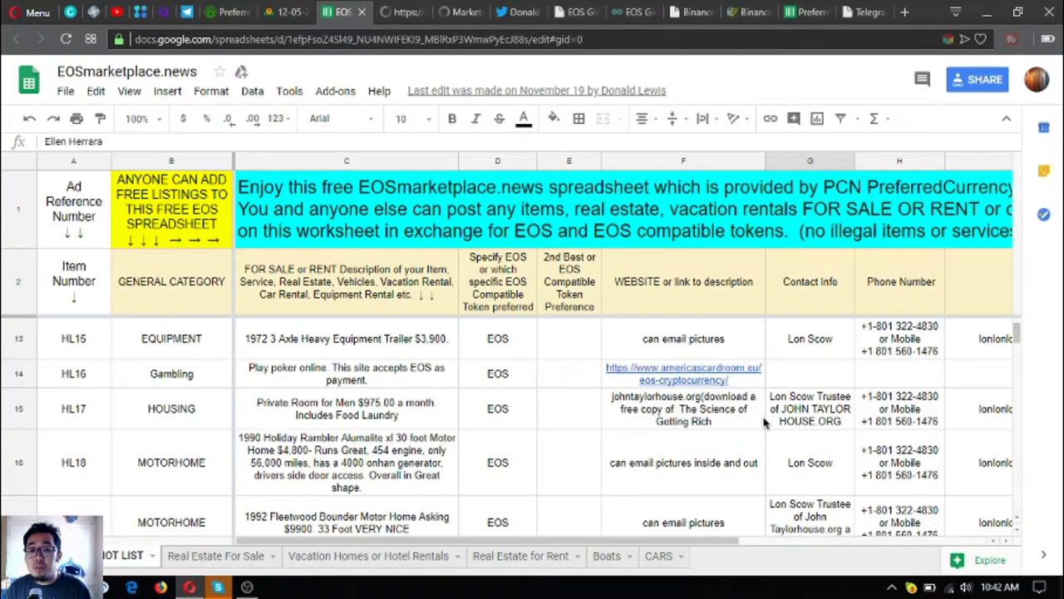
pyautogui.scroll(-3)
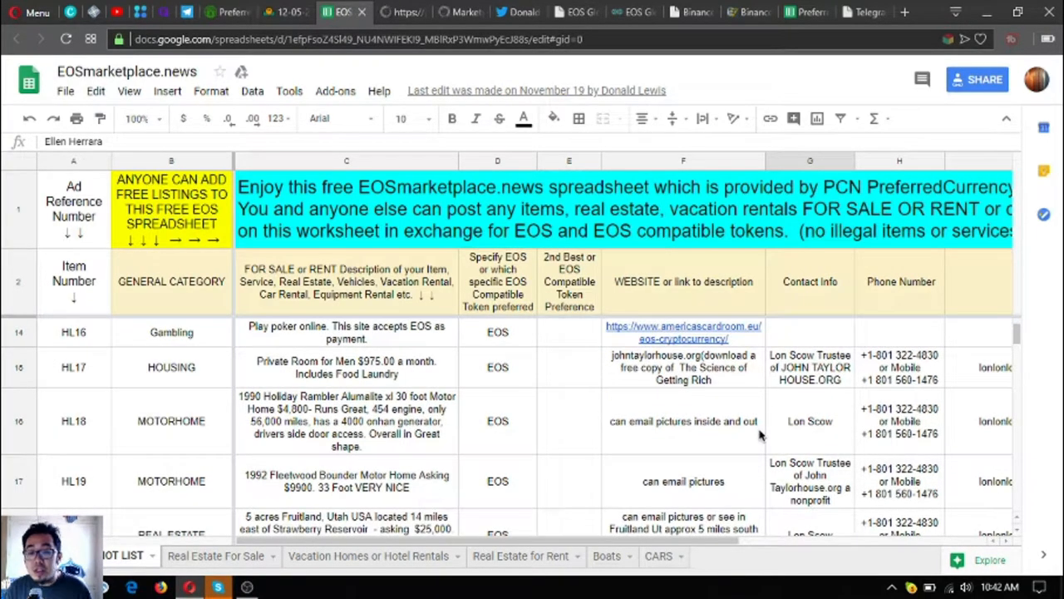
pyautogui.click(809, 366)
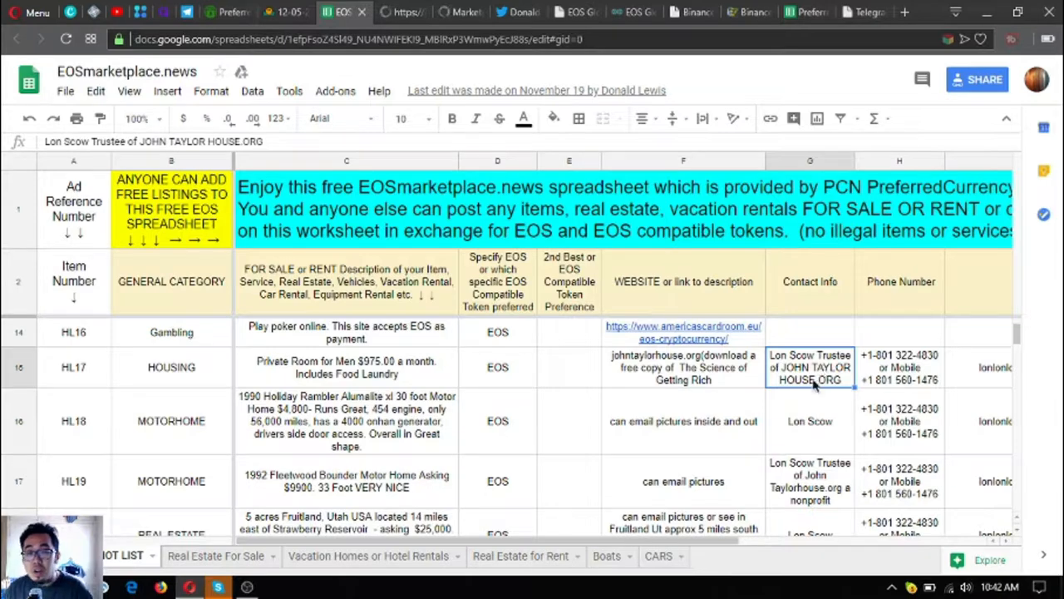
pyautogui.click(899, 367)
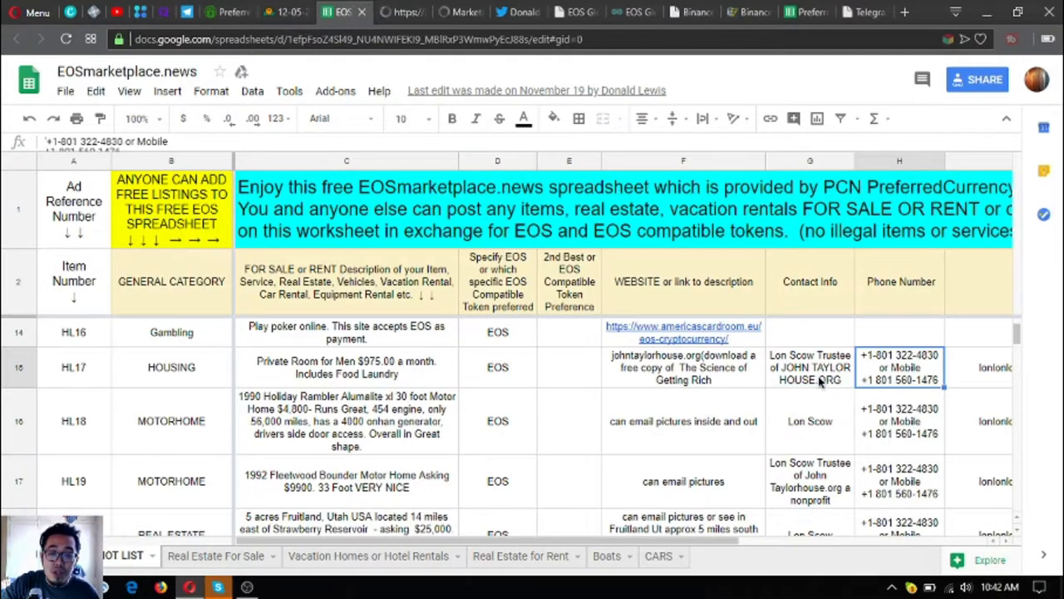
pyautogui.click(73, 367)
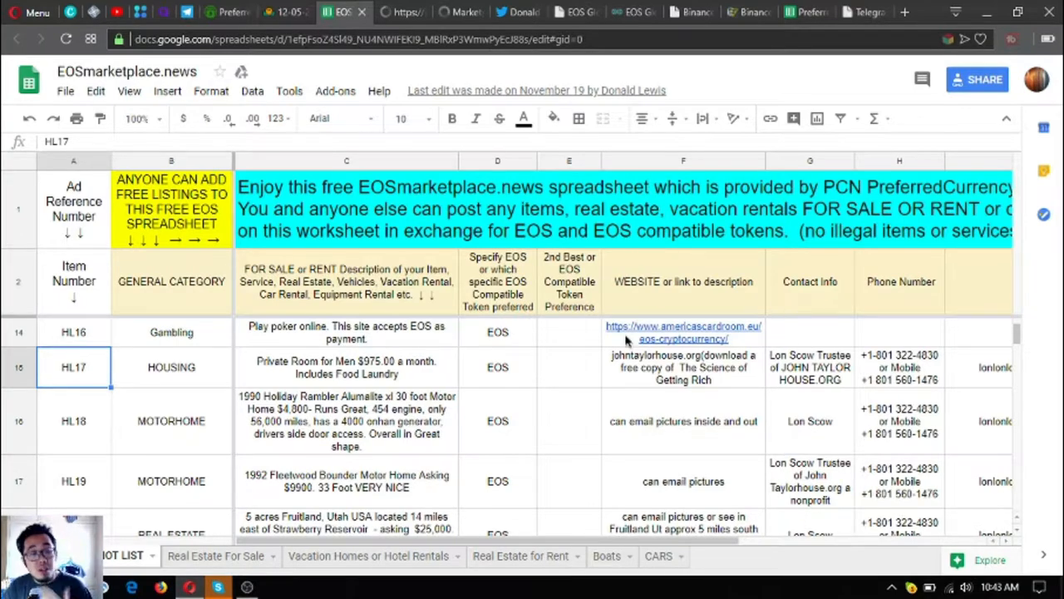
# - Scroll to the first empty listing row and across to the contact columns
pyautogui.scroll(-3)
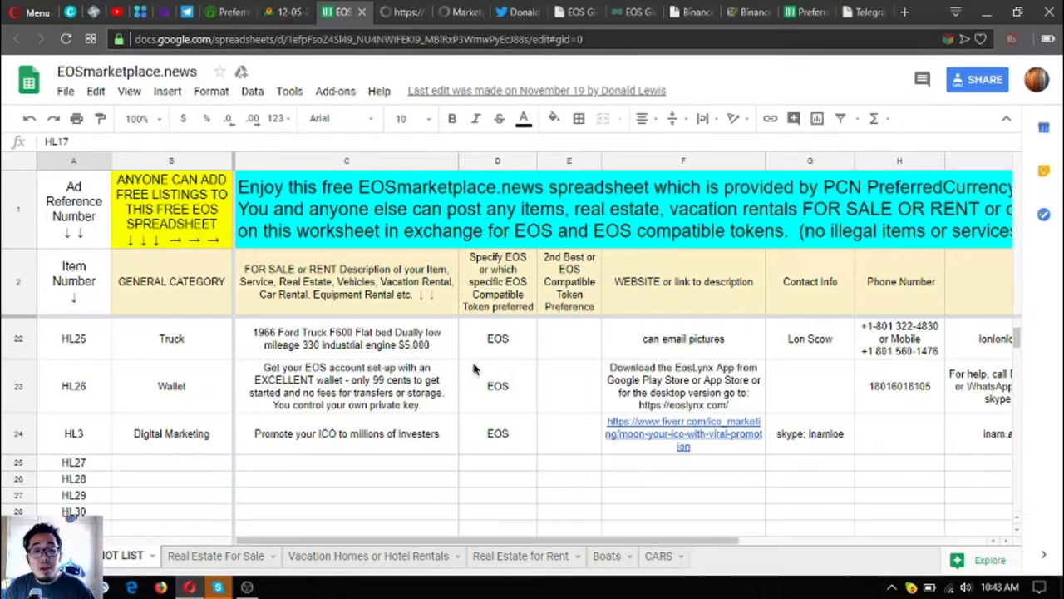
pyautogui.click(172, 463)
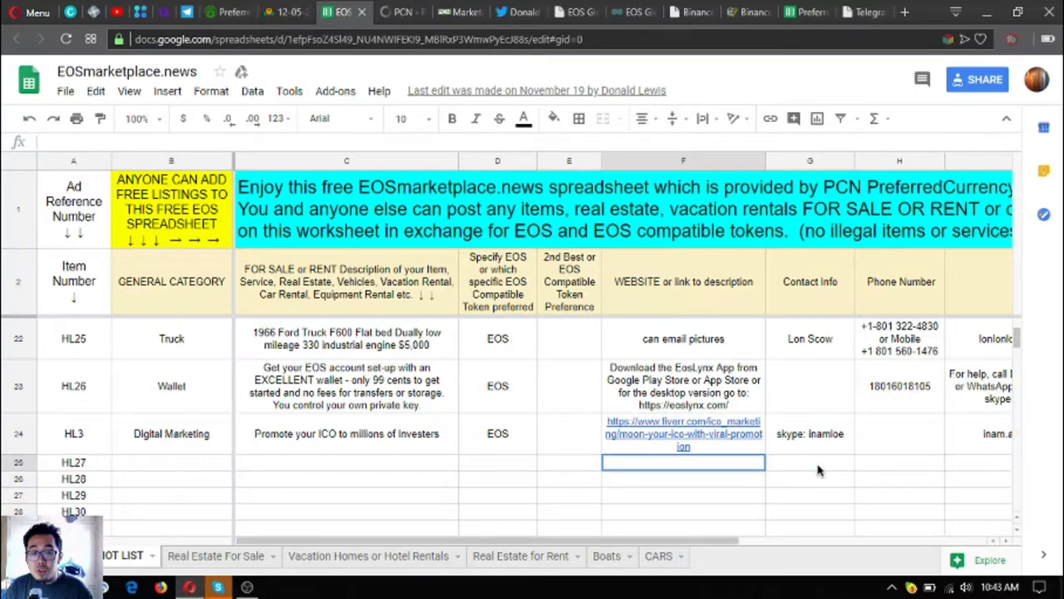
pyautogui.hscroll(3)
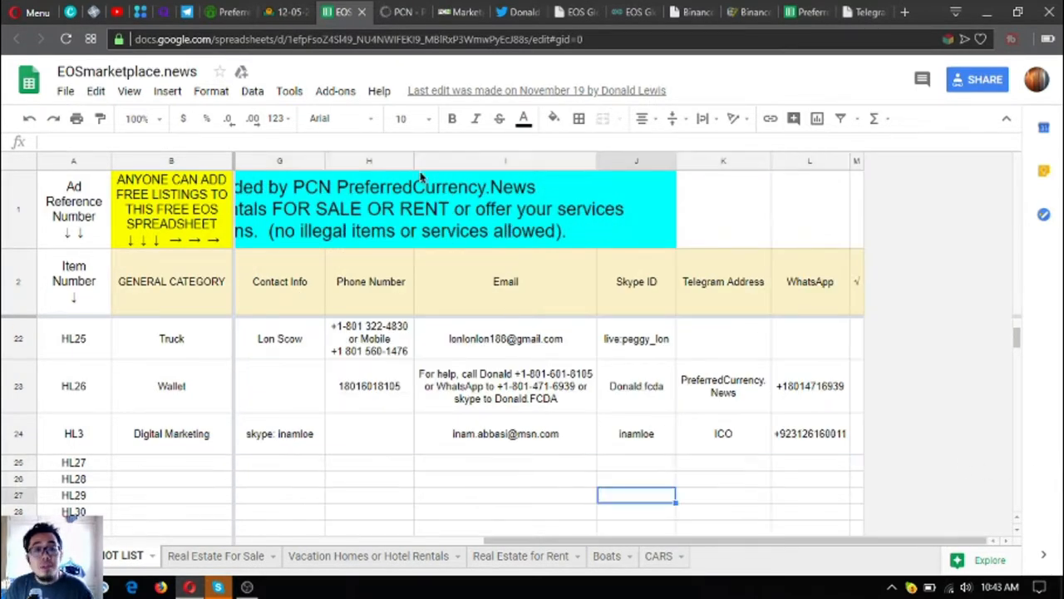
pyautogui.click(402, 12)
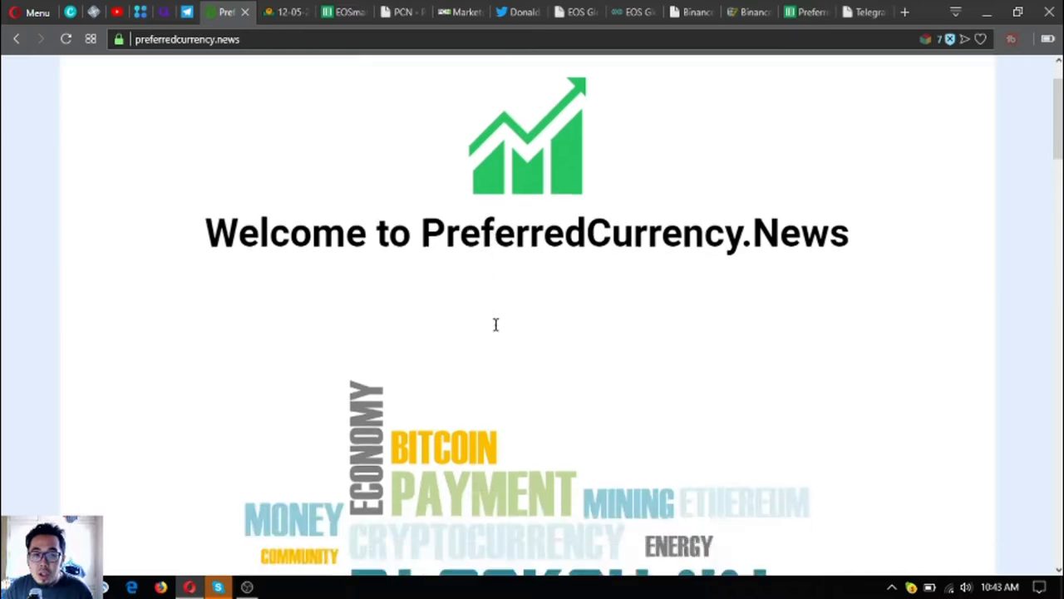
# - Scroll the homepage down to Subscribe Now with PayPal and Coinbase options
pyautogui.scroll(-3)
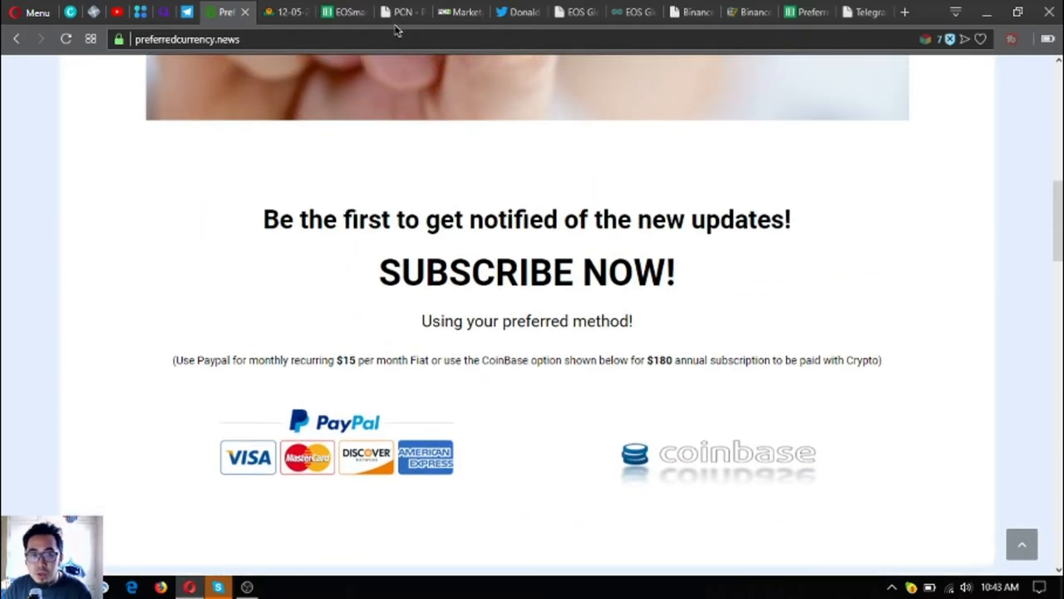
pyautogui.moveTo(403, 12)
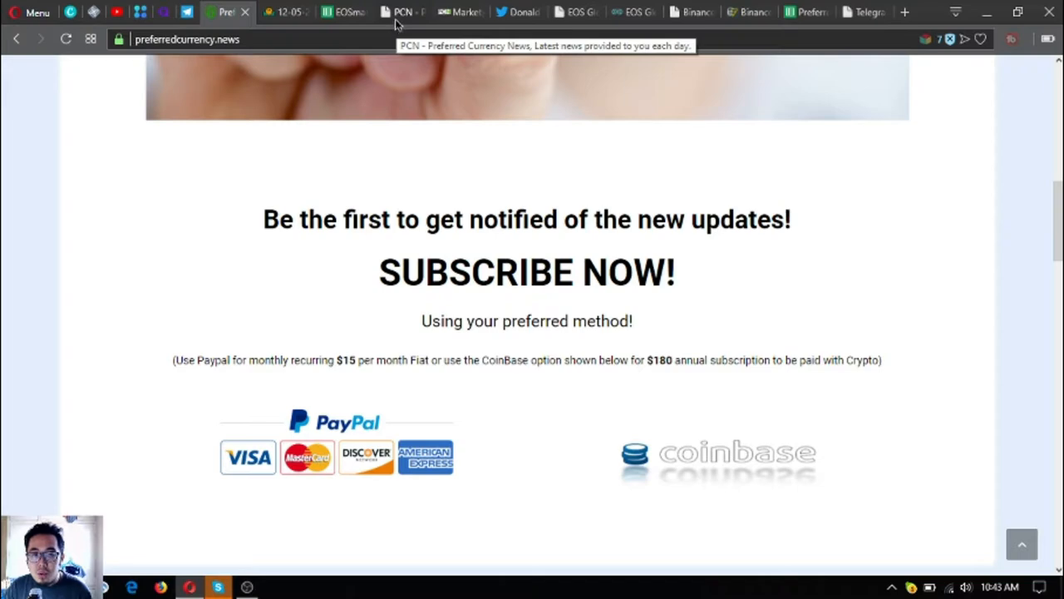
pyautogui.click(403, 12)
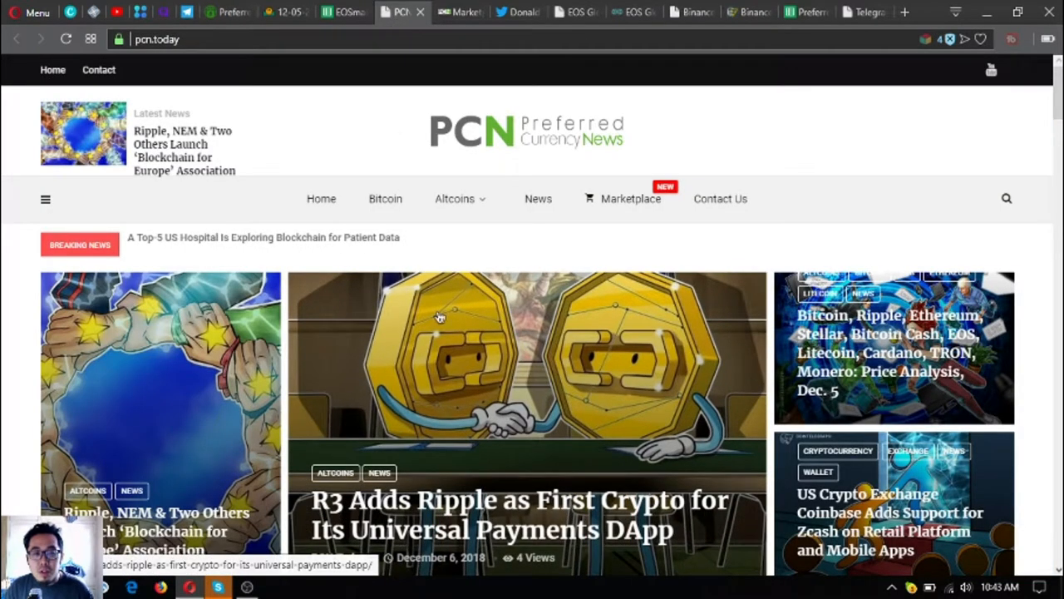
pyautogui.moveTo(443, 341)
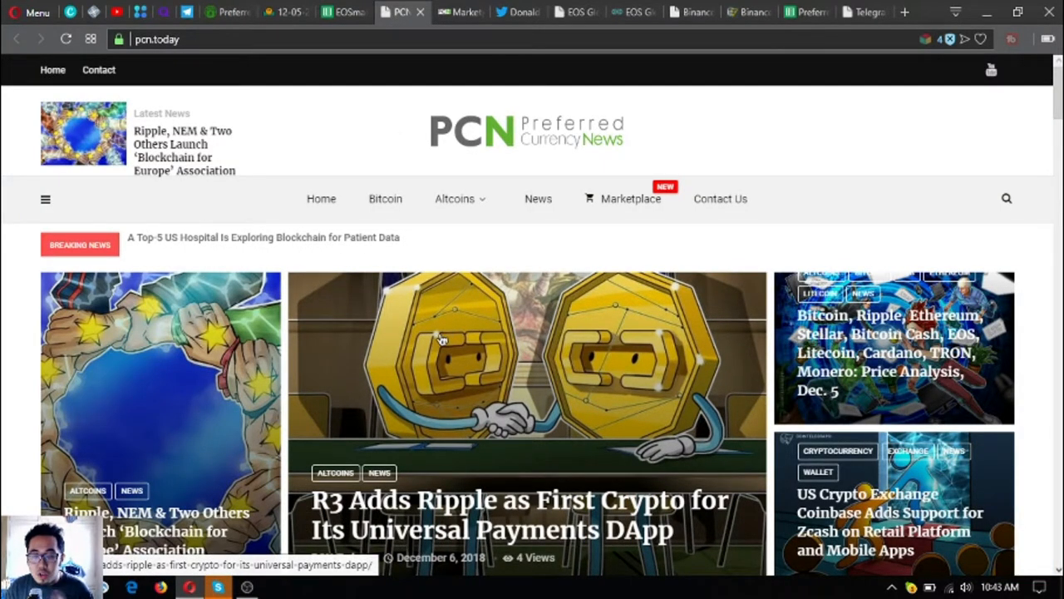
pyautogui.moveTo(466, 378)
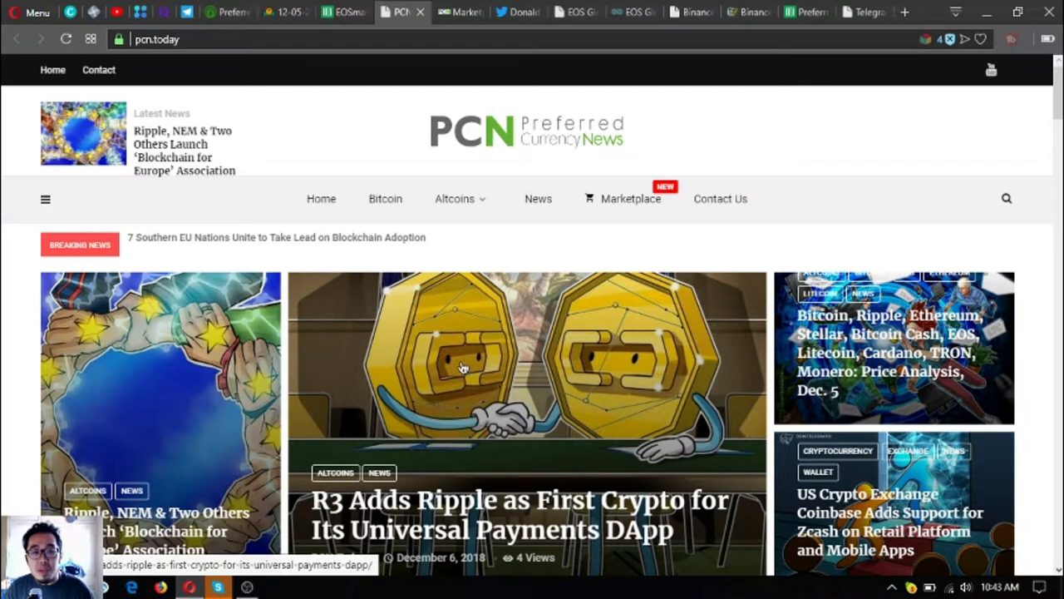
pyautogui.click(630, 198)
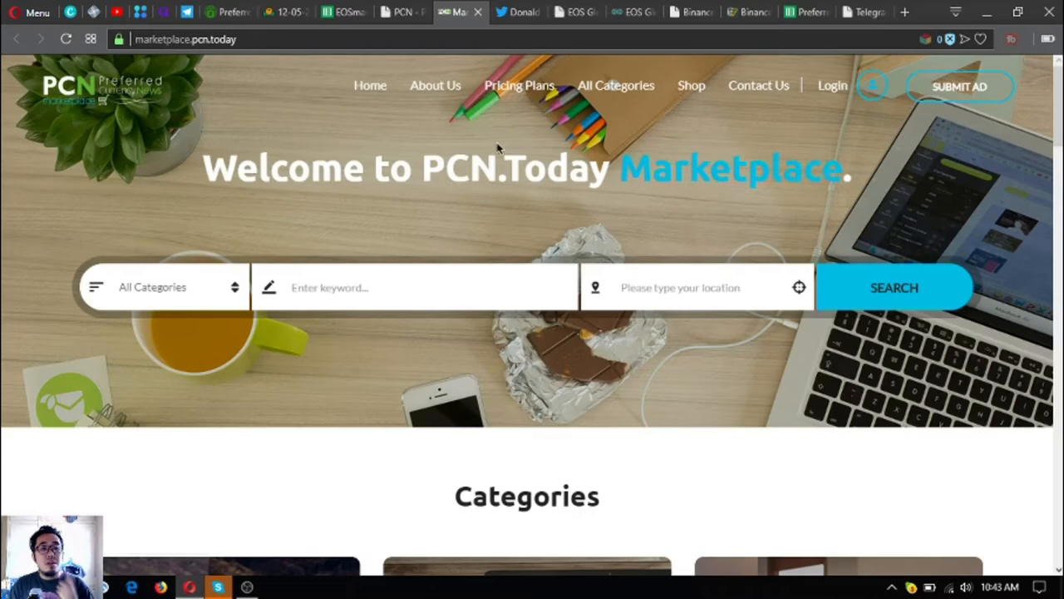
pyautogui.moveTo(511, 235)
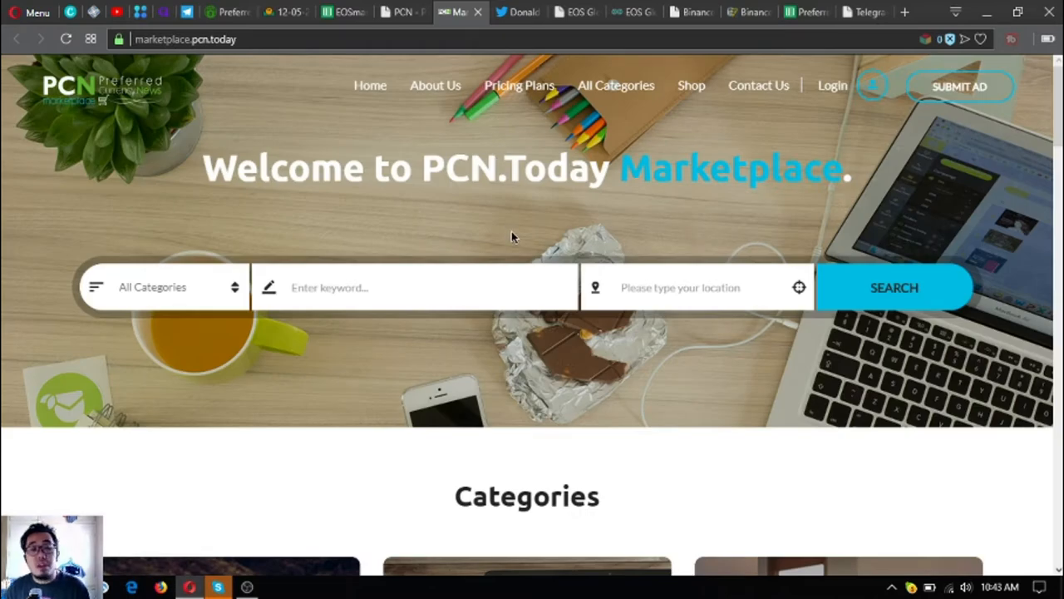
pyautogui.moveTo(523, 31)
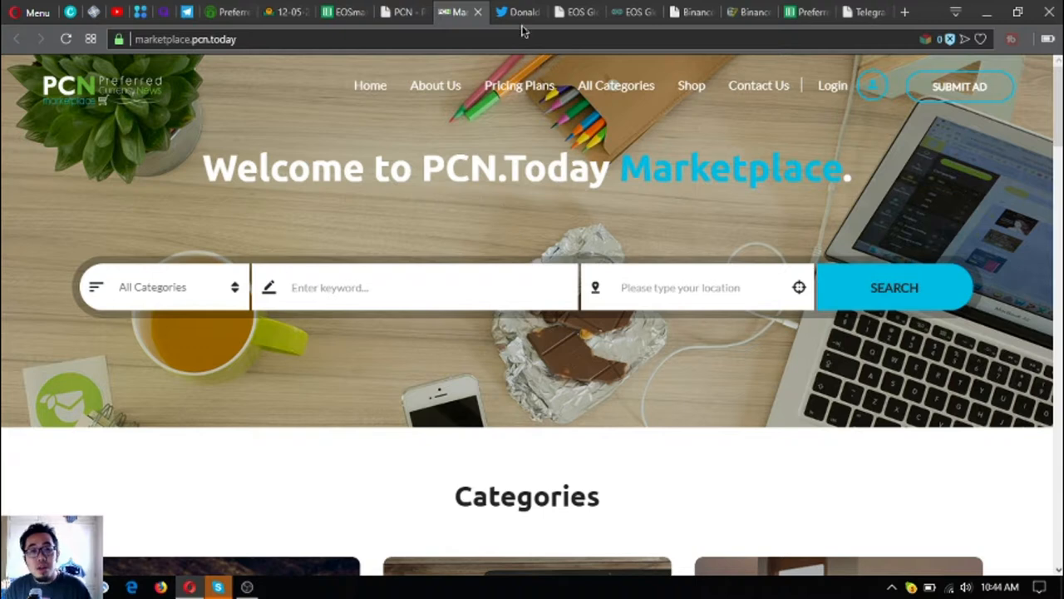
pyautogui.click(516, 12)
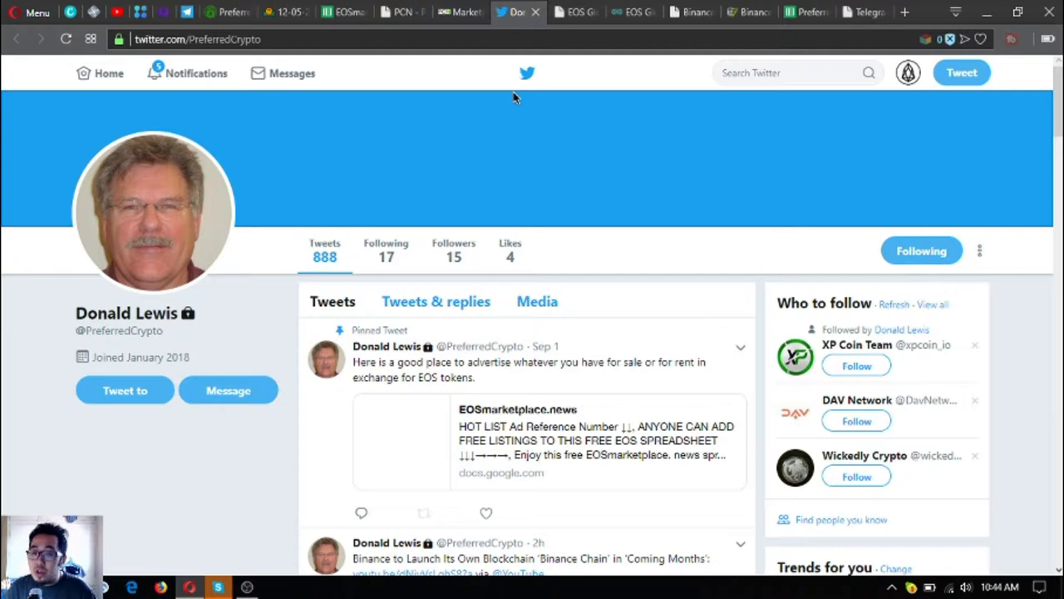
pyautogui.moveTo(443, 65)
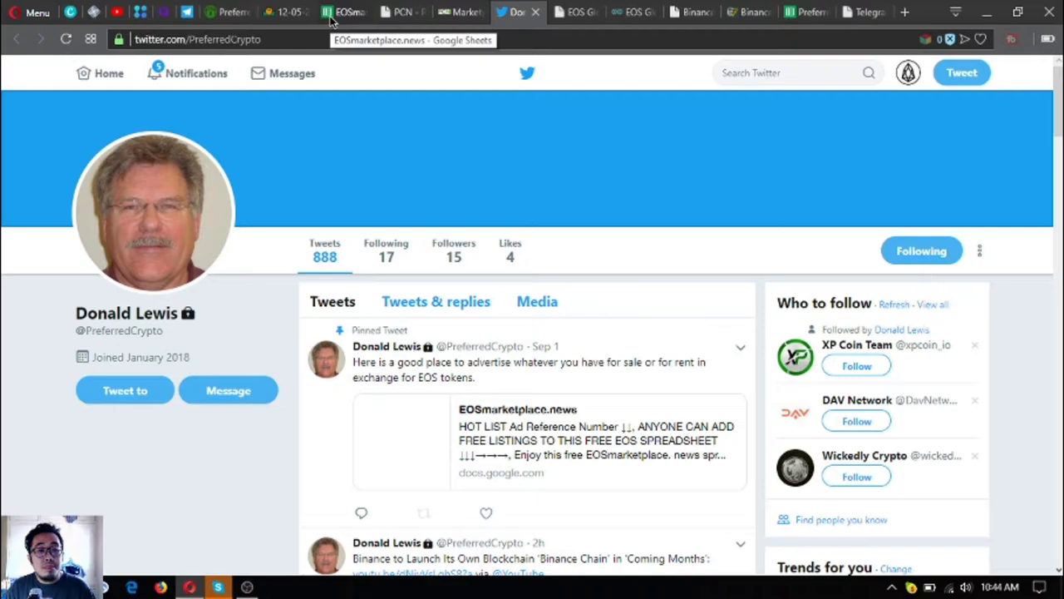
# - Go from the Twitter profile back to the 12-05-2018 newsletter archive issue
pyautogui.click(341, 12)
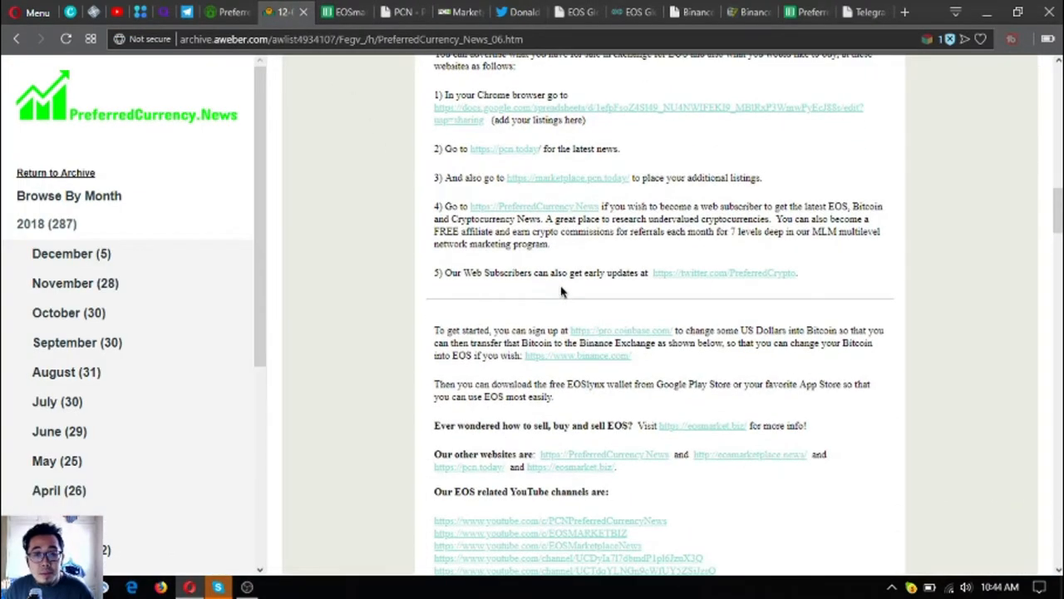
pyautogui.scroll(-3)
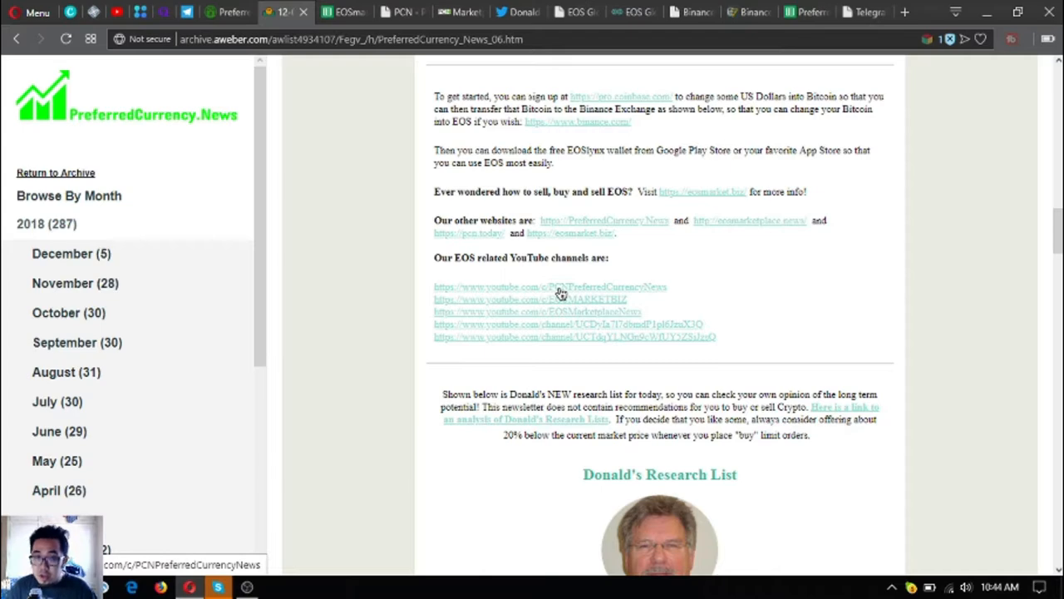
pyautogui.moveTo(682, 193)
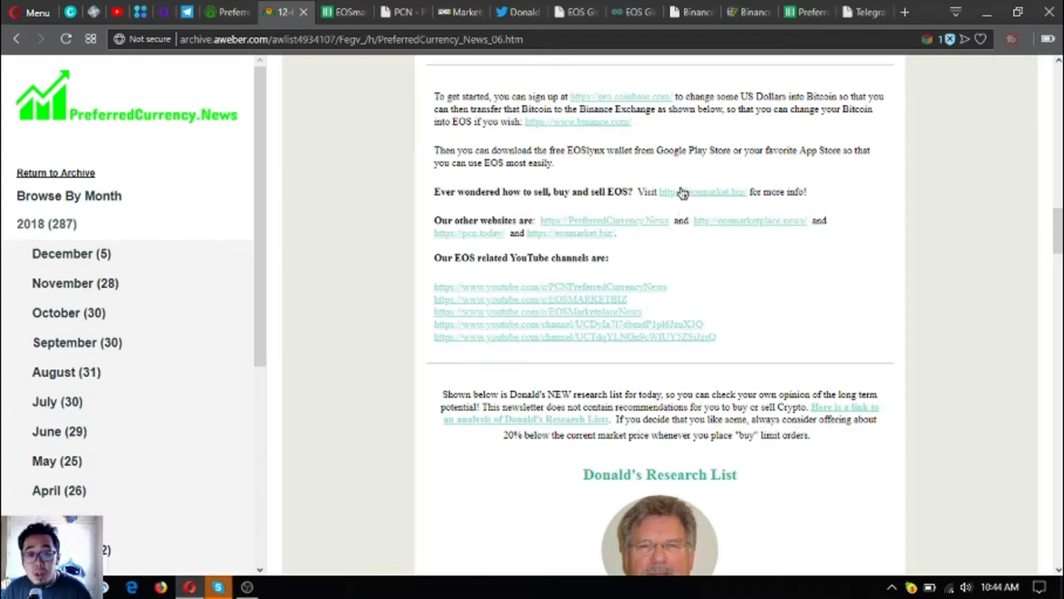
pyautogui.click(701, 192)
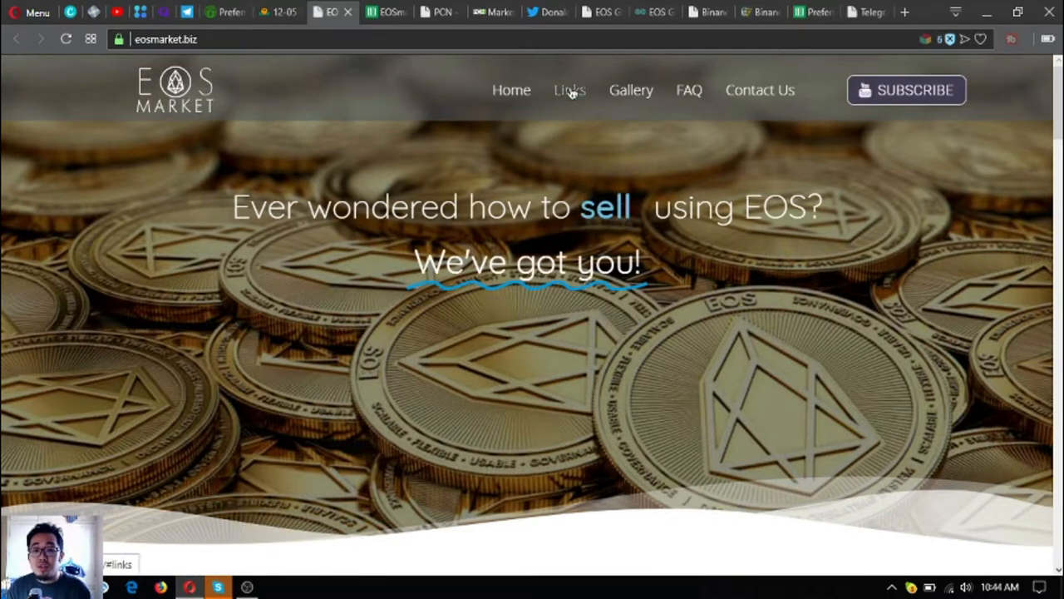
# - Browse eosmarket.biz's Links and affiliate program sections, then return to the newsletter tab
pyautogui.click(570, 90)
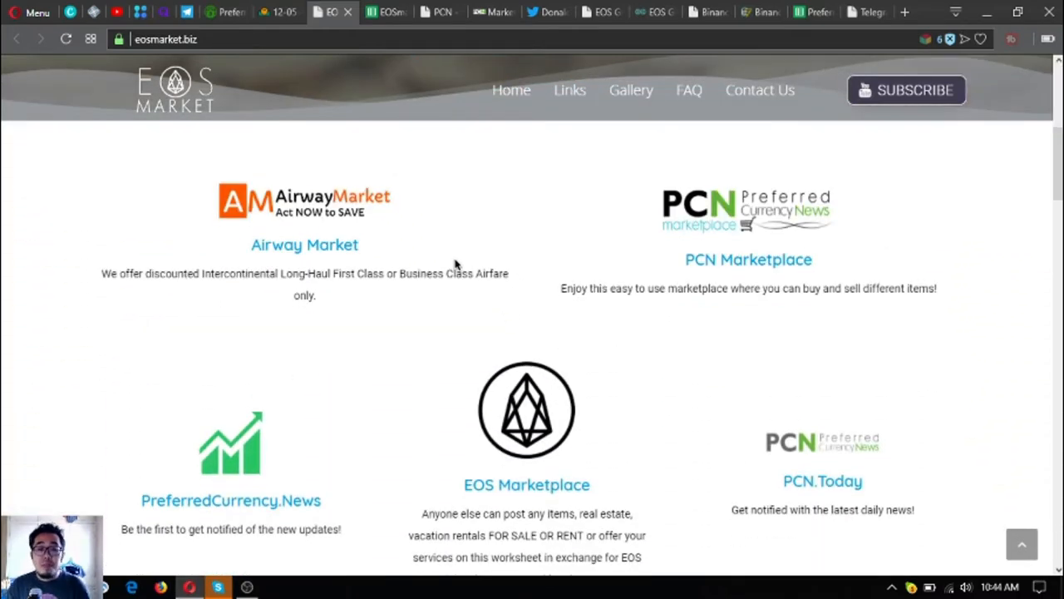
pyautogui.moveTo(385, 217)
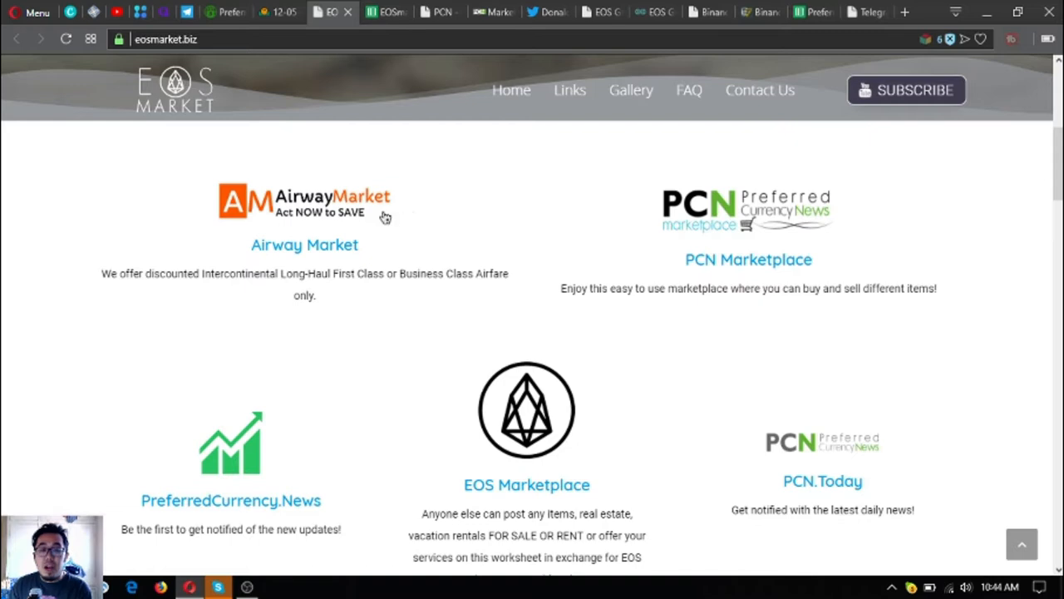
pyautogui.moveTo(600, 287)
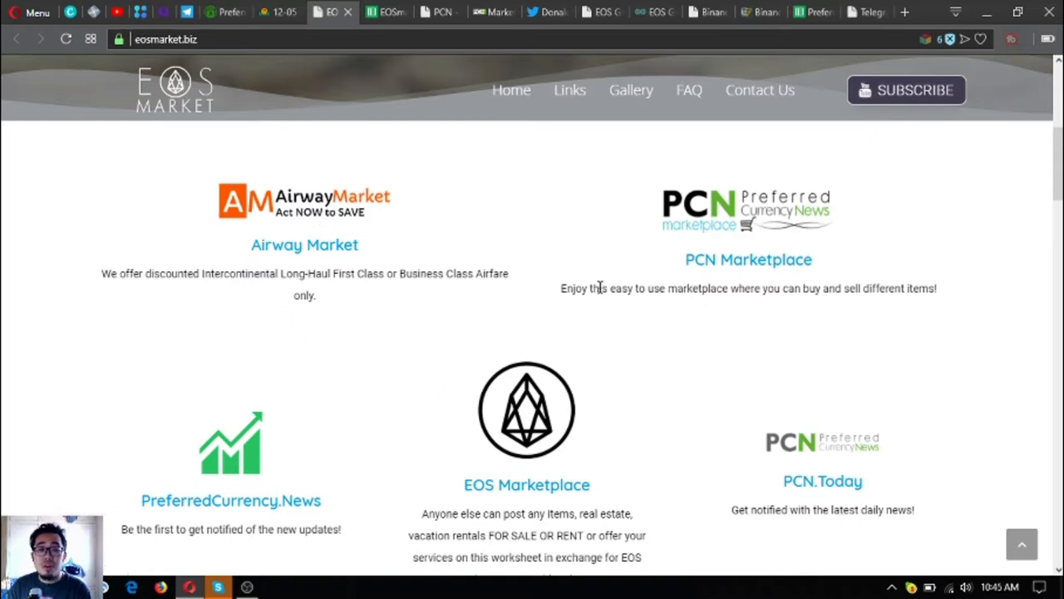
pyautogui.scroll(-3)
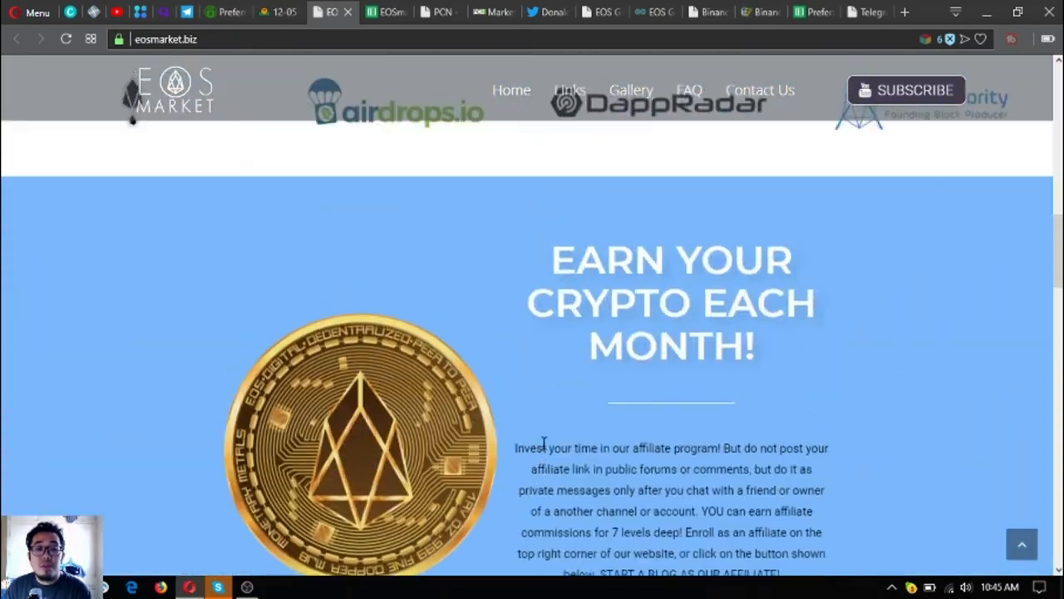
pyautogui.click(274, 13)
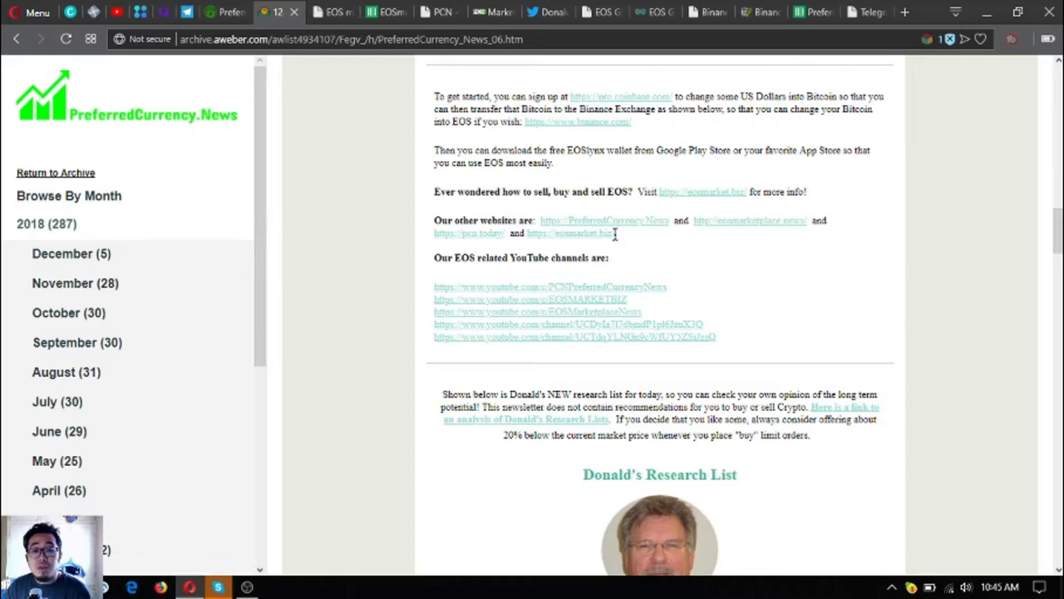
pyautogui.moveTo(655, 257)
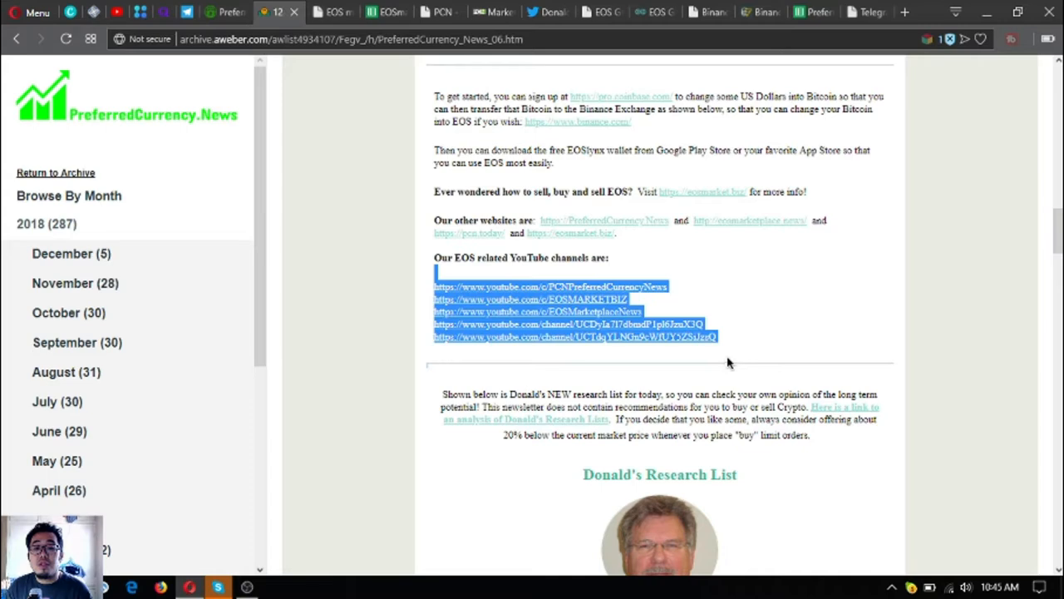
pyautogui.click(744, 345)
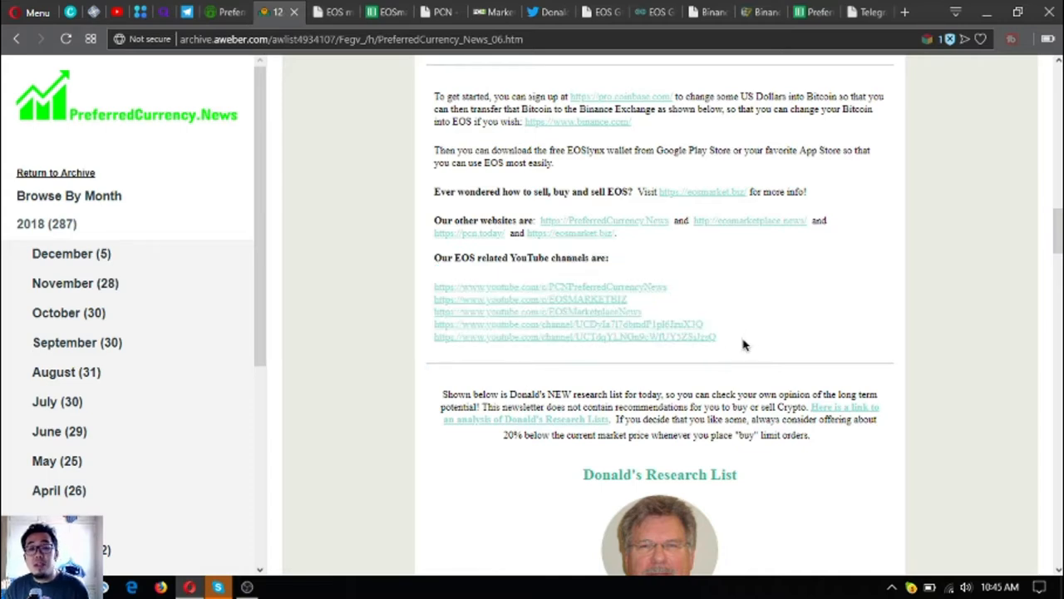
pyautogui.moveTo(677, 348)
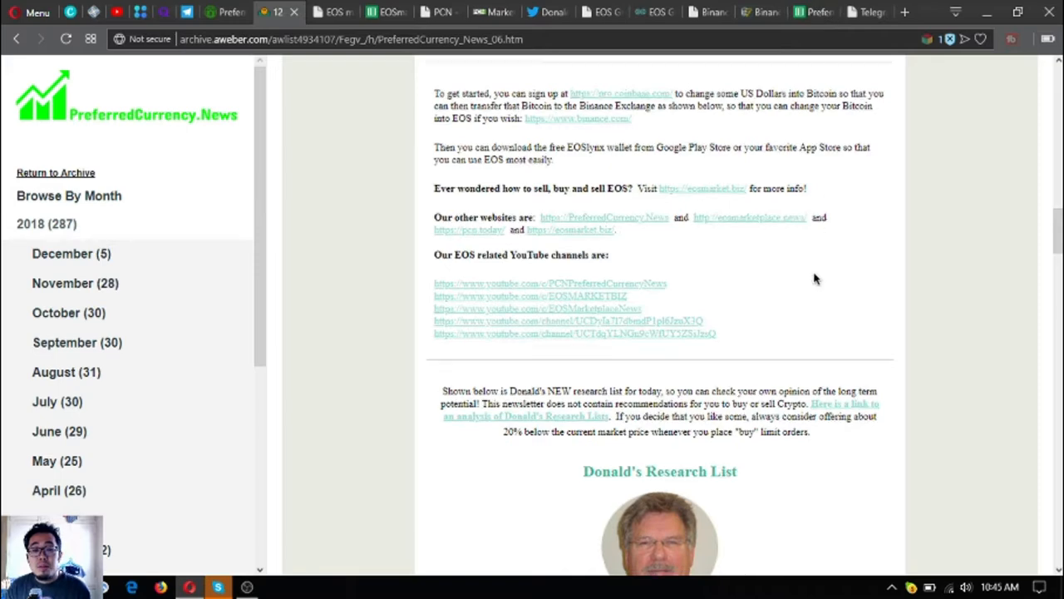
pyautogui.scroll(-3)
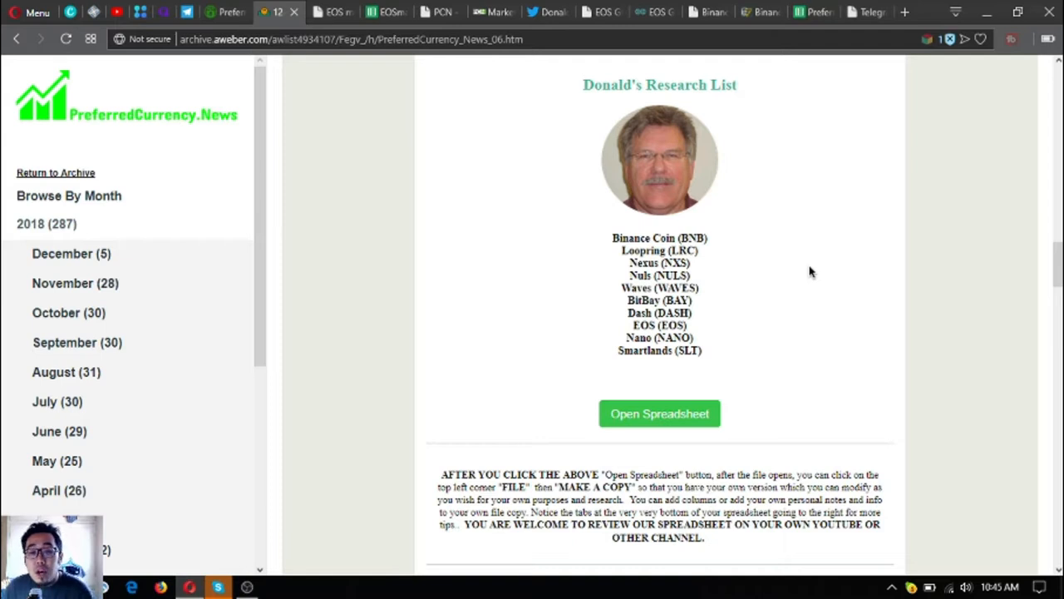
pyautogui.moveTo(820, 242)
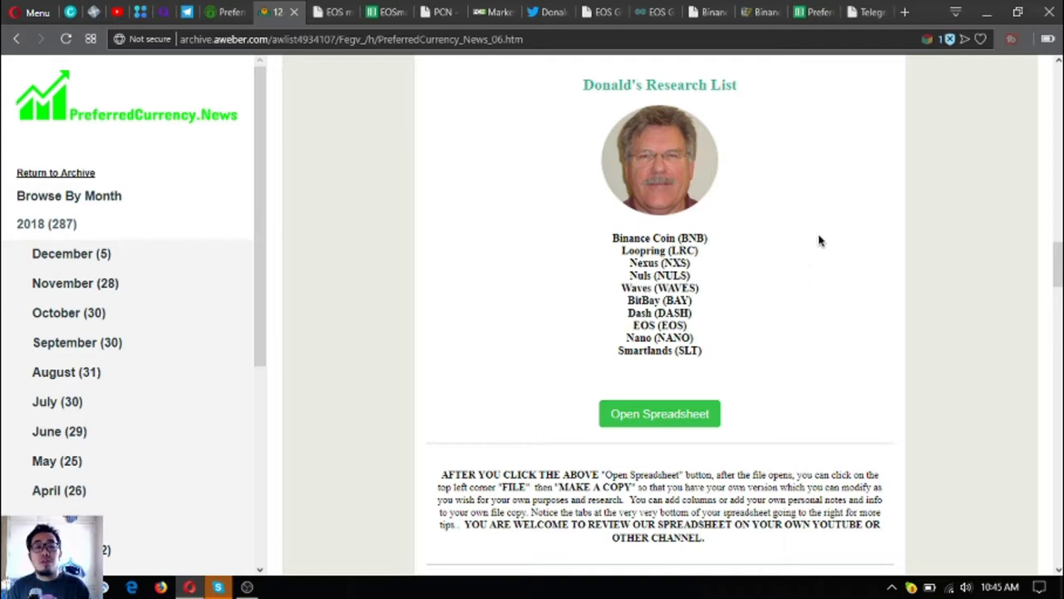
pyautogui.moveTo(784, 202)
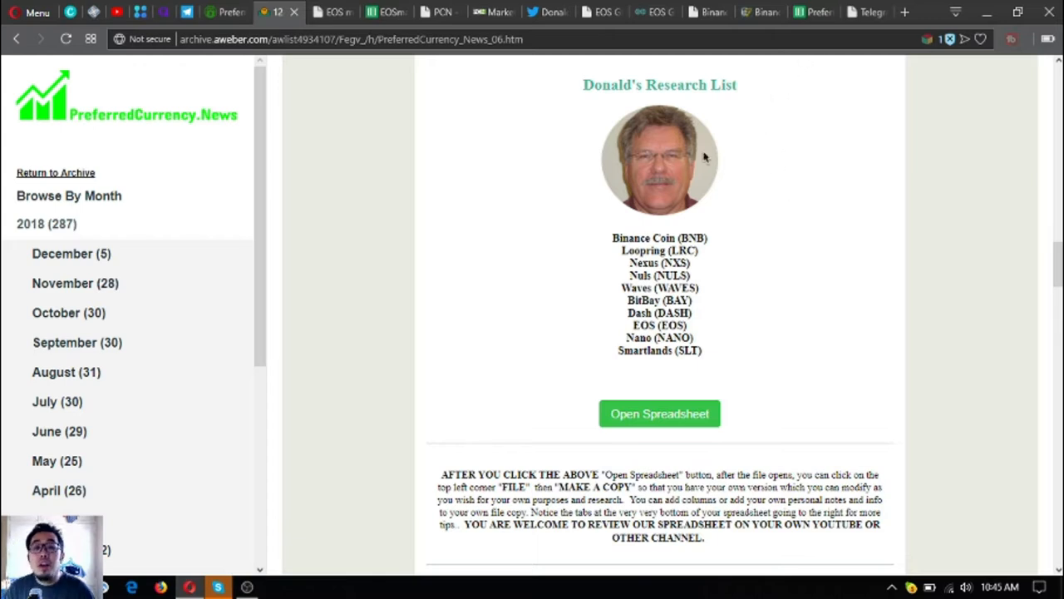
pyautogui.moveTo(669, 370)
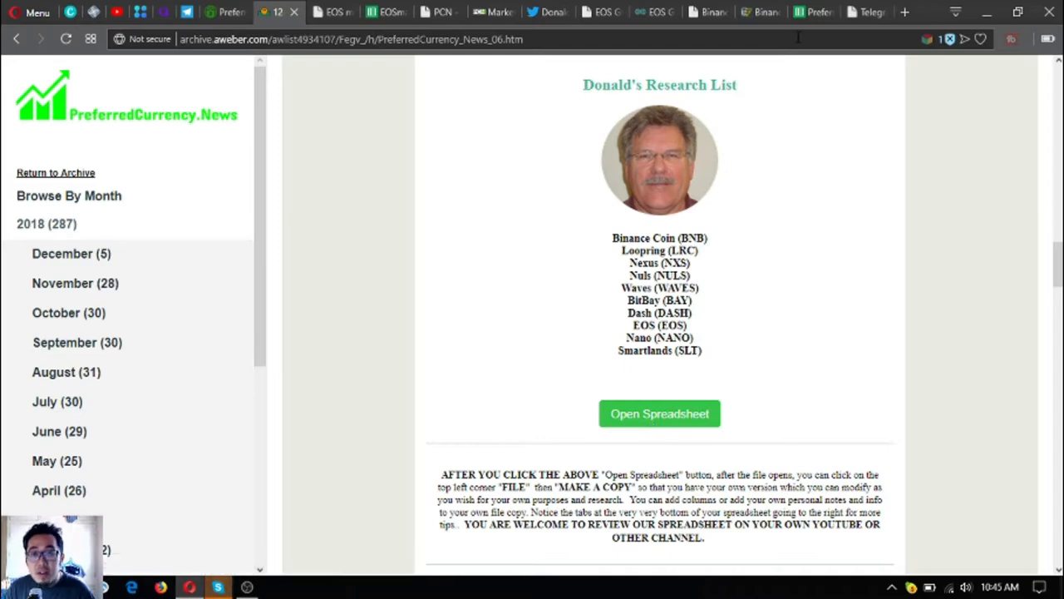
# - Switch to the PreferredCurrency.News 06 December 2018 Google Sheets research spreadsheet
pyautogui.click(659, 413)
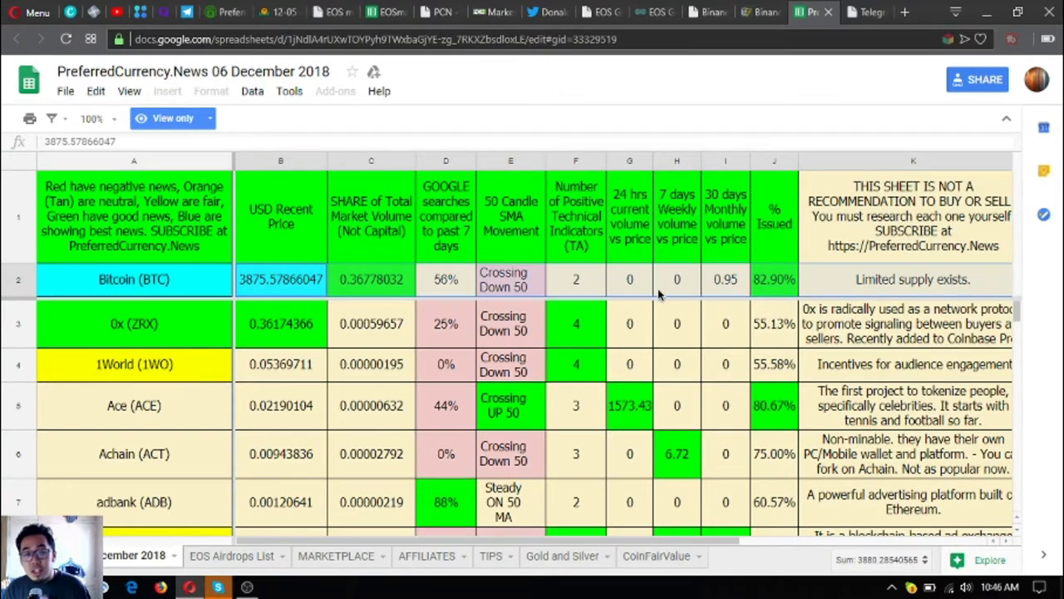
pyautogui.click(134, 216)
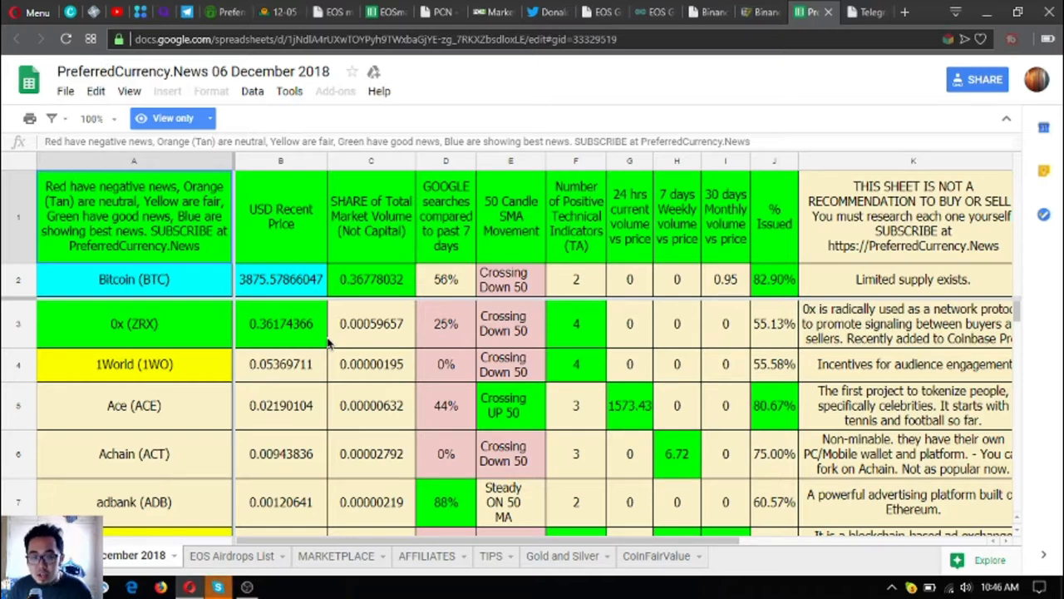
pyautogui.moveTo(220, 200)
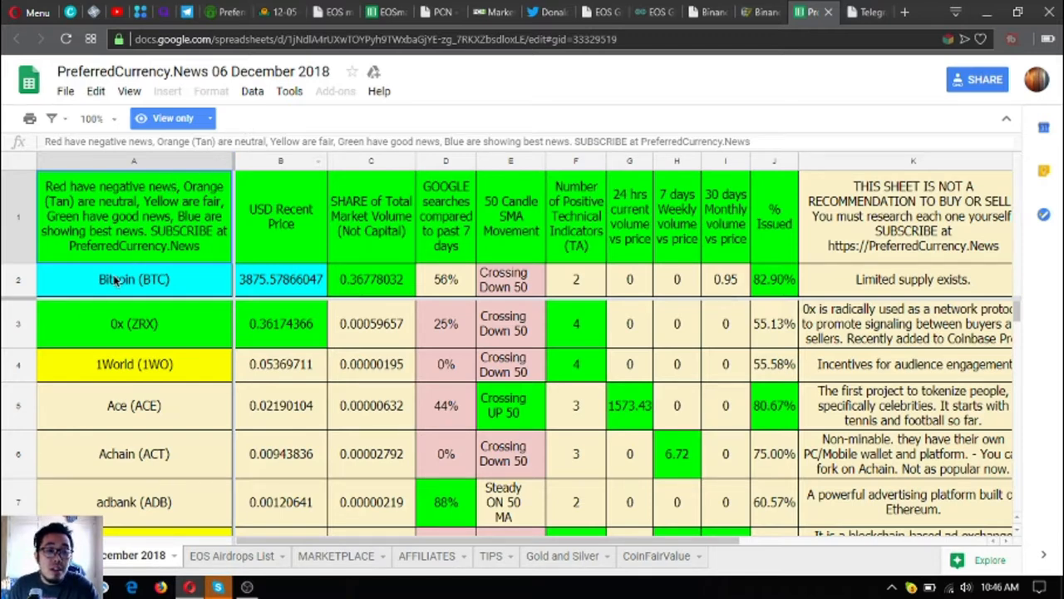
pyautogui.moveTo(187, 279)
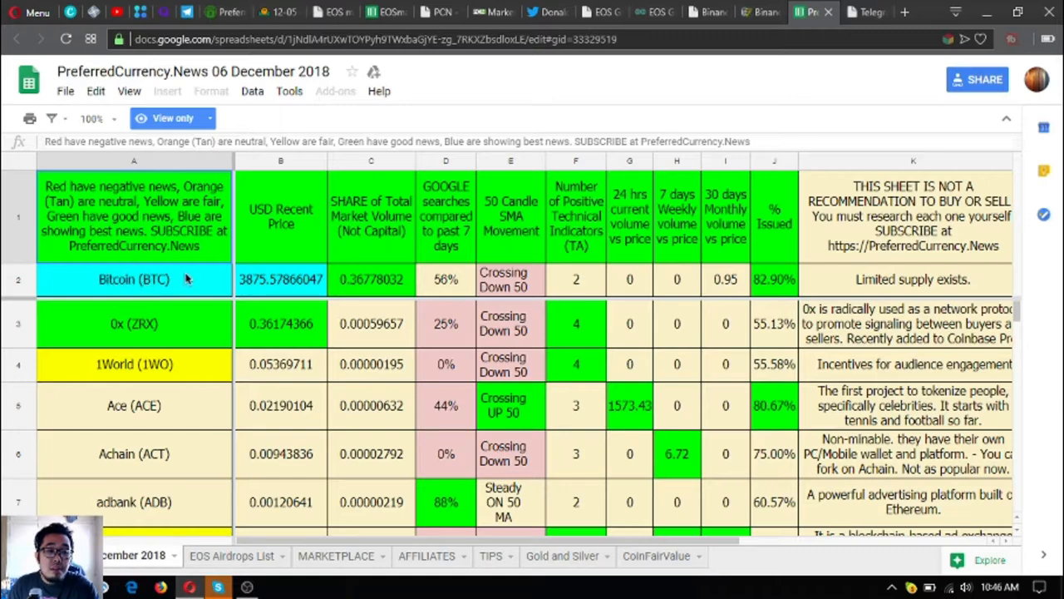
pyautogui.click(134, 279)
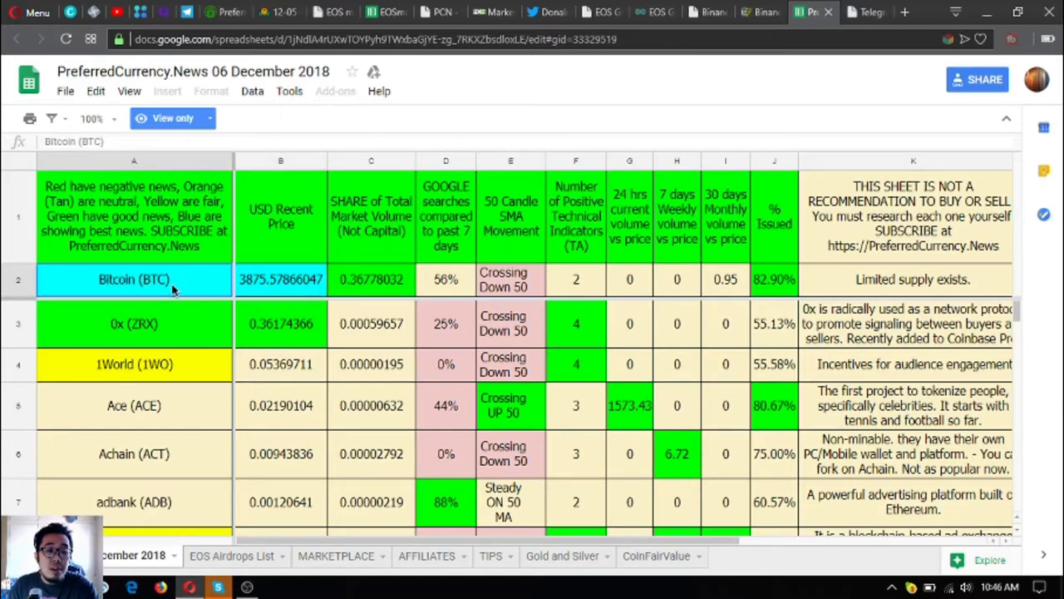
pyautogui.scroll(-3)
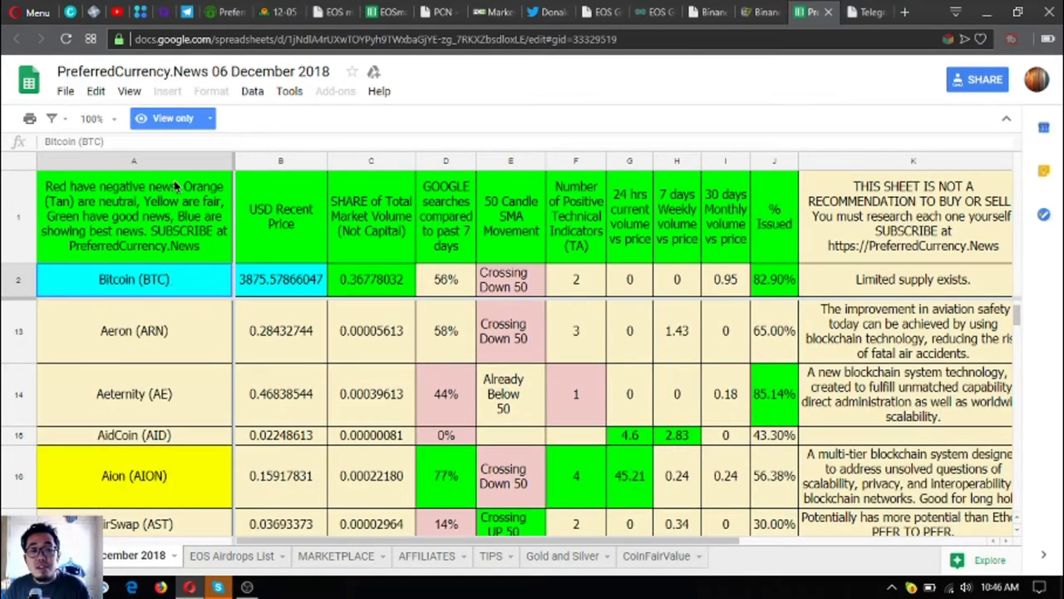
pyautogui.moveTo(316, 136)
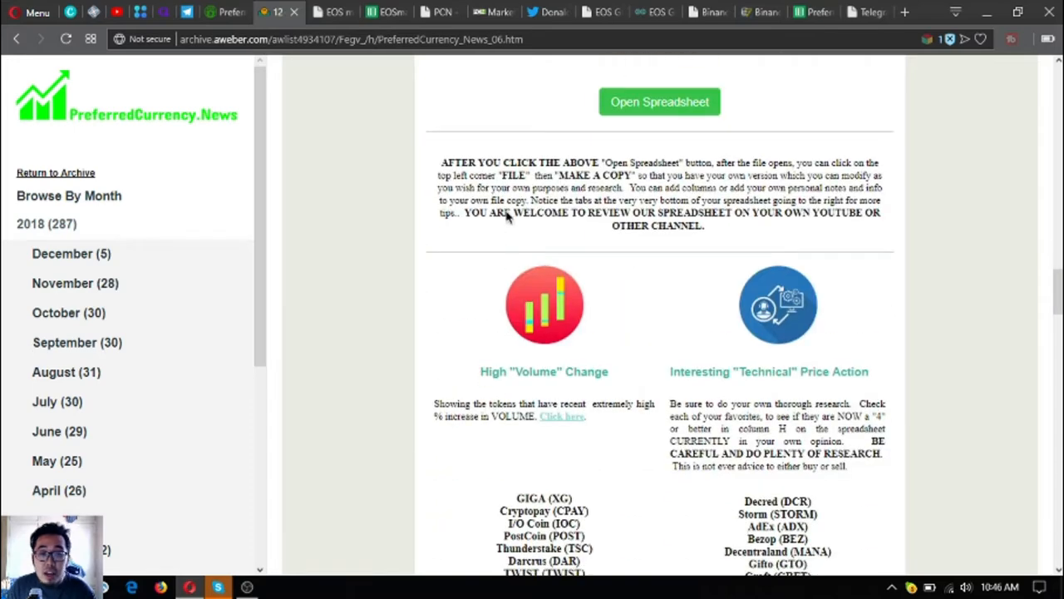
pyautogui.moveTo(732, 209)
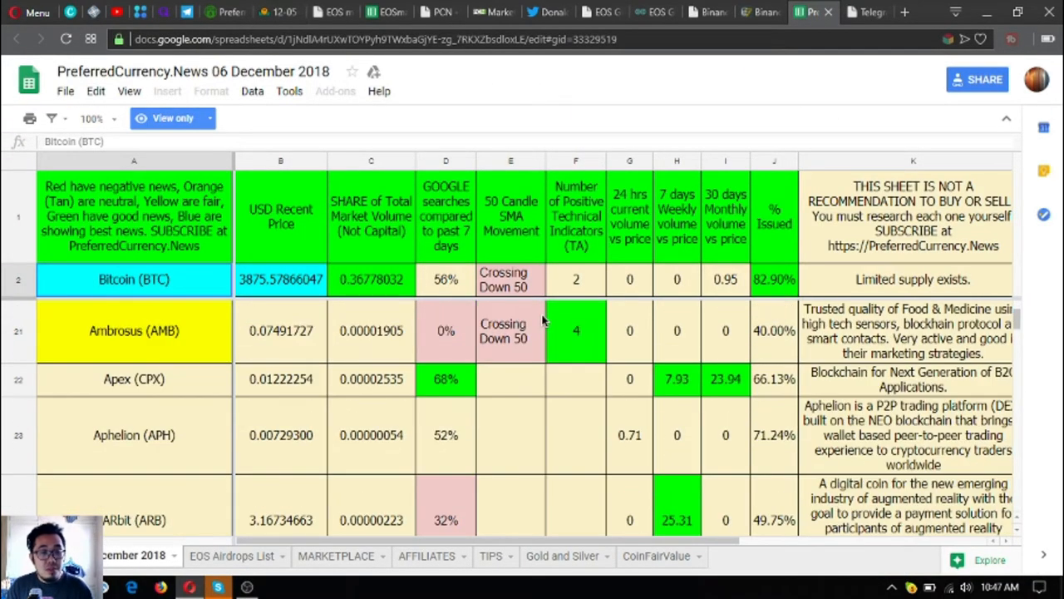
# - Scroll the newsletter down to the High Volume Change and Technical Price Action lists
pyautogui.scroll(-3)
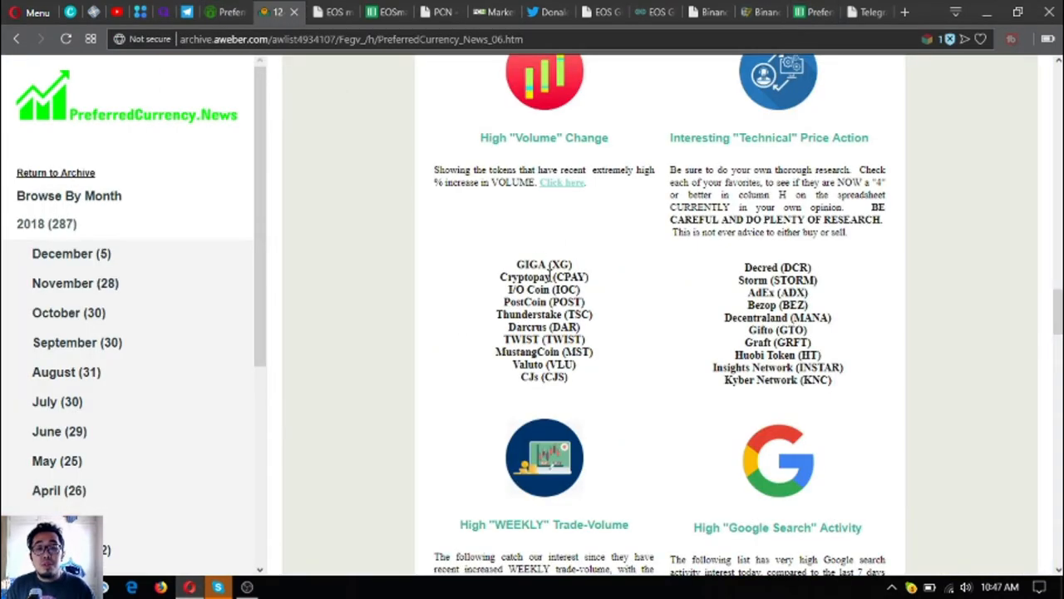
# - Scroll past the Weekly Trade-Volume and Google Search lists to the affiliate program notice
pyautogui.scroll(-3)
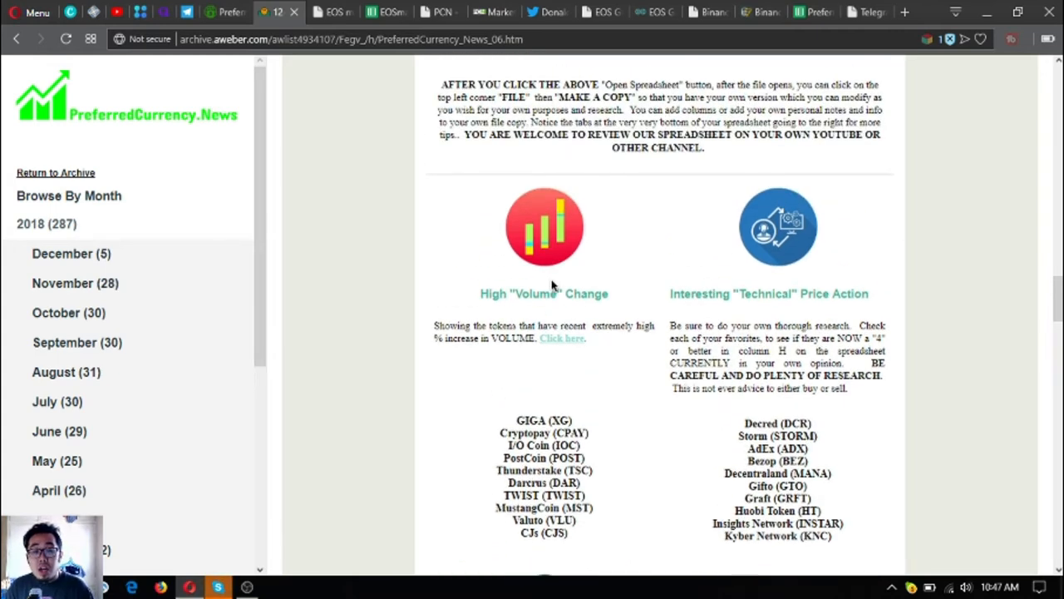
pyautogui.moveTo(511, 324)
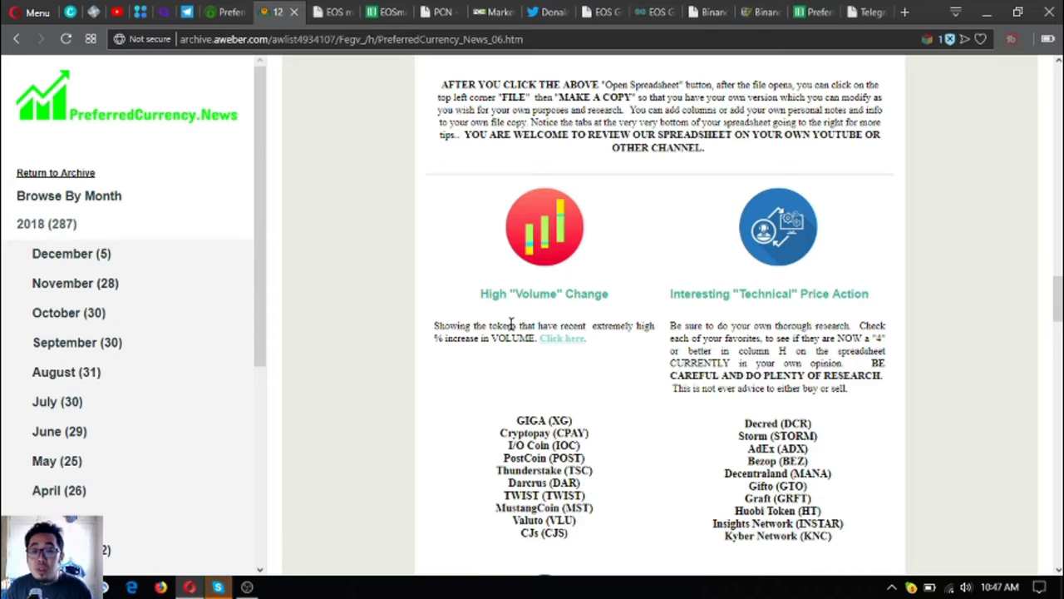
pyautogui.scroll(-3)
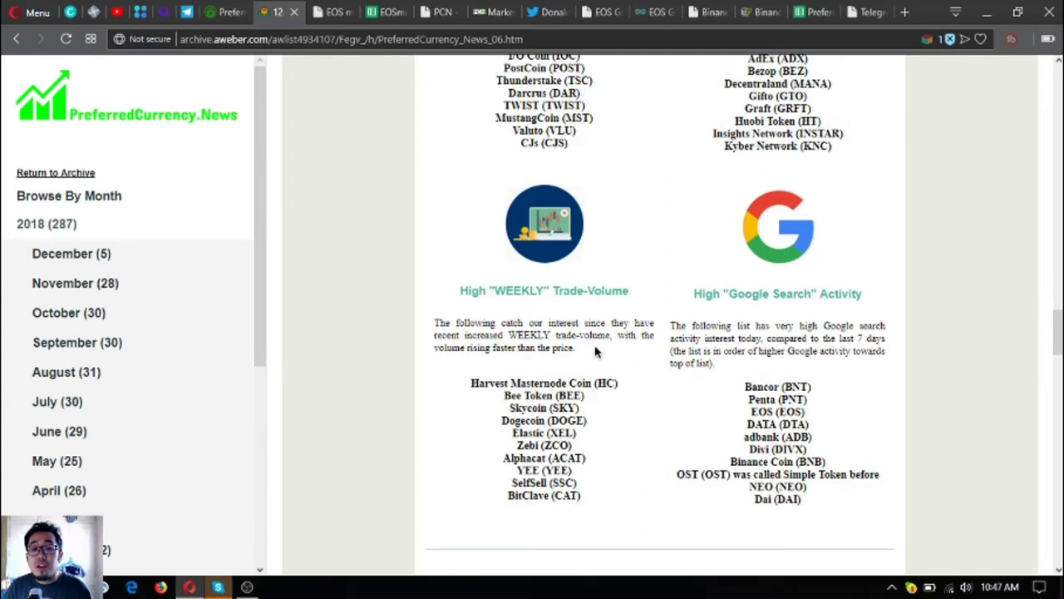
pyautogui.scroll(-3)
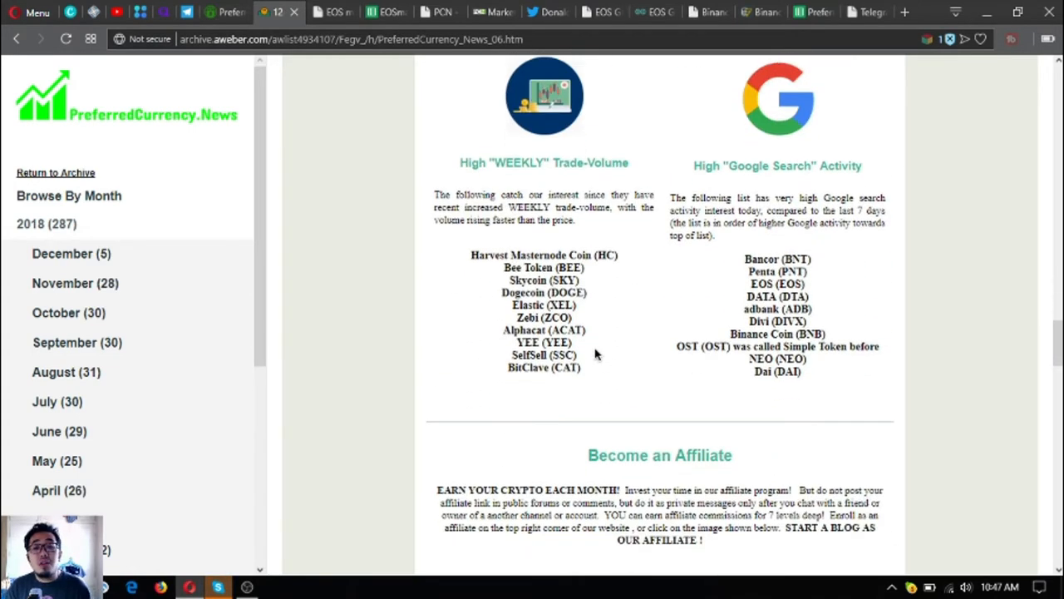
pyautogui.scroll(-3)
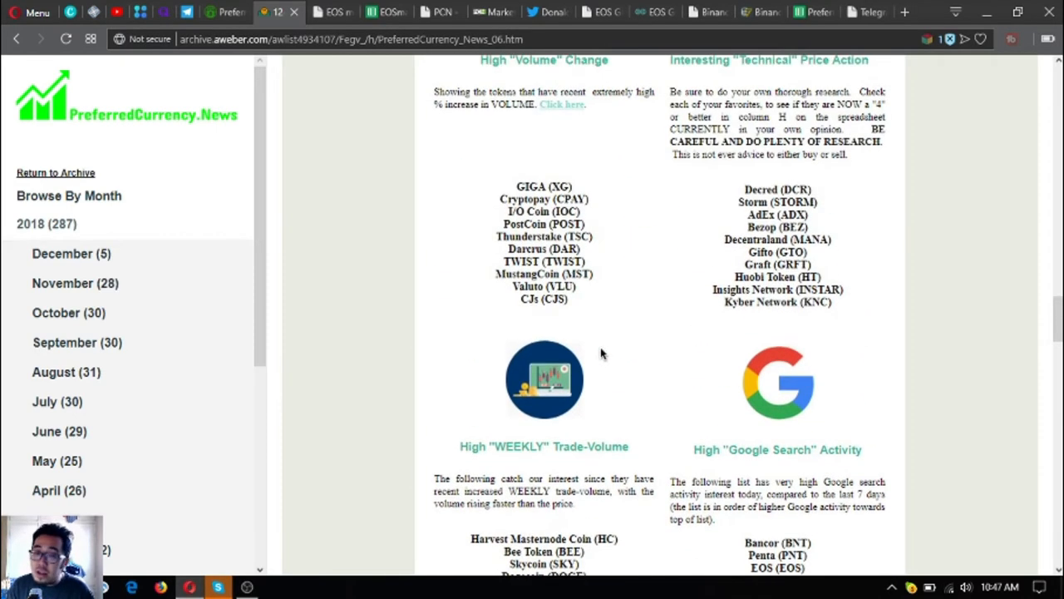
pyautogui.scroll(-3)
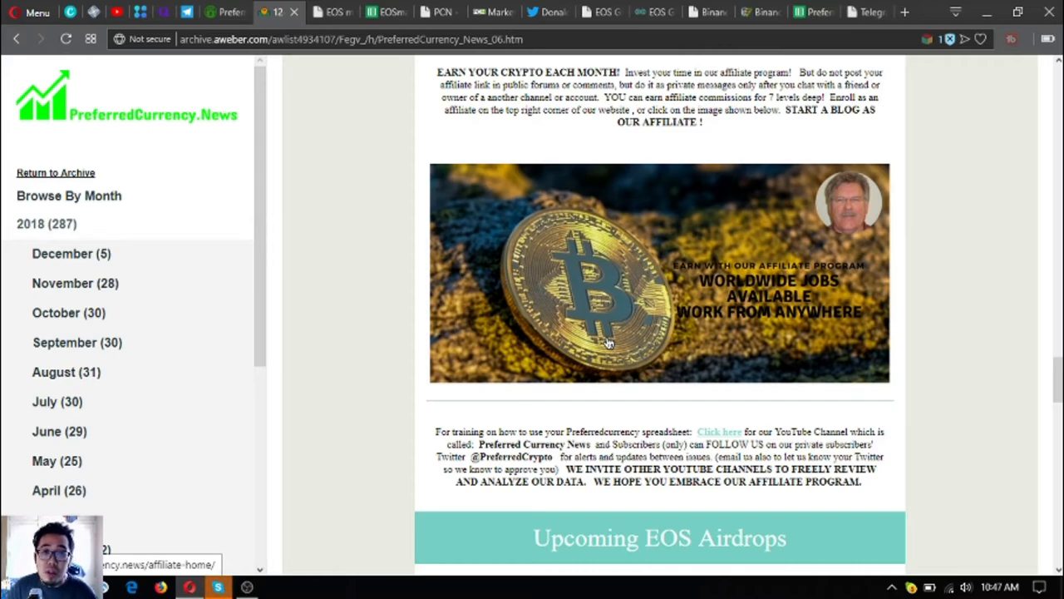
pyautogui.moveTo(624, 230)
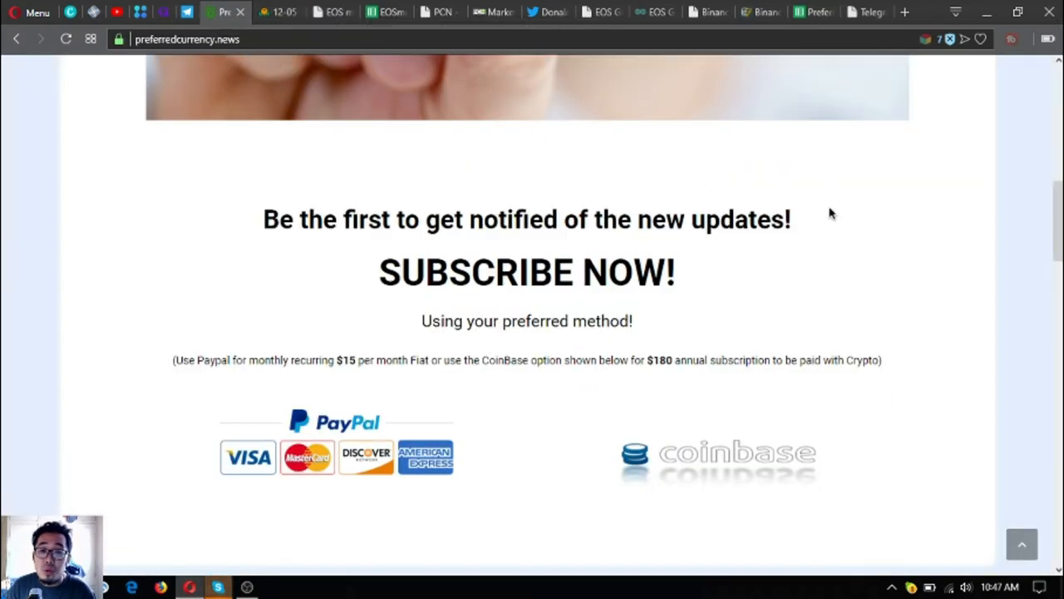
# - Scroll the PreferredCurrency.News homepage back up to its welcome header
pyautogui.scroll(3)
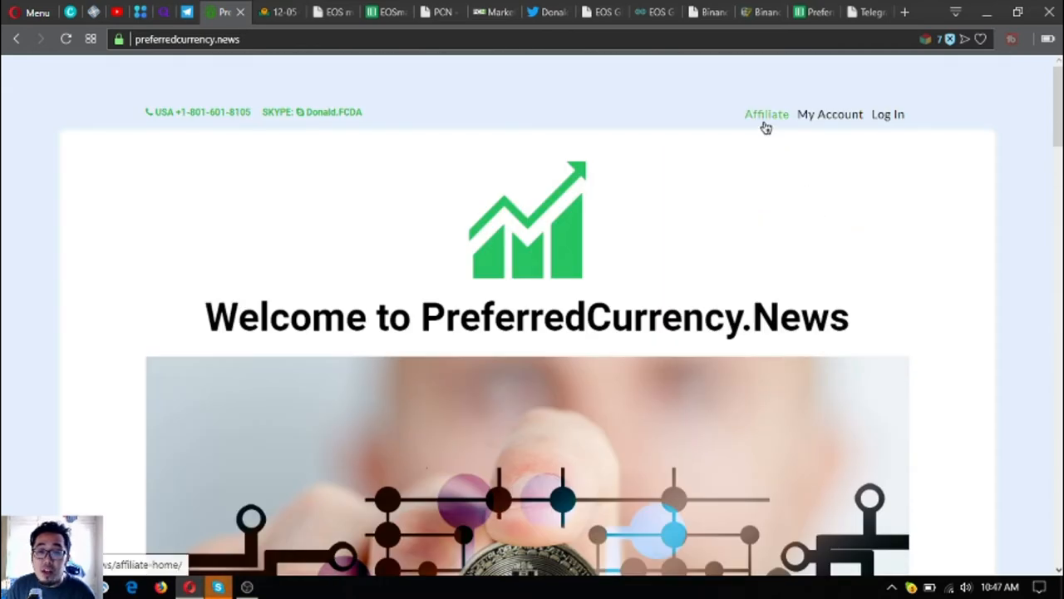
pyautogui.moveTo(819, 125)
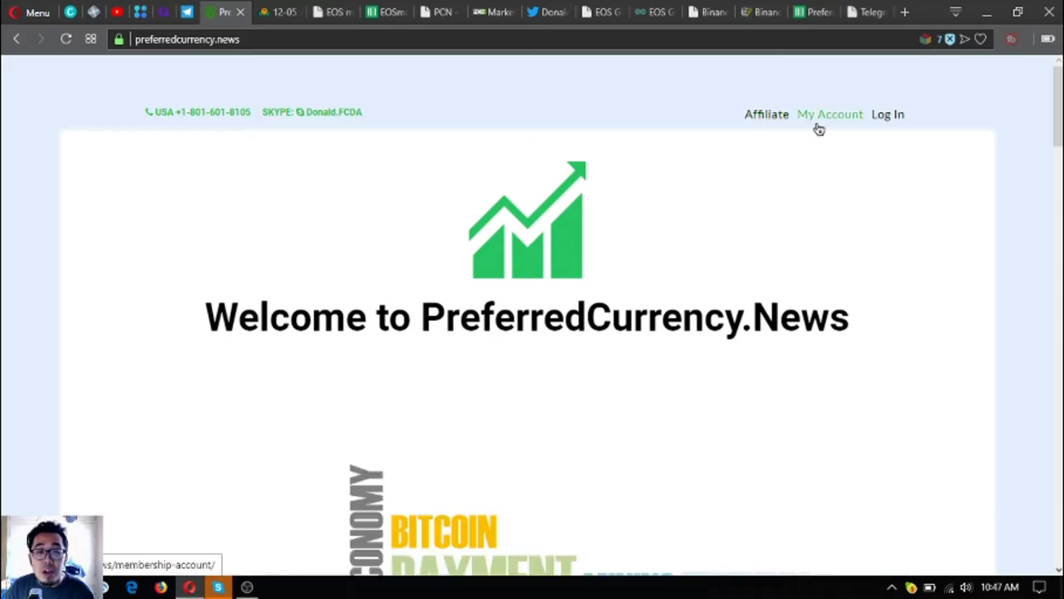
pyautogui.moveTo(571, 197)
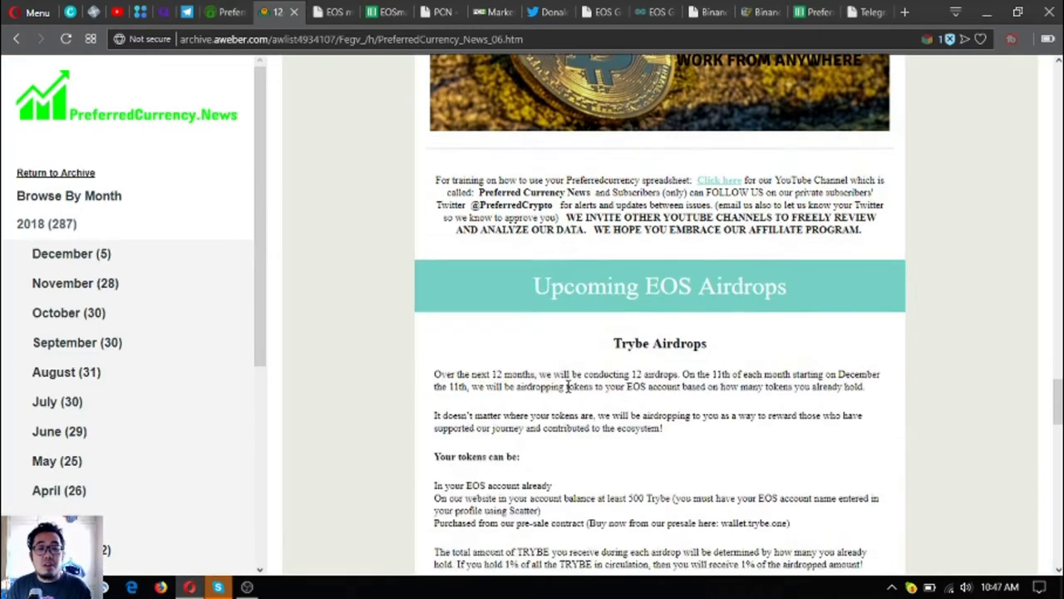
# - Scroll through the Trybe, Parsl RewardDrop and TOOKTOOK airdrops to the Telegram banner and advertising links
pyautogui.scroll(-3)
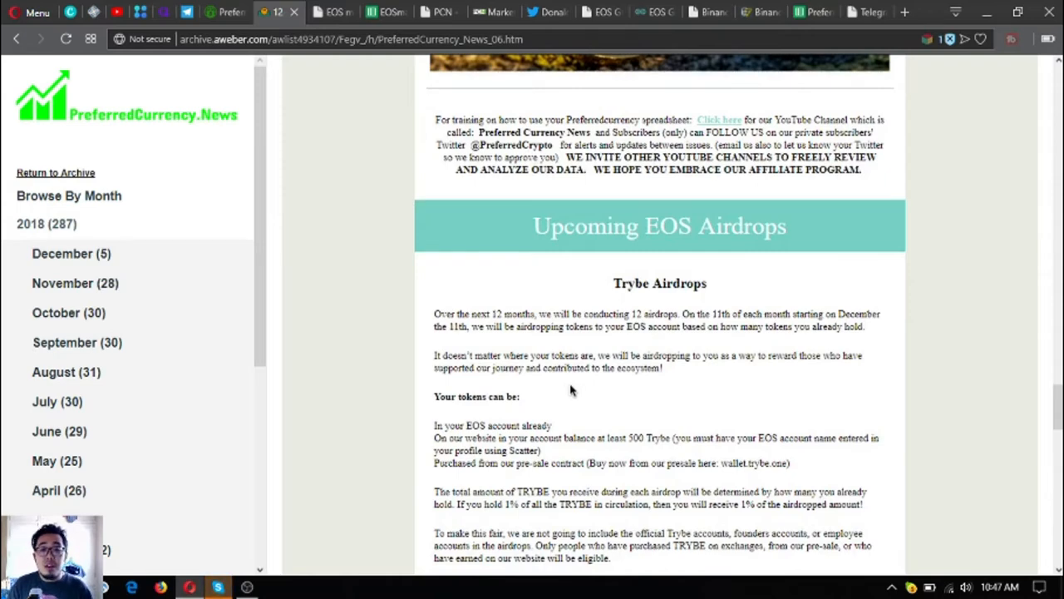
pyautogui.moveTo(572, 399)
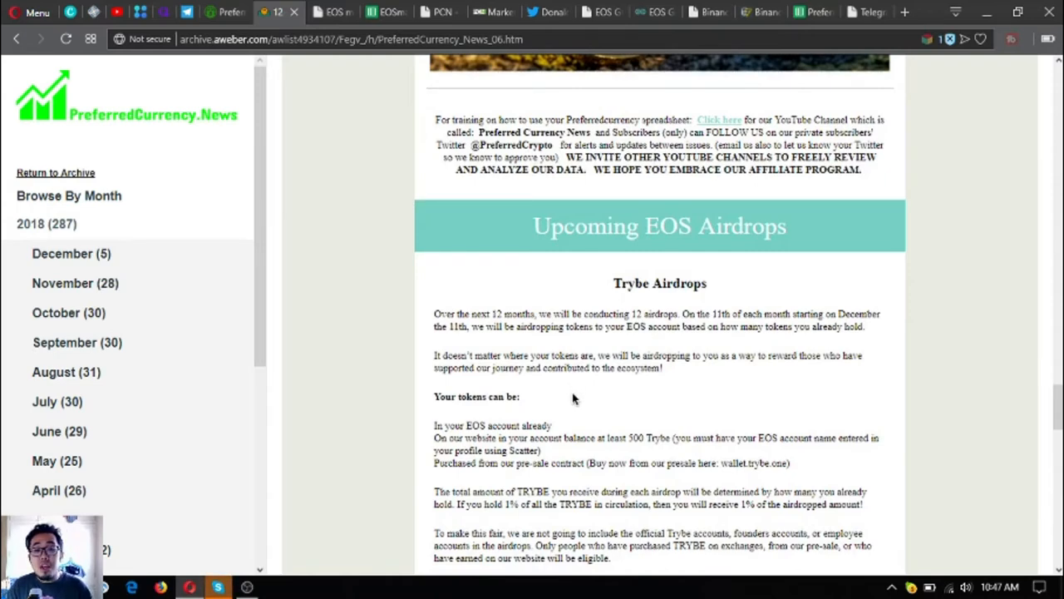
pyautogui.moveTo(570, 398)
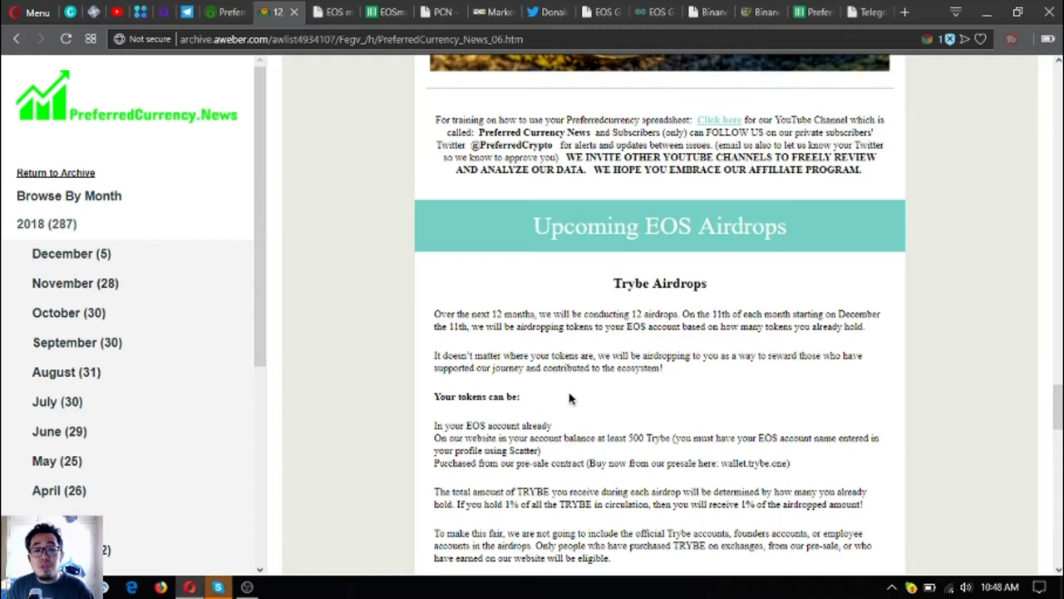
pyautogui.scroll(-3)
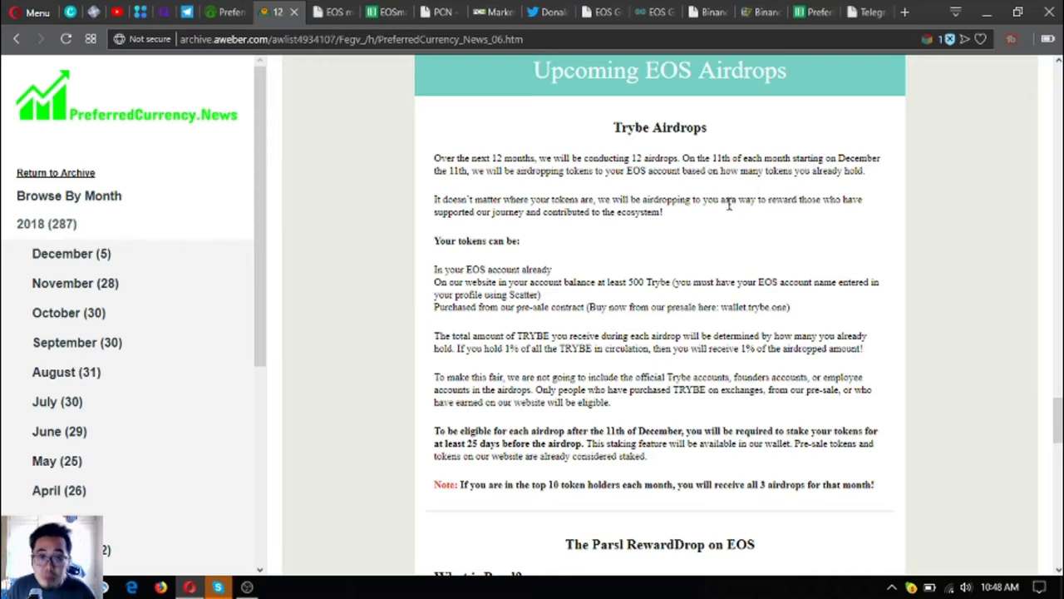
pyautogui.moveTo(475, 285)
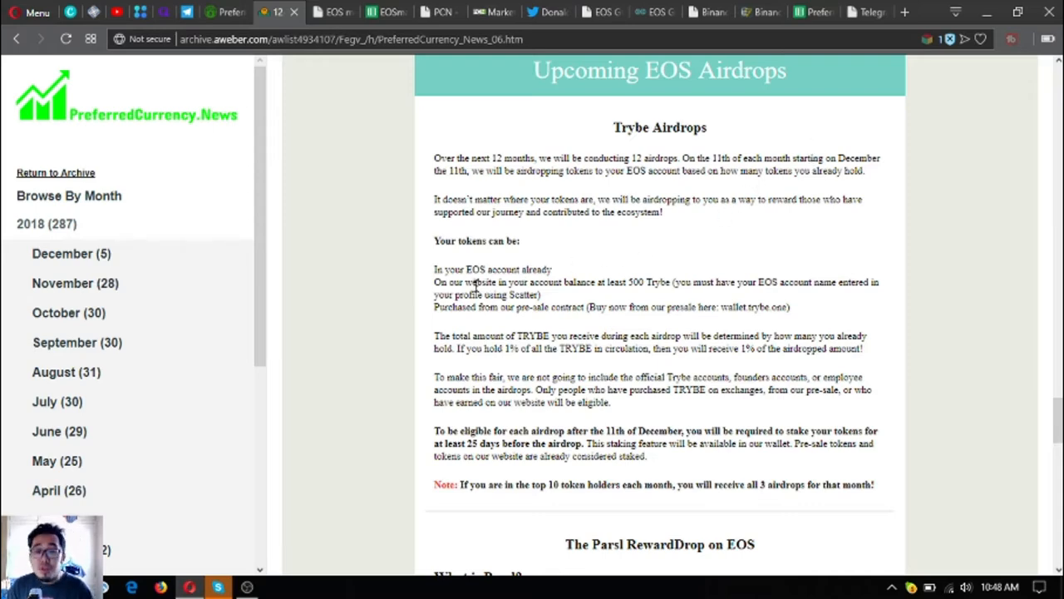
pyautogui.scroll(-3)
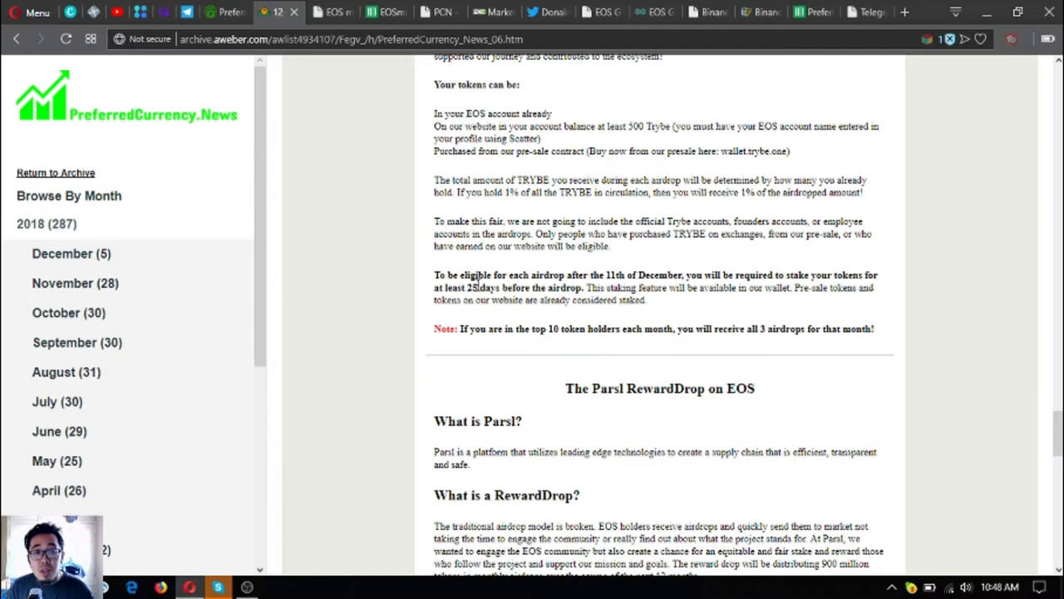
pyautogui.scroll(-3)
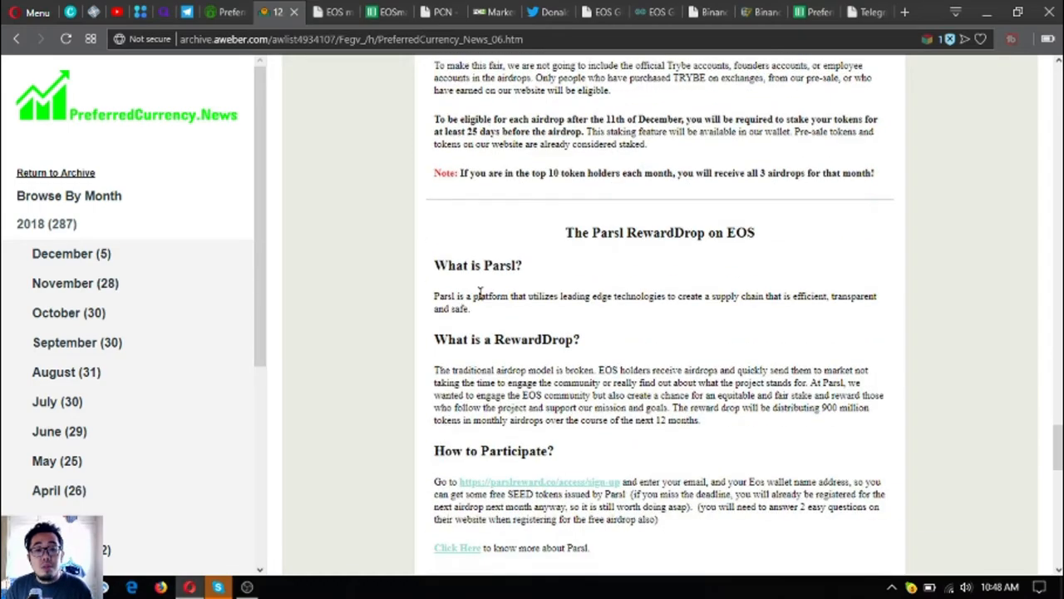
pyautogui.scroll(-3)
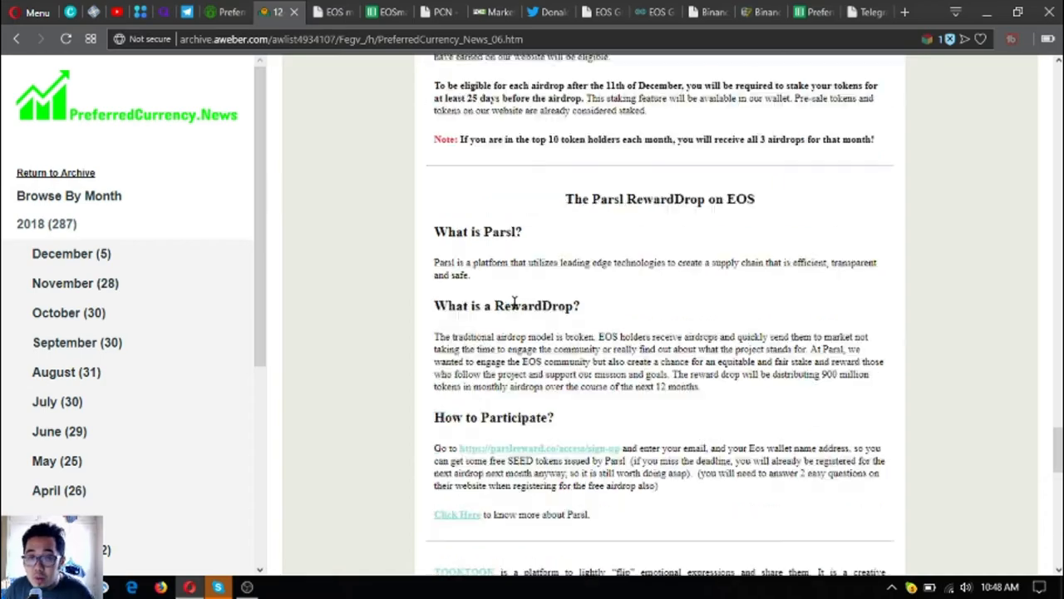
pyautogui.scroll(3)
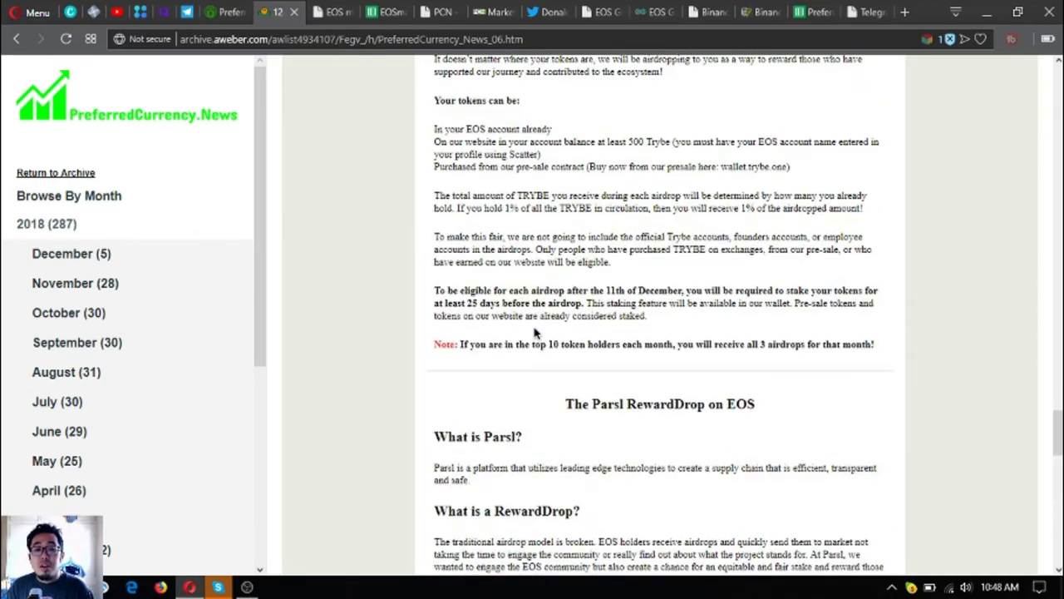
pyautogui.scroll(-3)
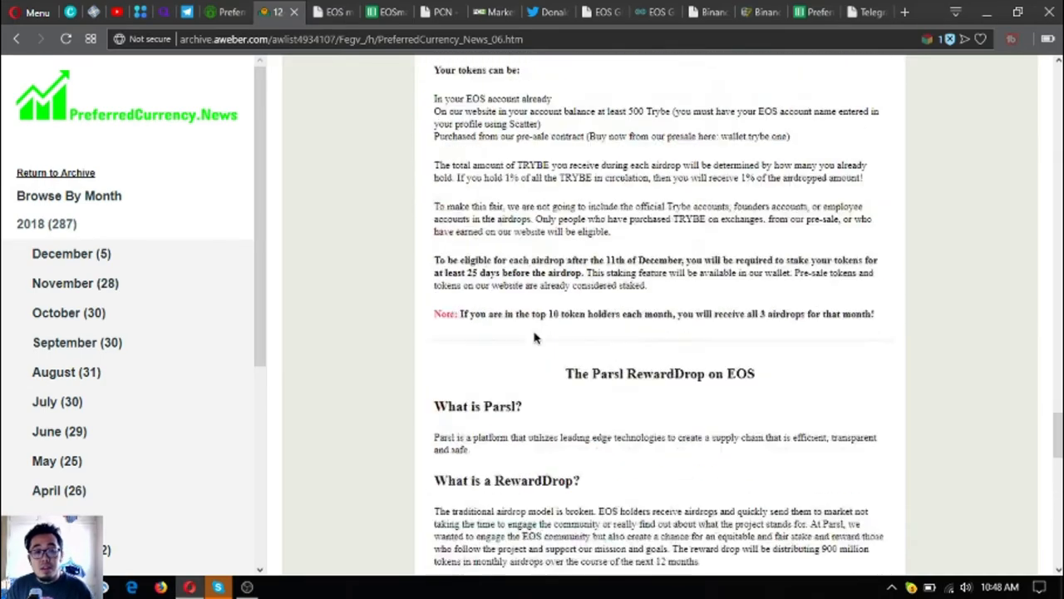
pyautogui.scroll(-3)
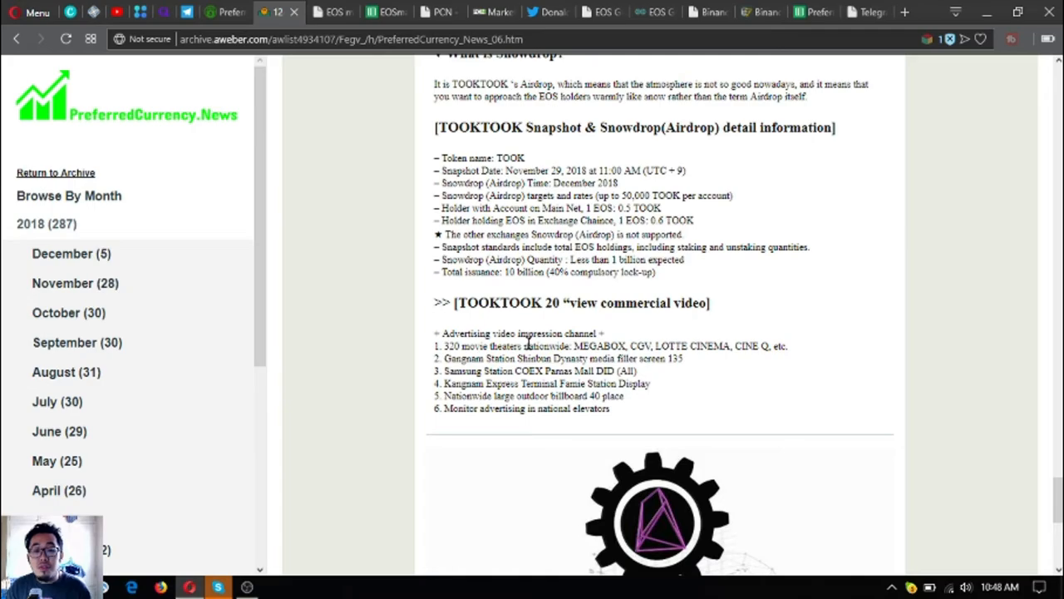
pyautogui.moveTo(529, 344)
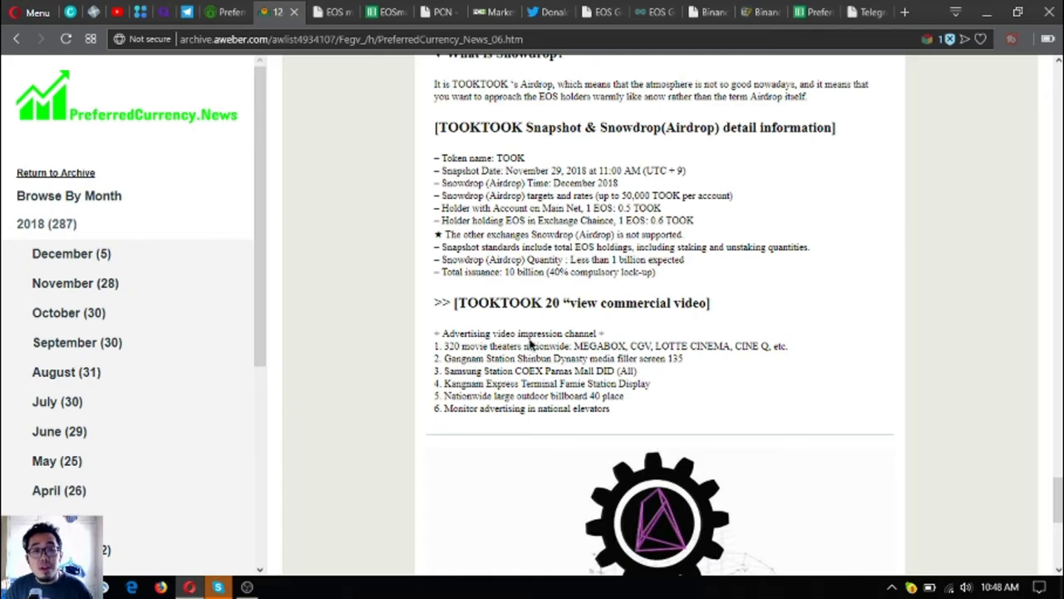
pyautogui.scroll(-3)
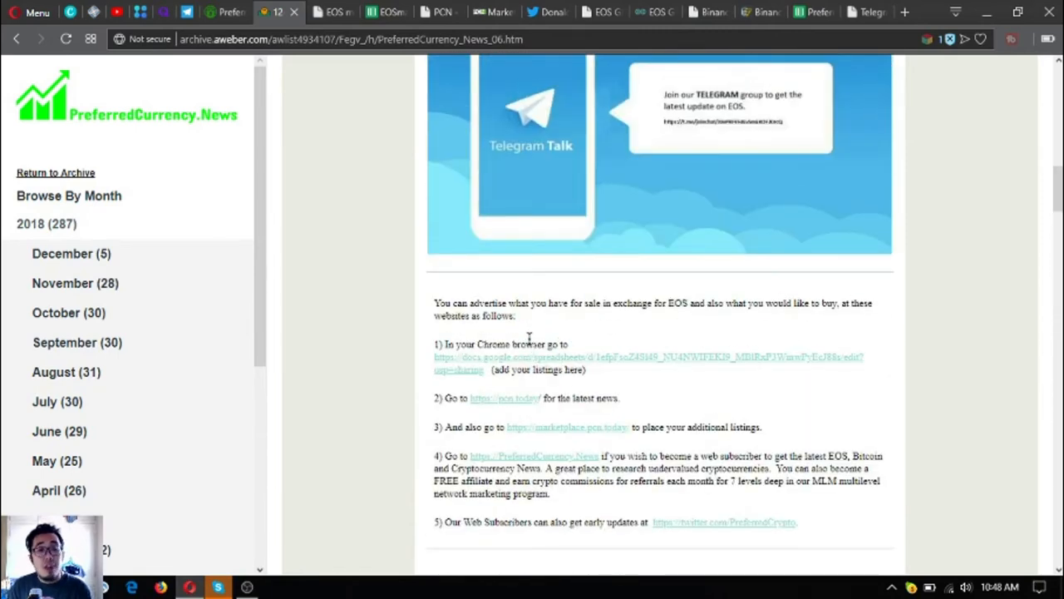
pyautogui.moveTo(511, 244)
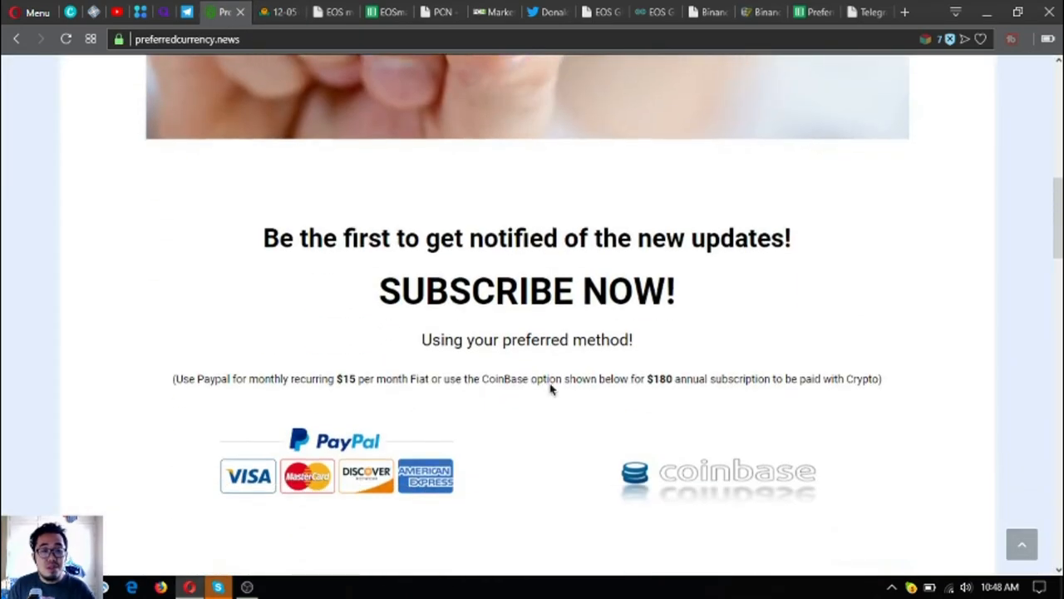
# - Scroll the PreferredCurrency.News homepage to the SUBSCRIBE NOW! offer with PayPal and Coinbase
pyautogui.scroll(-3)
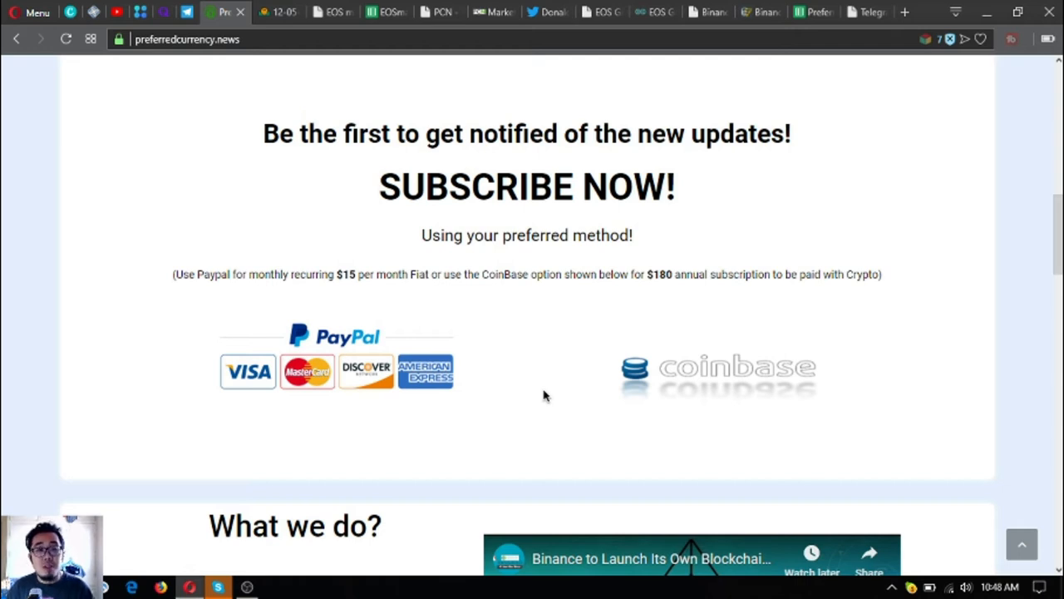
pyautogui.moveTo(273, 114)
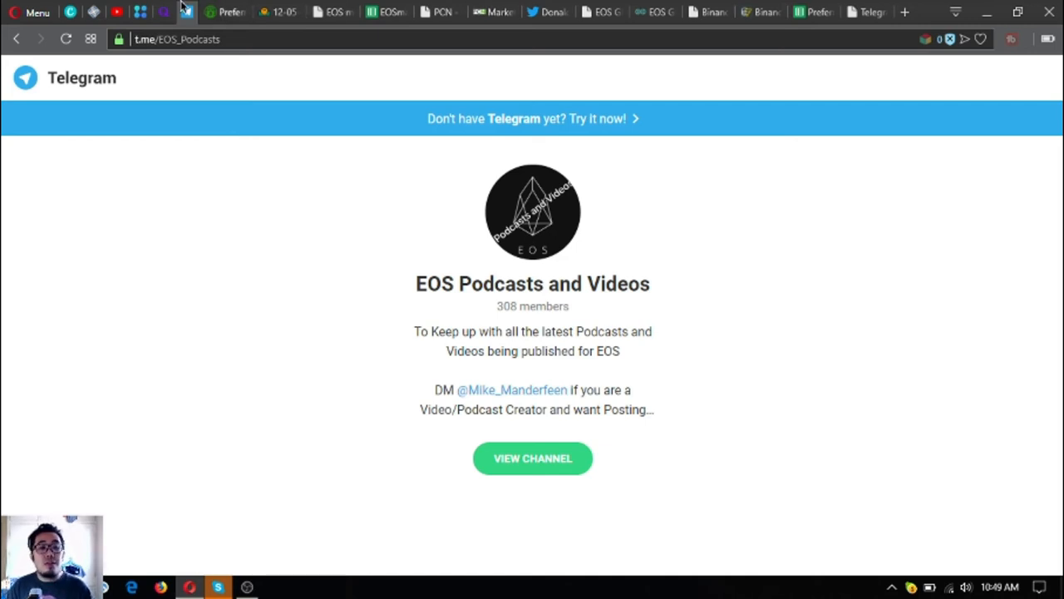
# - Switch from the EOS Podcasts and Videos Telegram tab to the Initiative Q login page
pyautogui.click(165, 12)
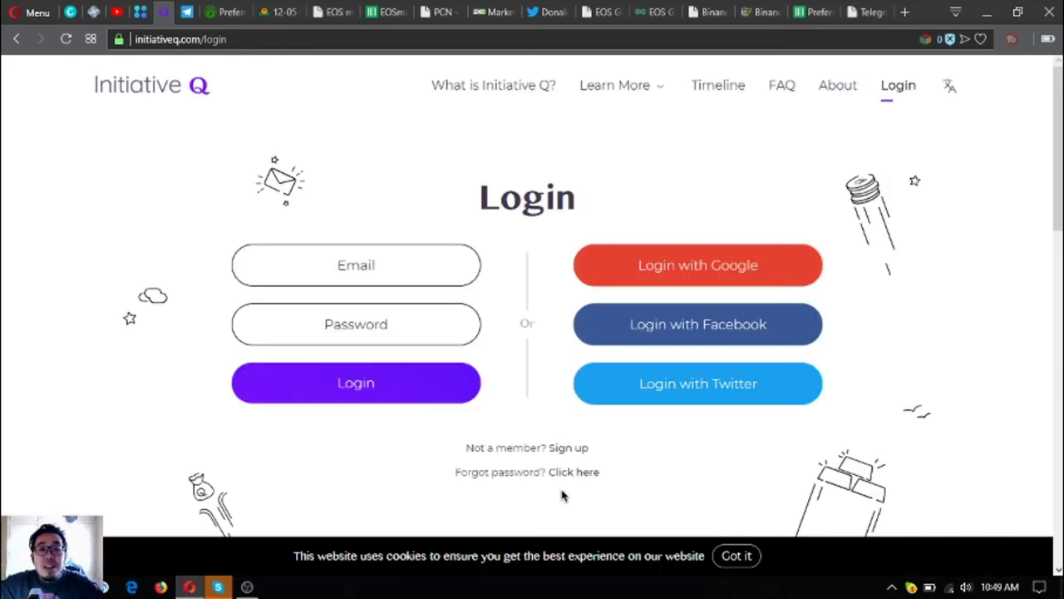
pyautogui.moveTo(698, 455)
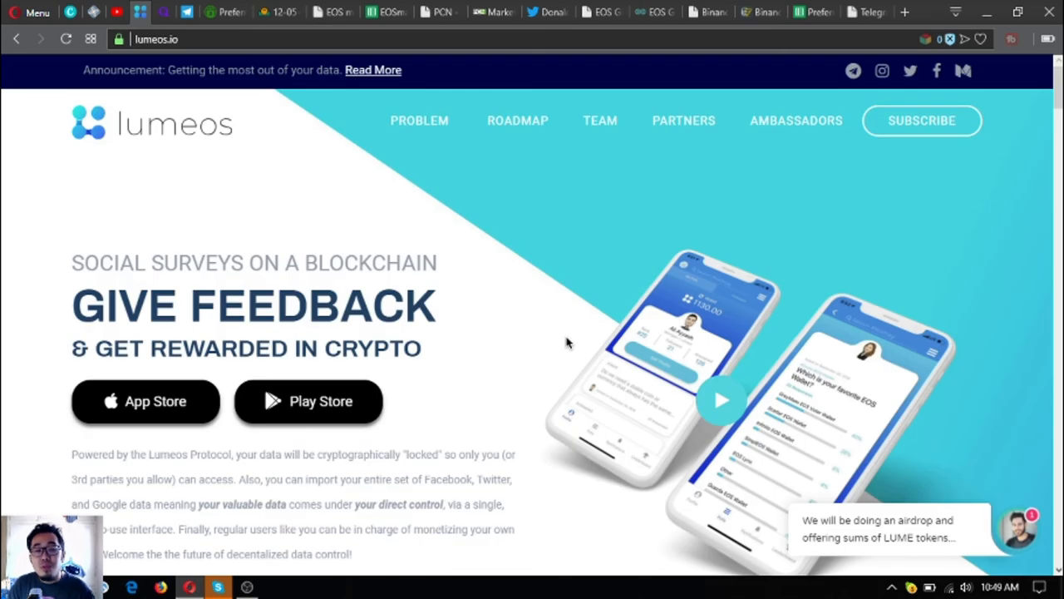
pyautogui.moveTo(564, 359)
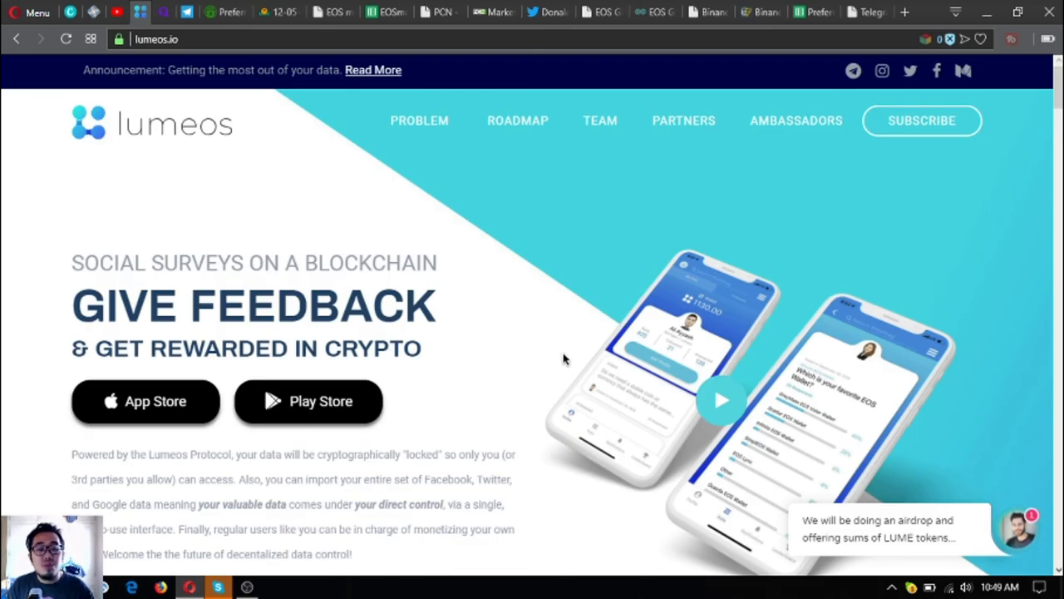
pyautogui.moveTo(536, 358)
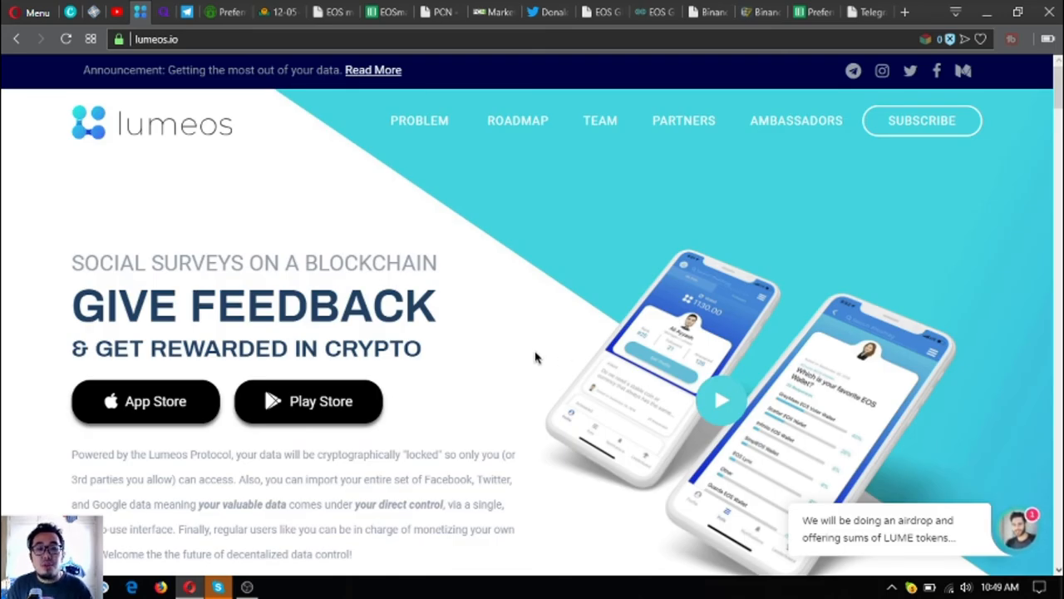